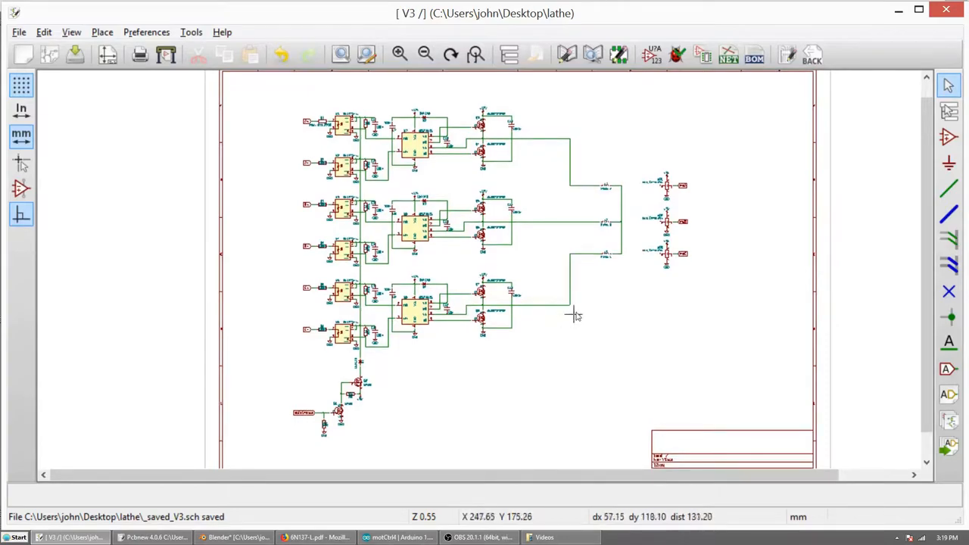
pyautogui.moveTo(461, 288)
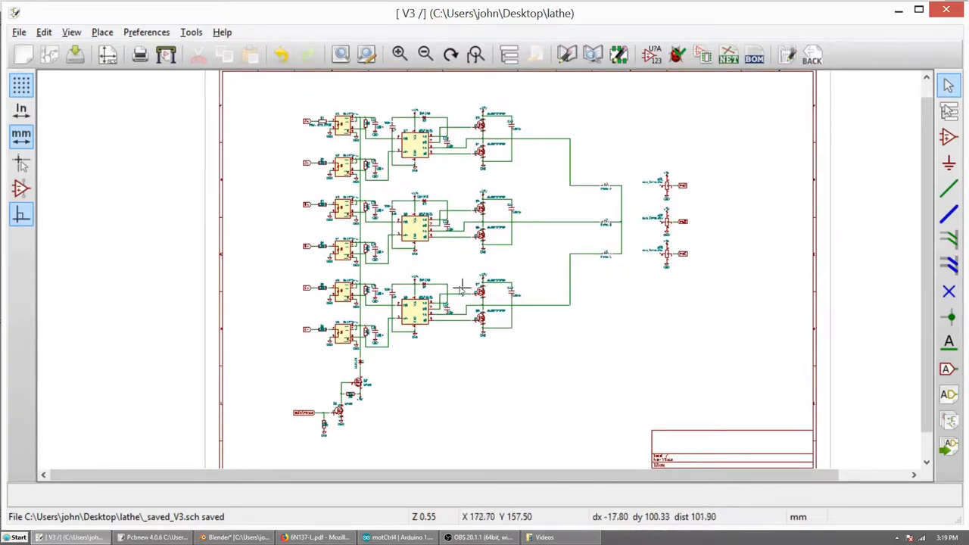
pyautogui.moveTo(212, 290)
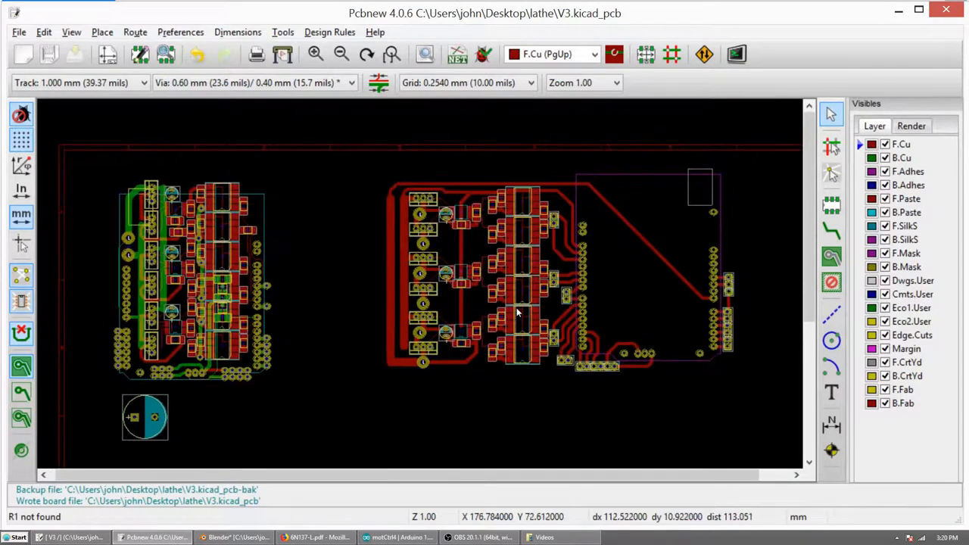
# Step: Show the motCtrl4 sketch scrolled to its loop() function, then return to the lathe schematic
pyautogui.click(397, 537)
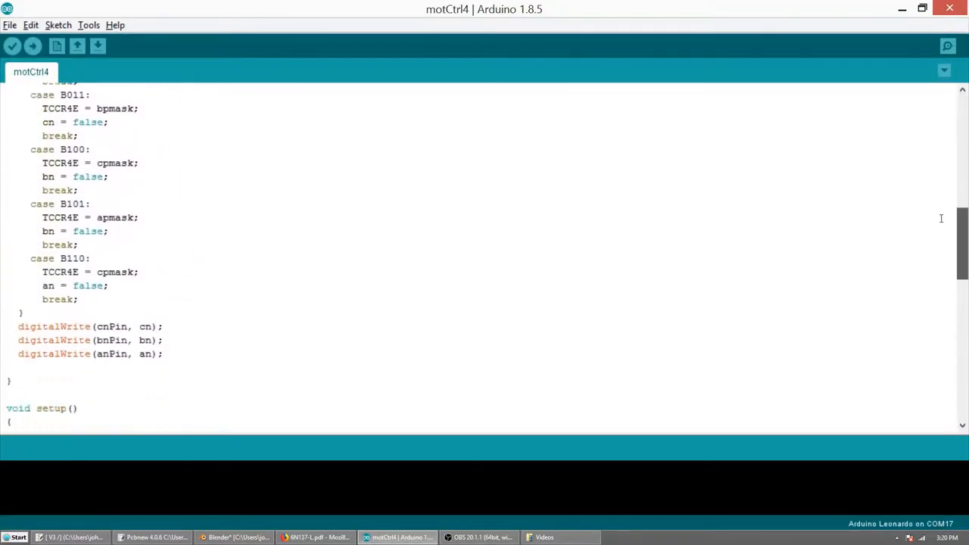
pyautogui.scroll(-3)
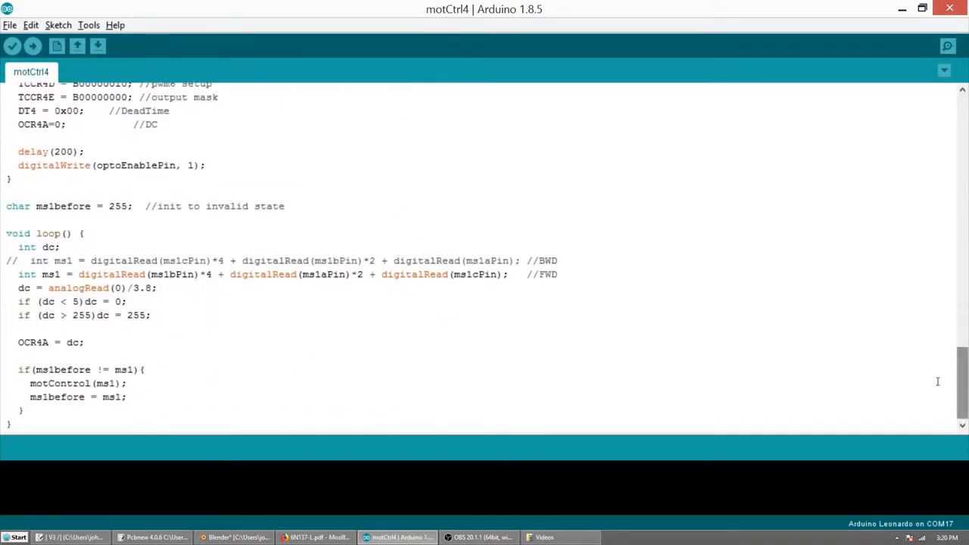
pyautogui.moveTo(527, 422)
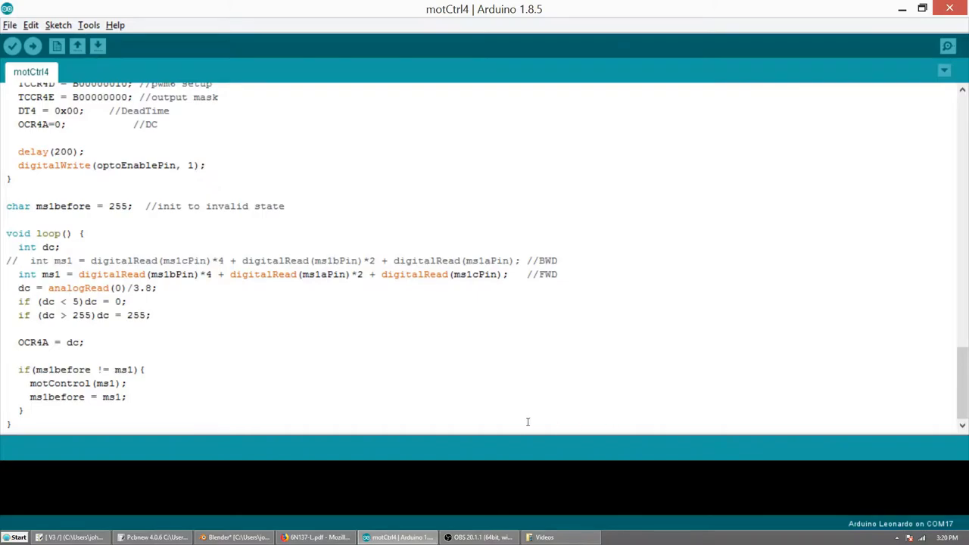
pyautogui.click(69, 536)
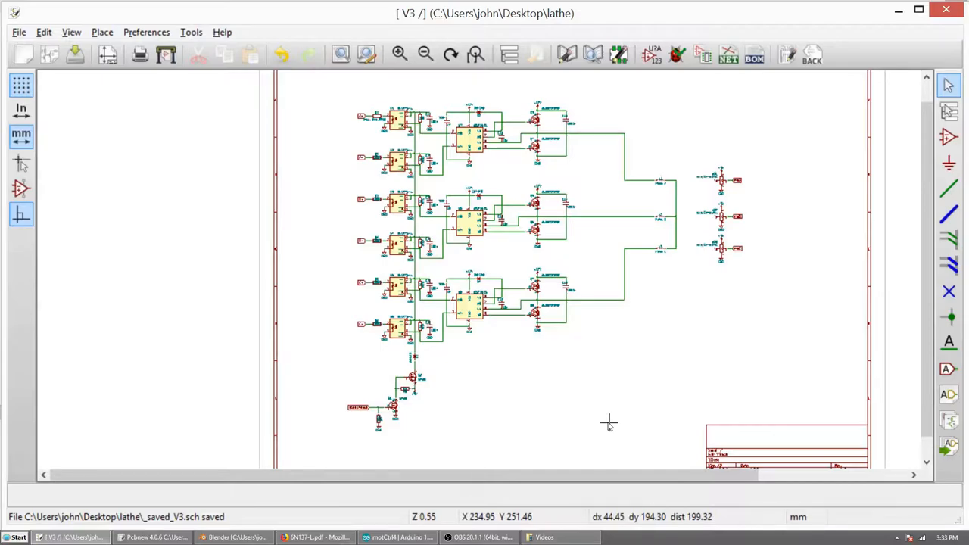
pyautogui.moveTo(613, 212)
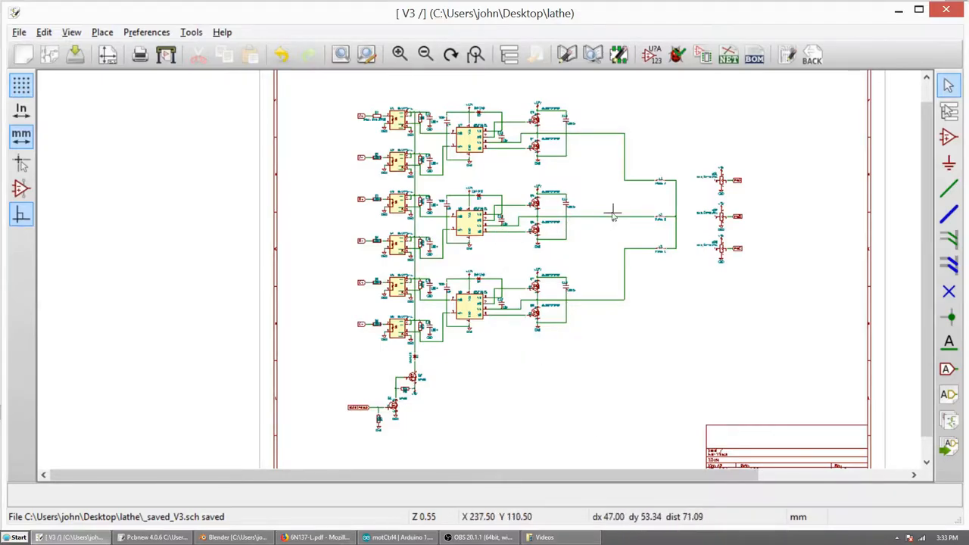
pyautogui.moveTo(507, 89)
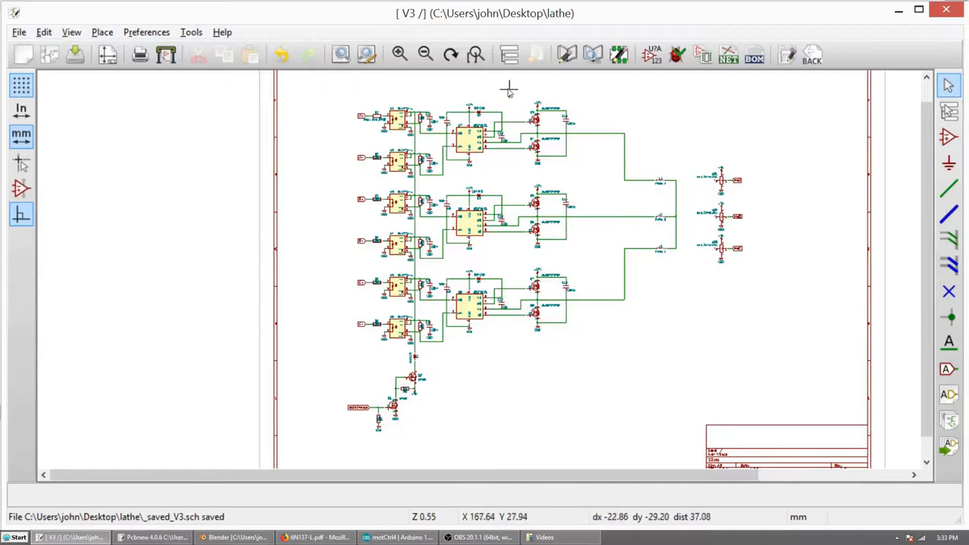
pyautogui.moveTo(594, 95)
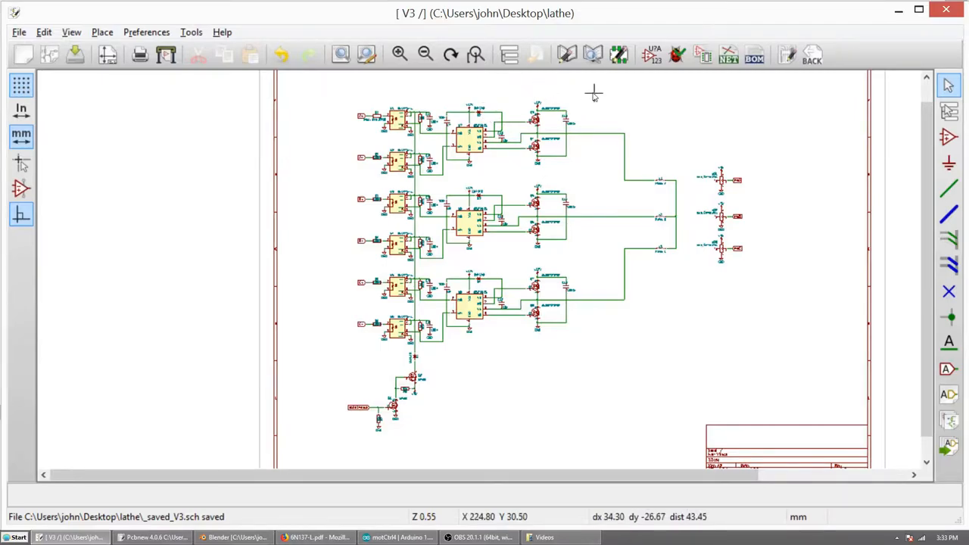
pyautogui.moveTo(594, 93); pyautogui.dragTo(362, 182)
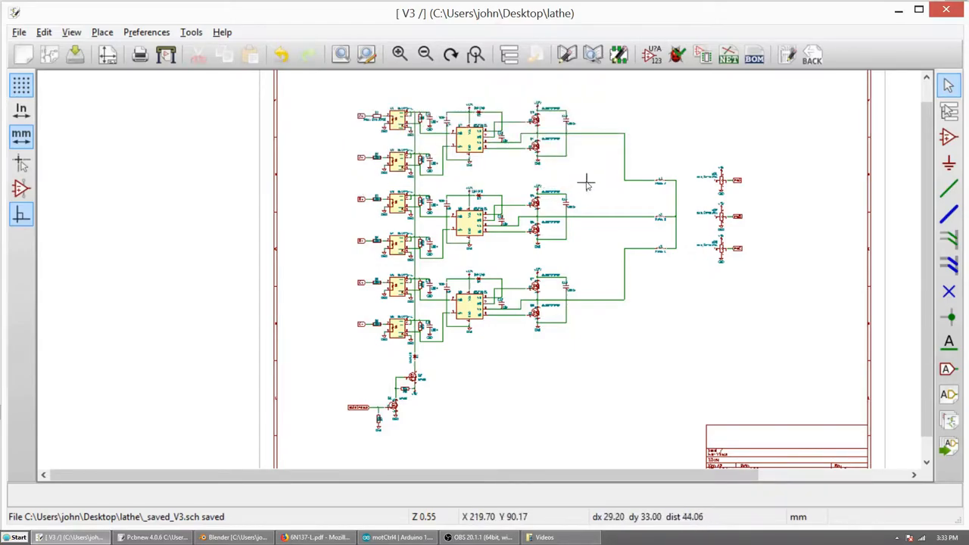
pyautogui.moveTo(597, 265)
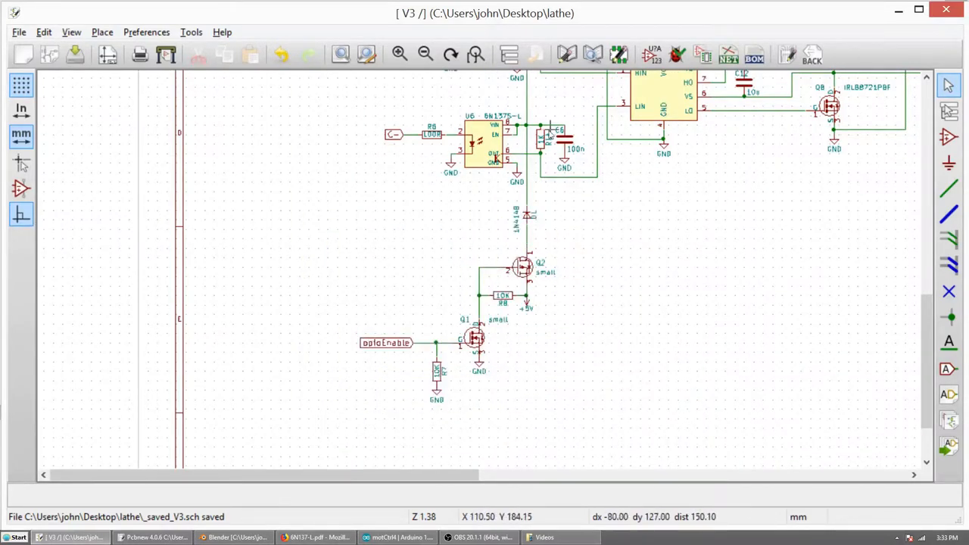
pyautogui.scroll(3)
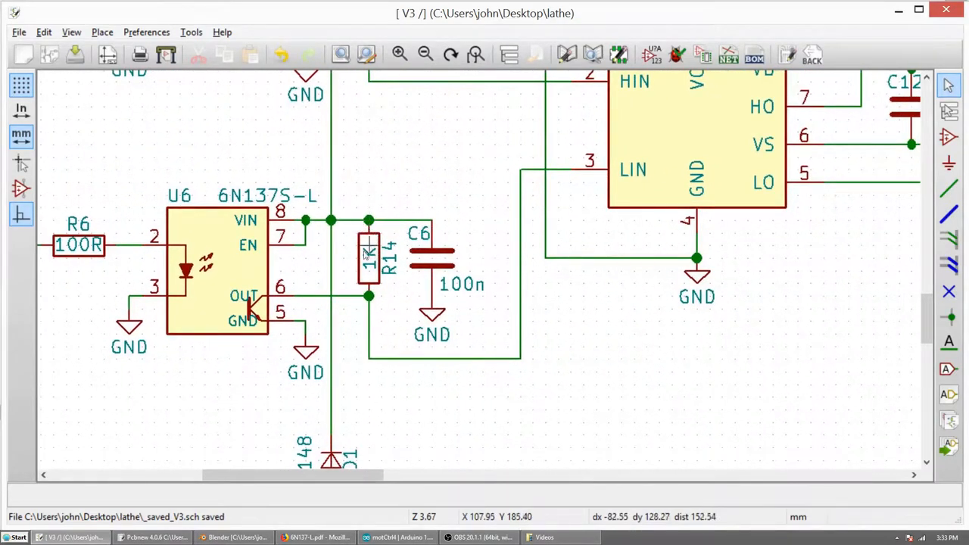
pyautogui.moveTo(594, 168)
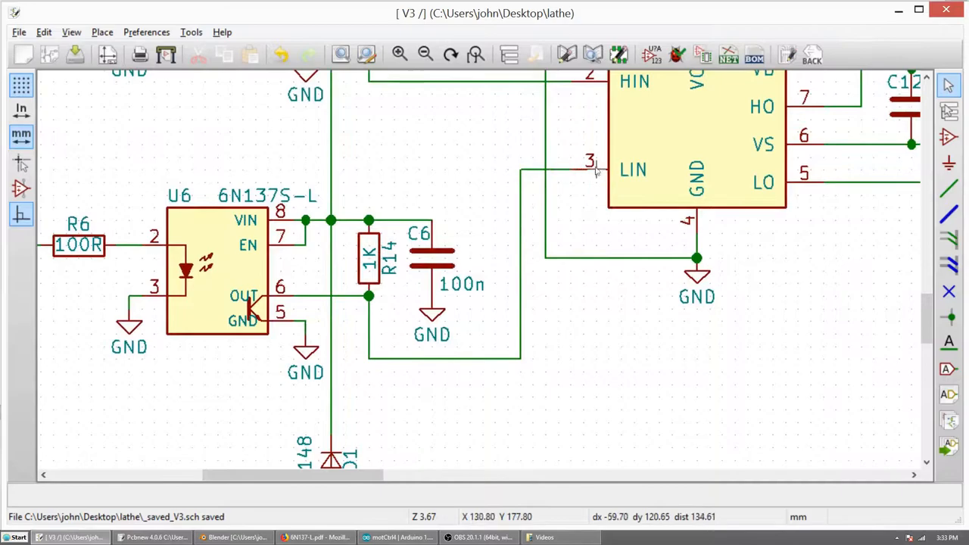
pyautogui.scroll(-3)
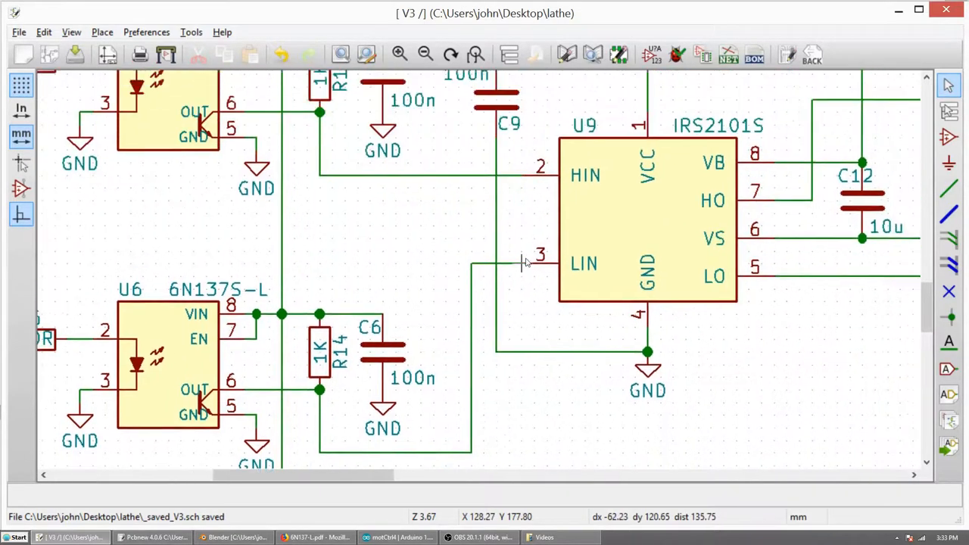
pyautogui.scroll(-3)
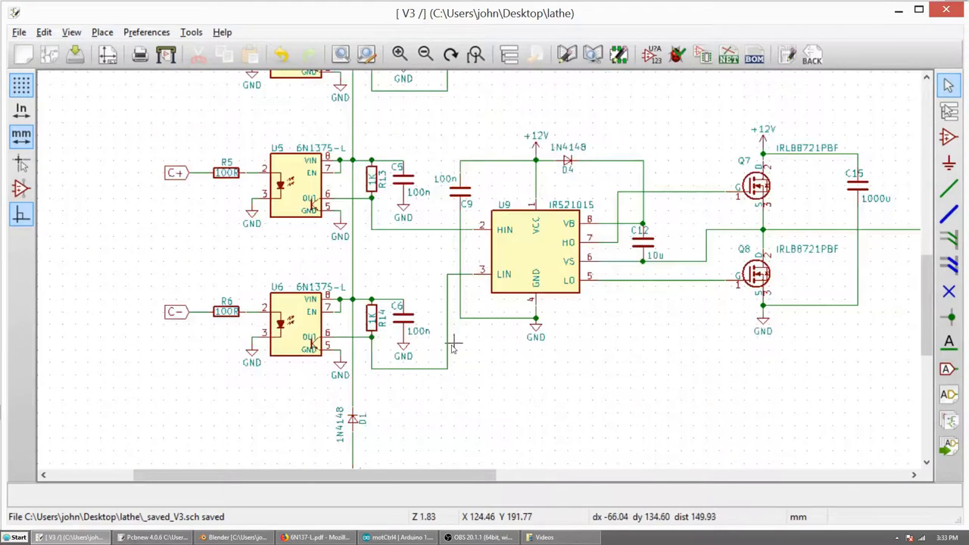
pyautogui.scroll(-3)
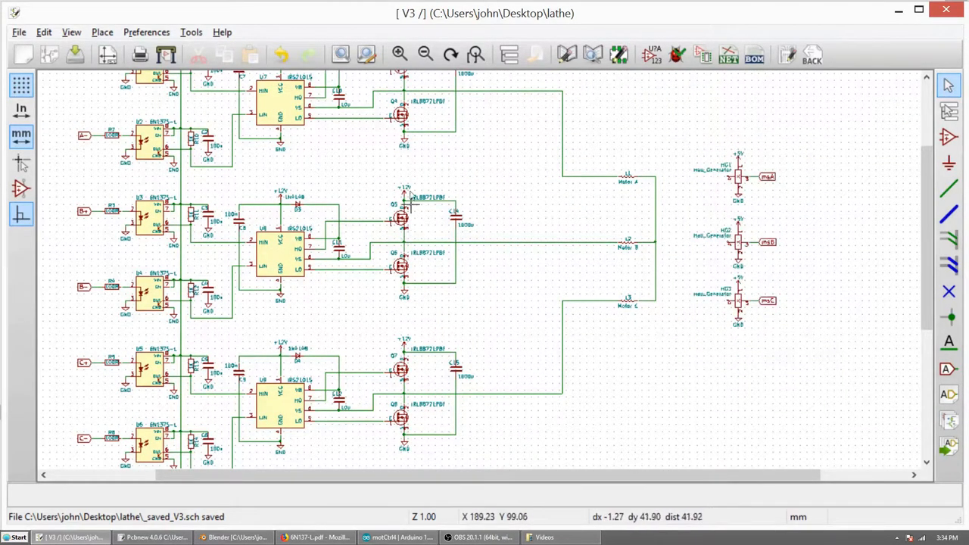
pyautogui.scroll(3)
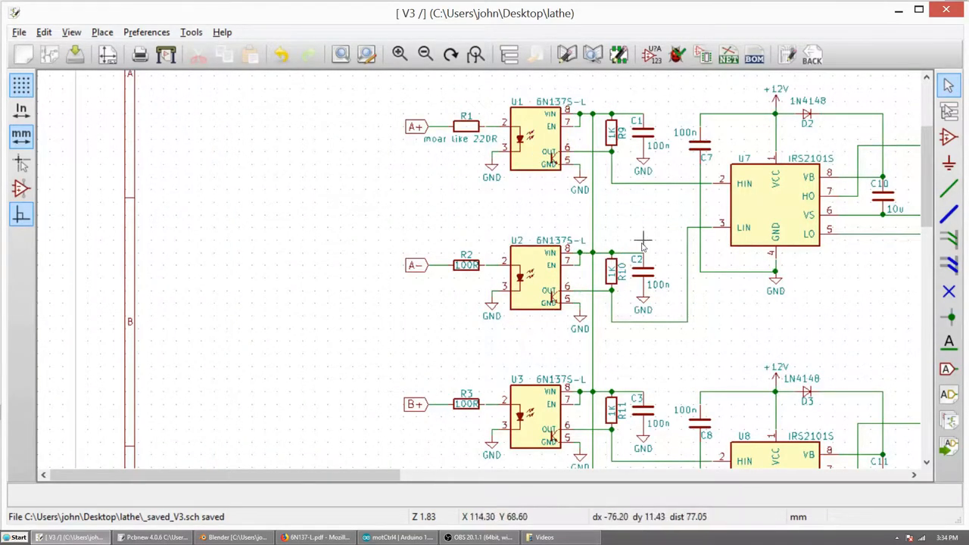
pyautogui.moveTo(761, 159)
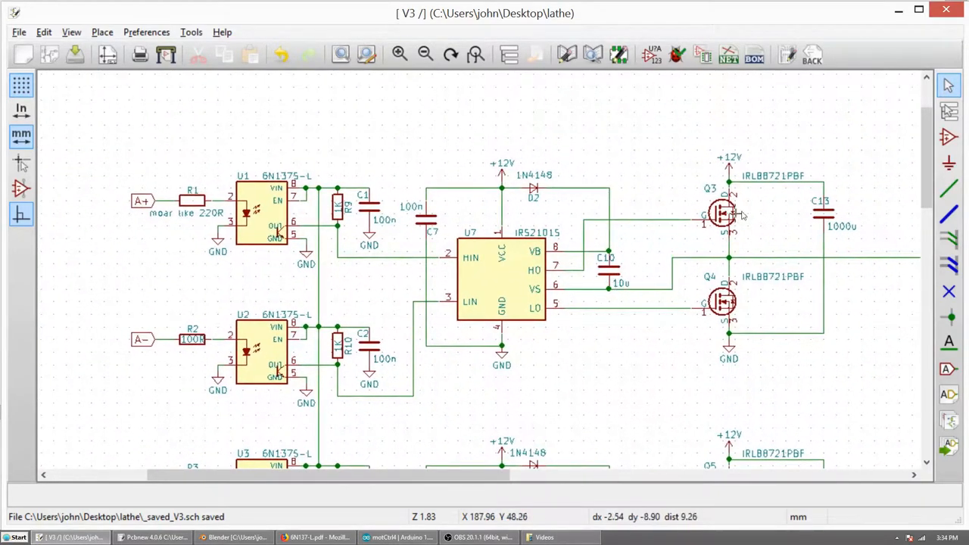
pyautogui.click(727, 303)
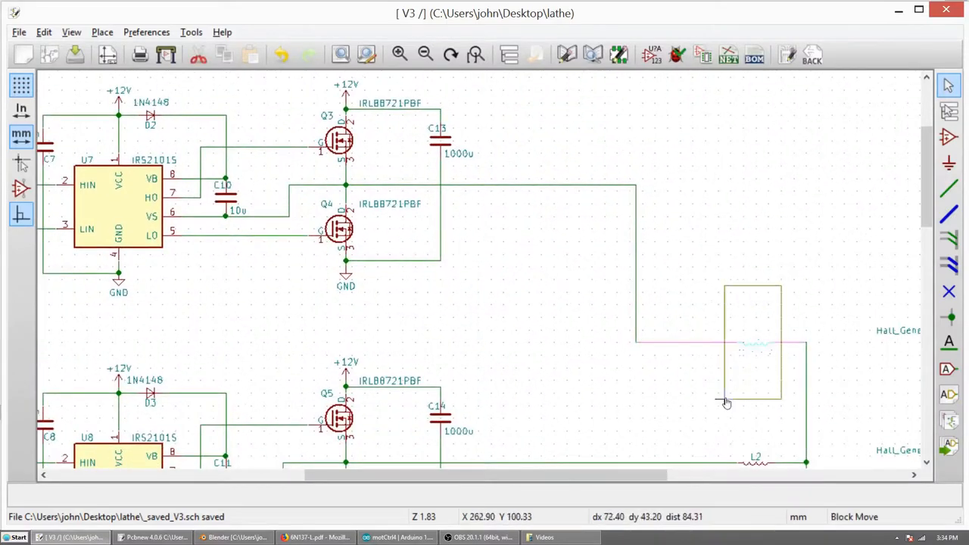
pyautogui.scroll(-3)
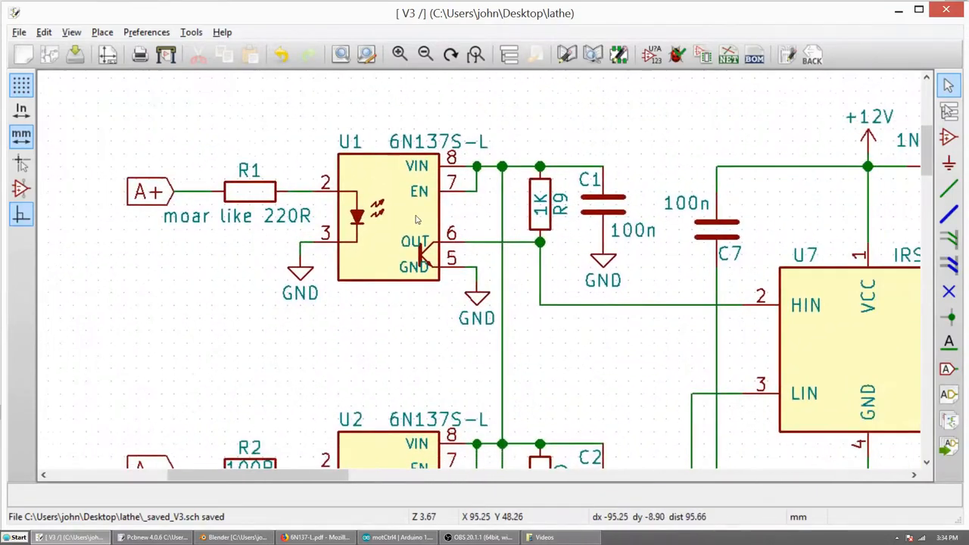
pyautogui.scroll(-3)
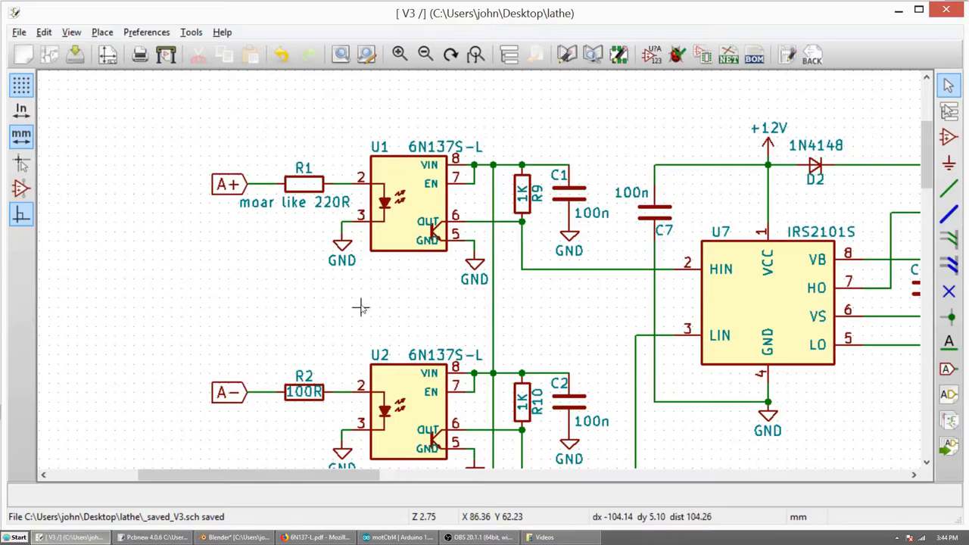
# Step: Launch Calculator from the Run prompt and compute the division by 255, giving 78.43137254901961
pyautogui.press('Win+r')
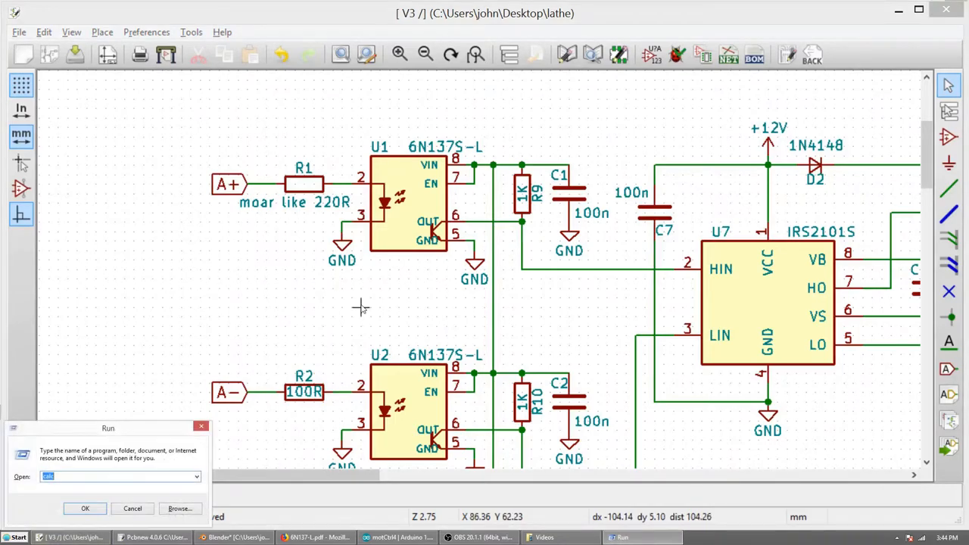
pyautogui.click(84, 508)
pyautogui.write('1 / 50')
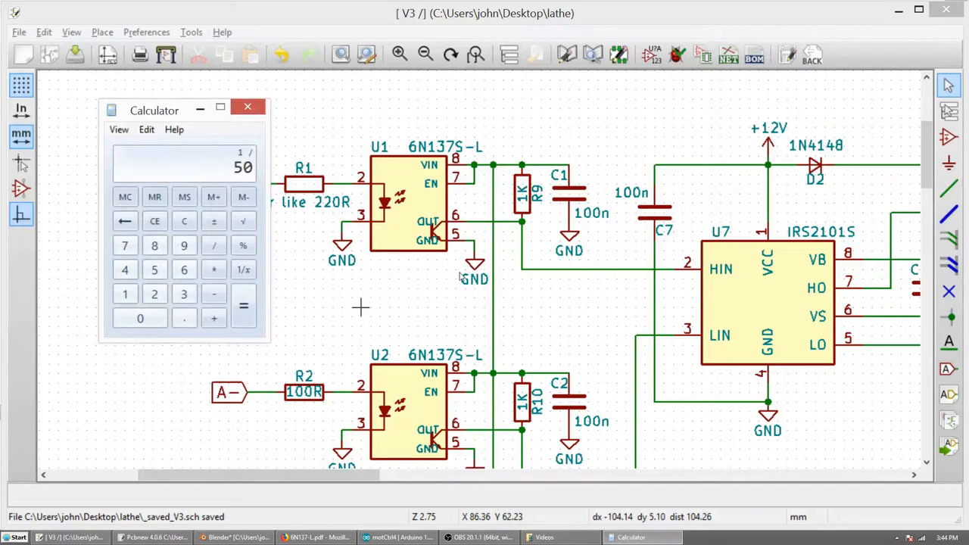
pyautogui.click(243, 268)
pyautogui.write('255')
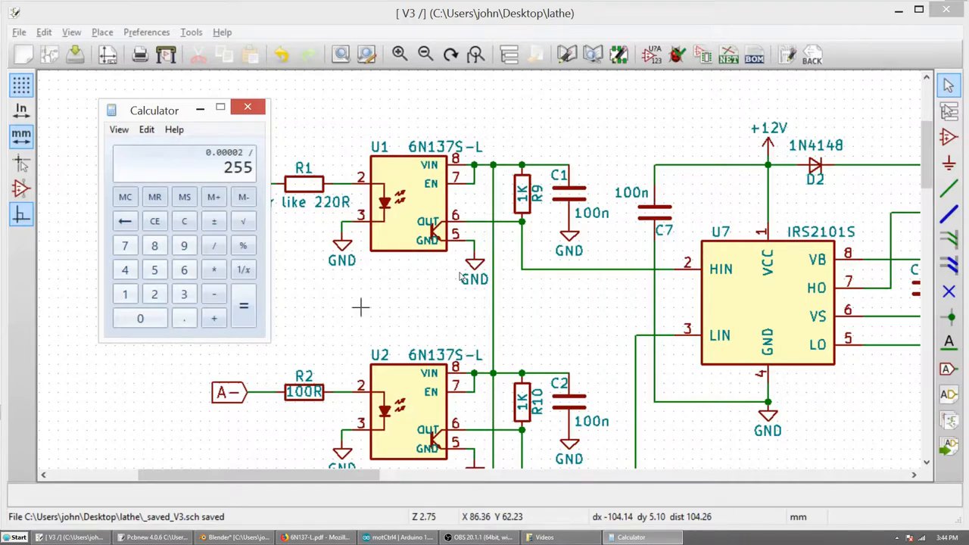
pyautogui.click(243, 306)
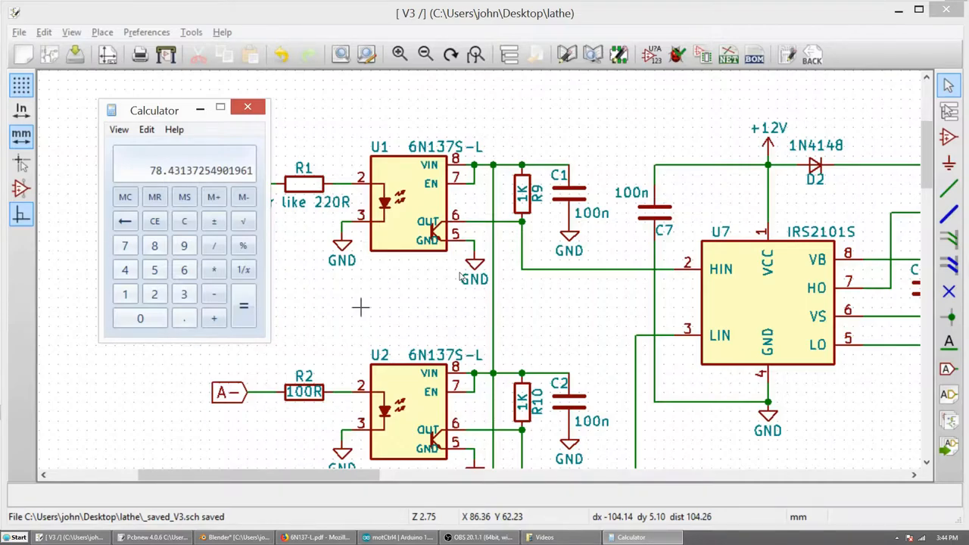
# Step: Show the 6N137 datasheet's Features list, marking the 15MBd speed and the 'Wide' lead spacing option
pyautogui.click(314, 537)
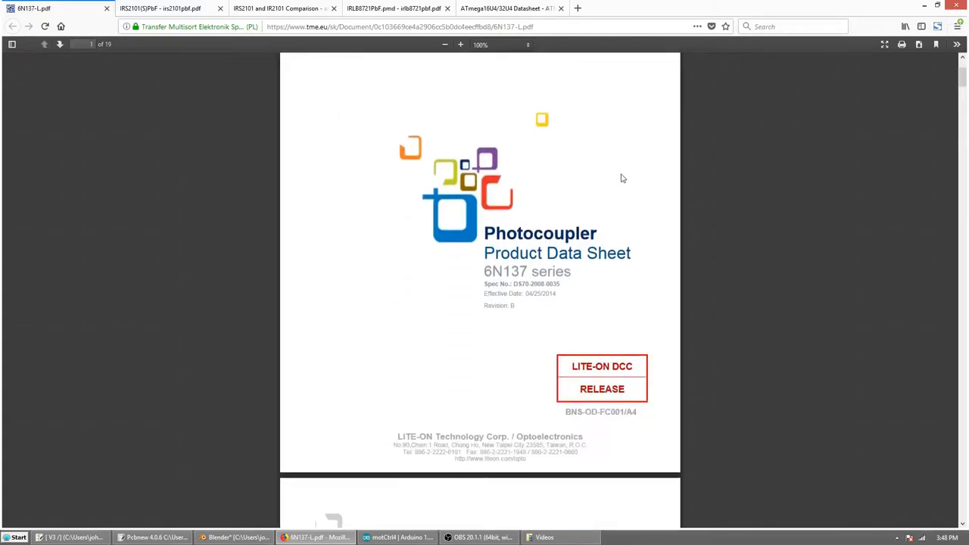
pyautogui.scroll(-3)
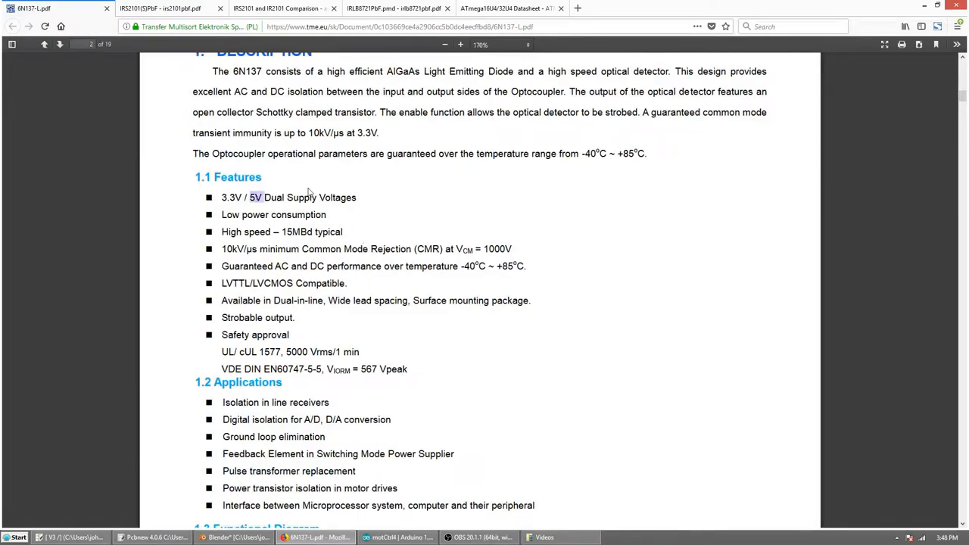
pyautogui.moveTo(371, 200)
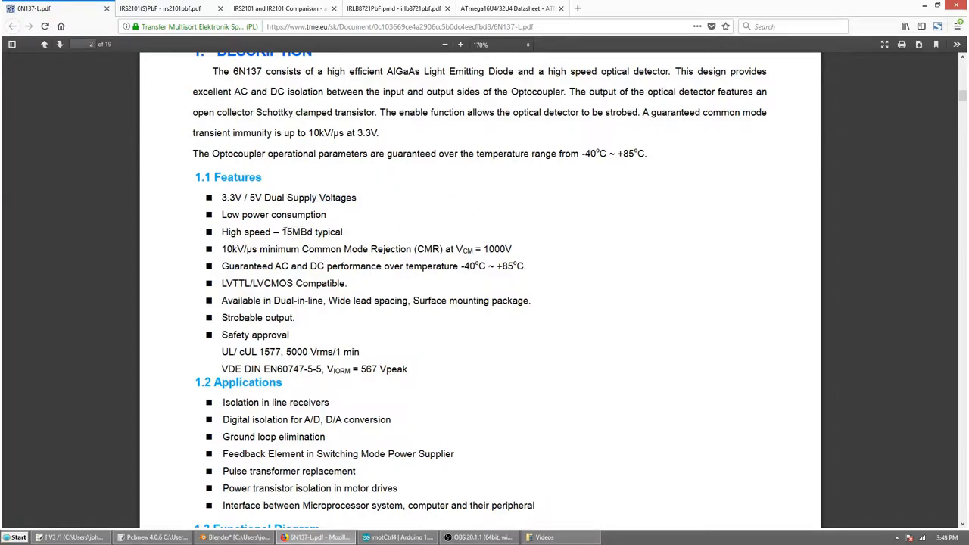
pyautogui.doubleClick(311, 232)
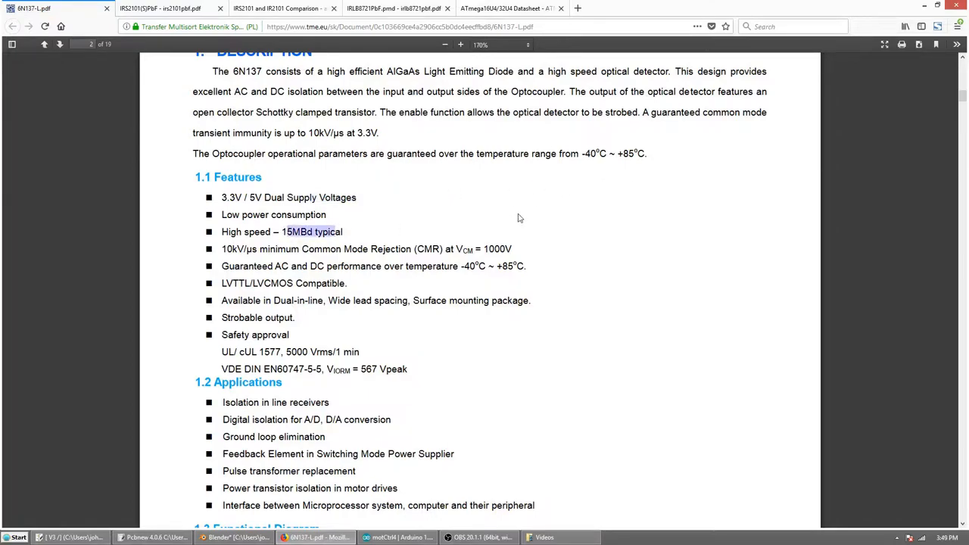
pyautogui.moveTo(506, 219)
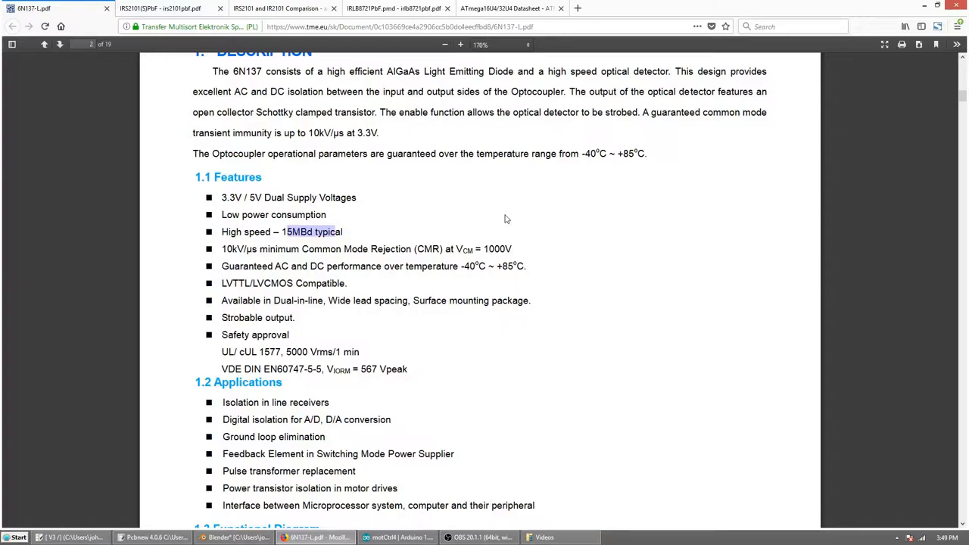
pyautogui.moveTo(498, 220)
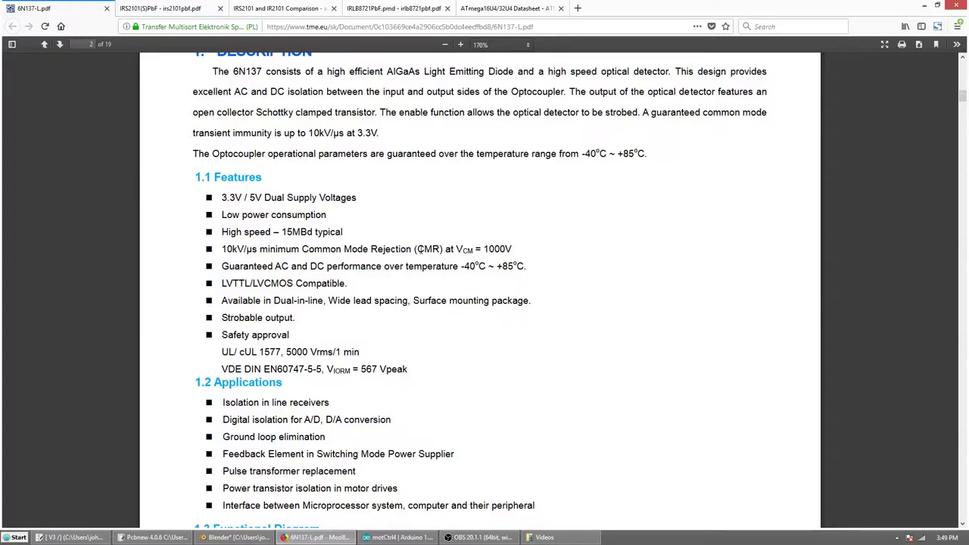
pyautogui.moveTo(273, 300); pyautogui.dragTo(447, 300)
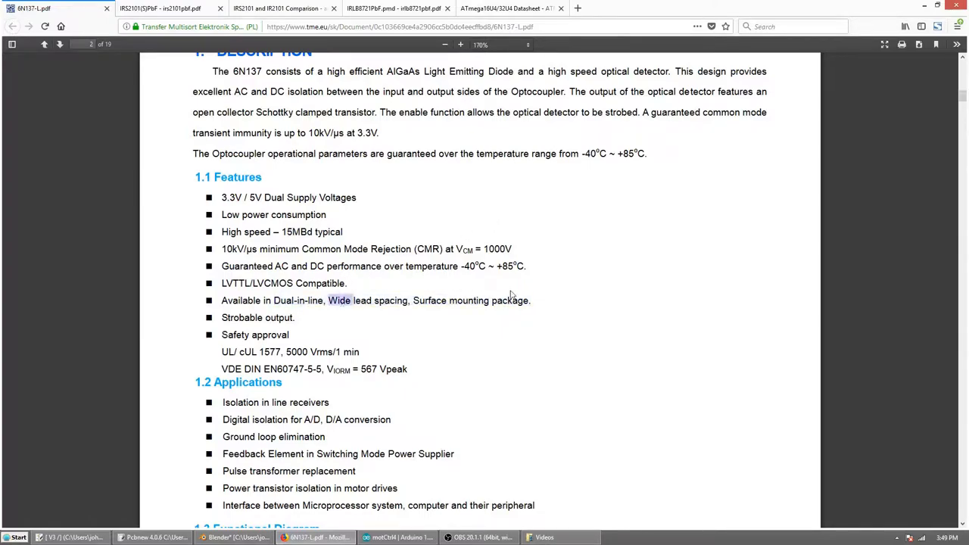
pyautogui.moveTo(425, 317)
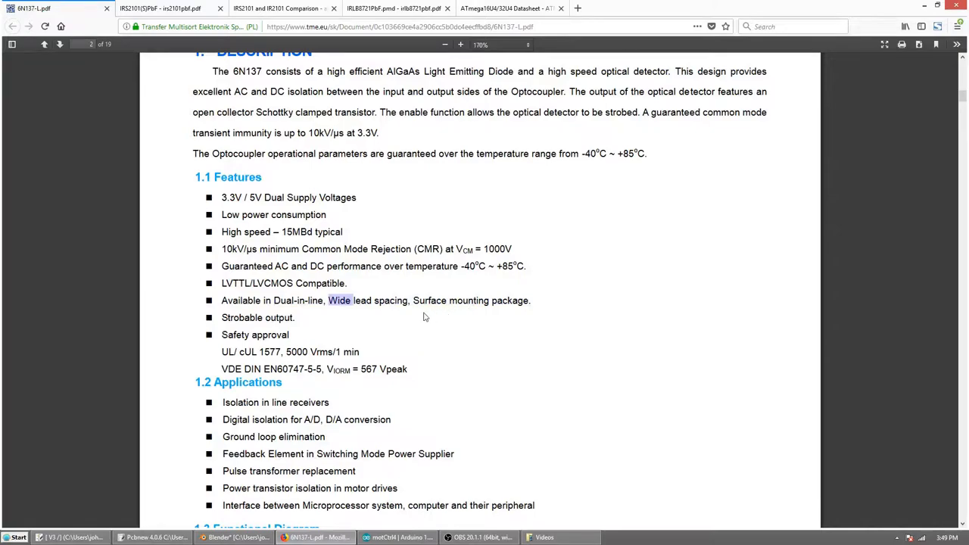
# Step: Scroll past the functional diagram and truth table to the package dimension drawings on page 4
pyautogui.scroll(-3)
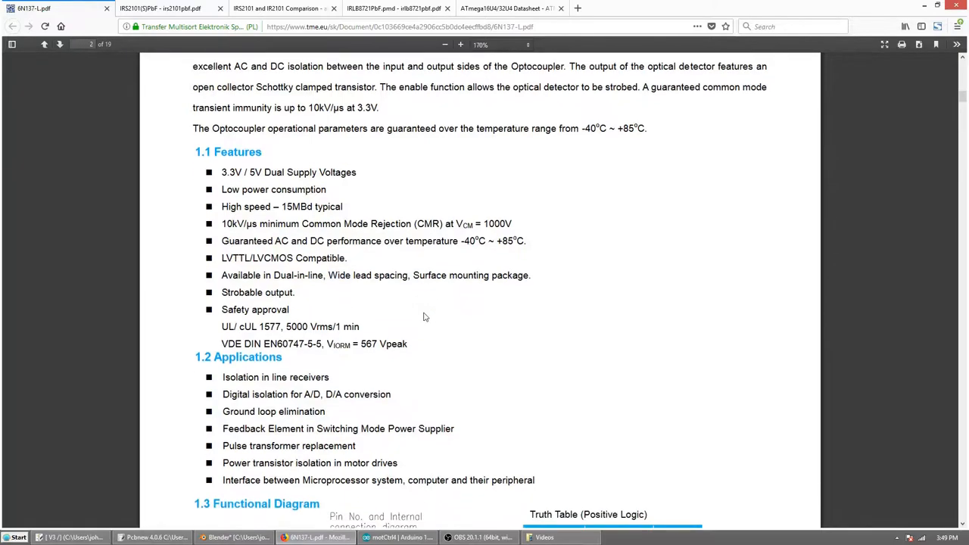
pyautogui.scroll(-3)
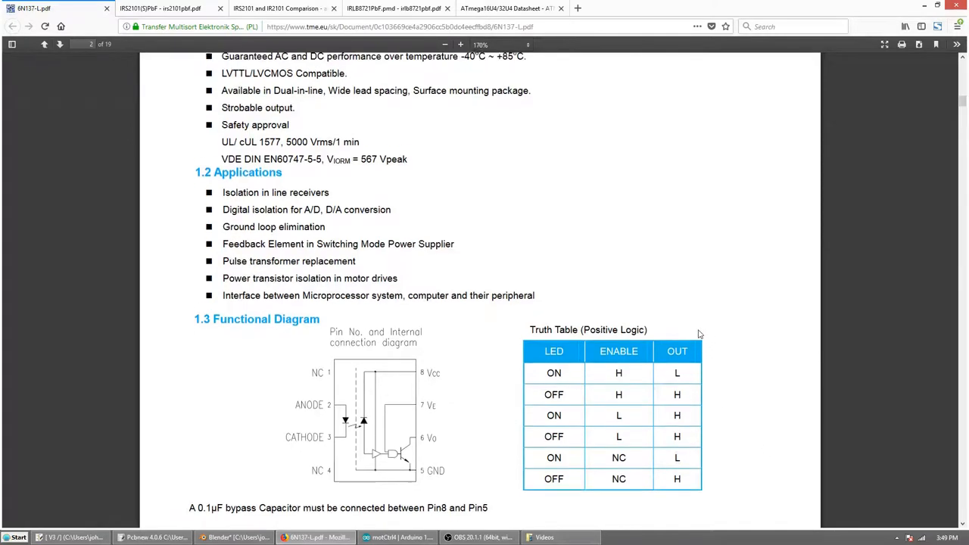
pyautogui.scroll(-3)
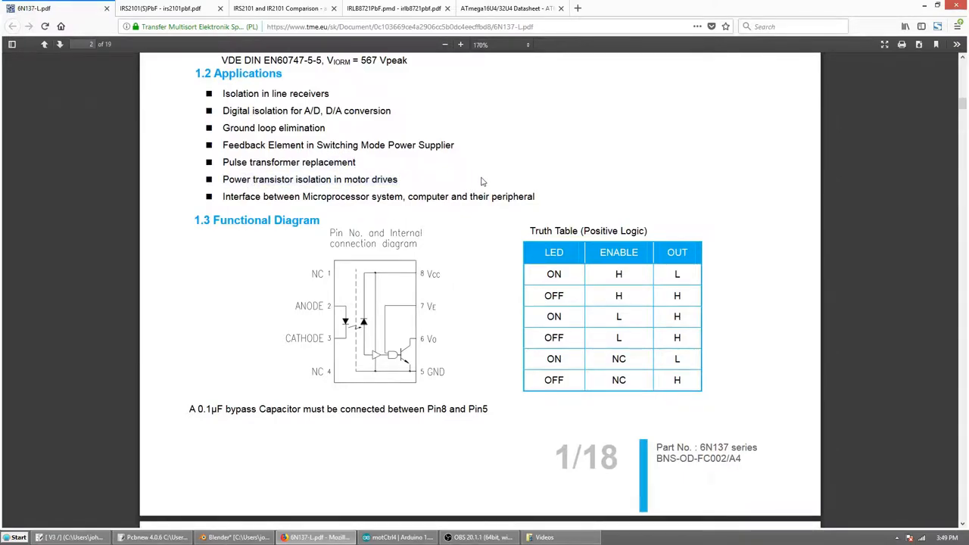
pyautogui.scroll(-3)
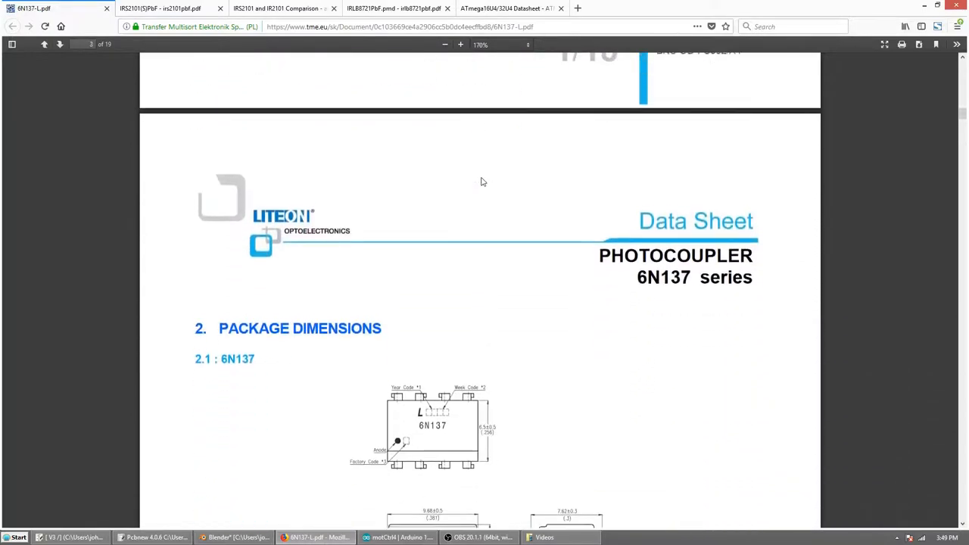
pyautogui.scroll(-3)
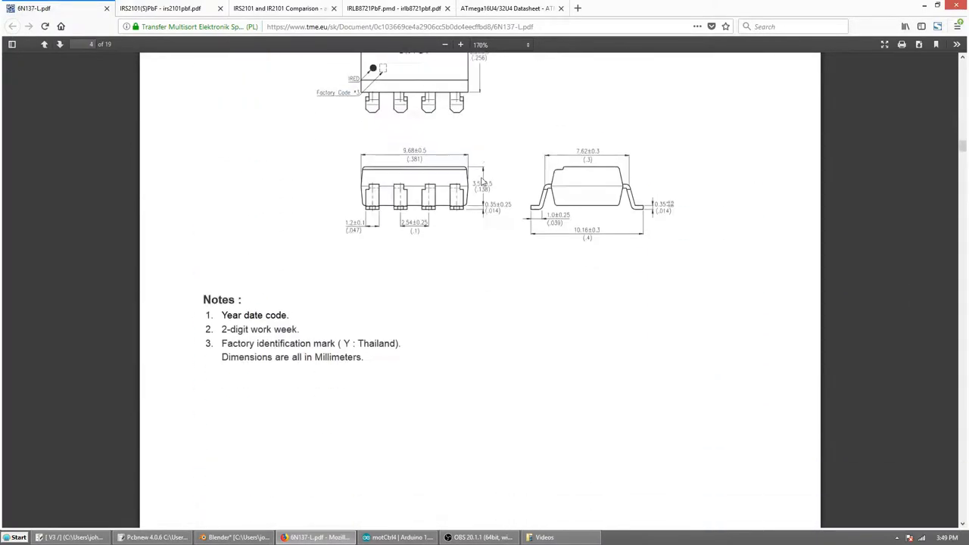
# Step: Reach section 4.1 Absolute Maximum Ratings with the 50 mA collector current, then switch to the KiCad schematic
pyautogui.scroll(-3)
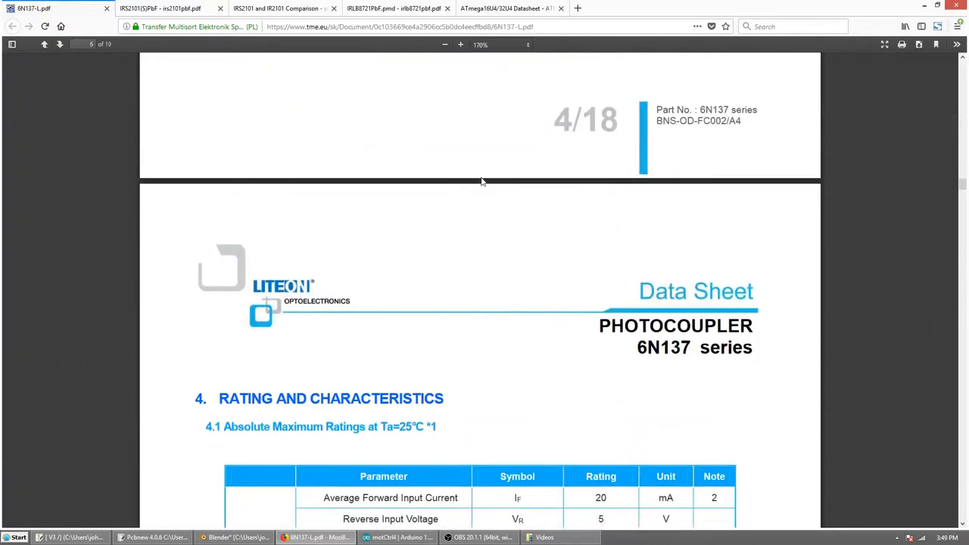
pyautogui.scroll(-3)
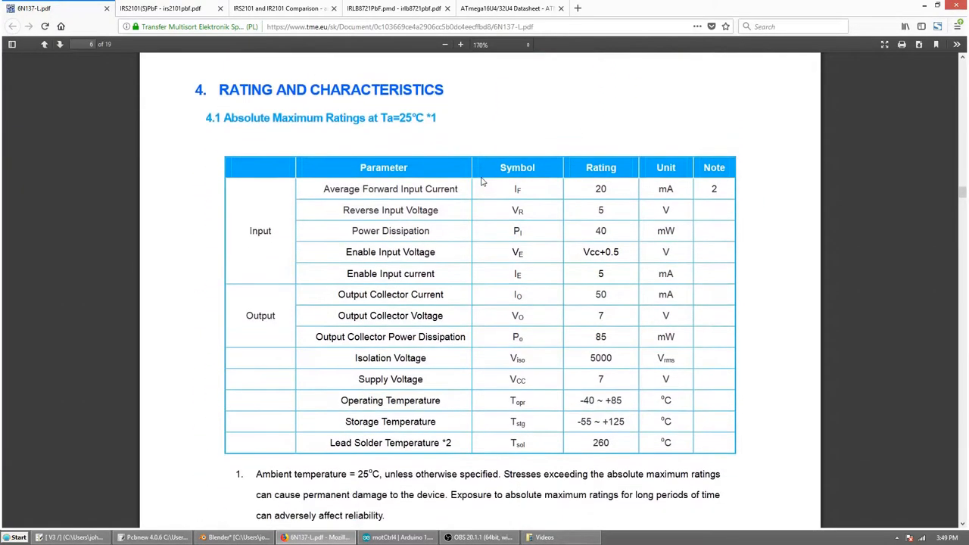
pyautogui.moveTo(366, 293)
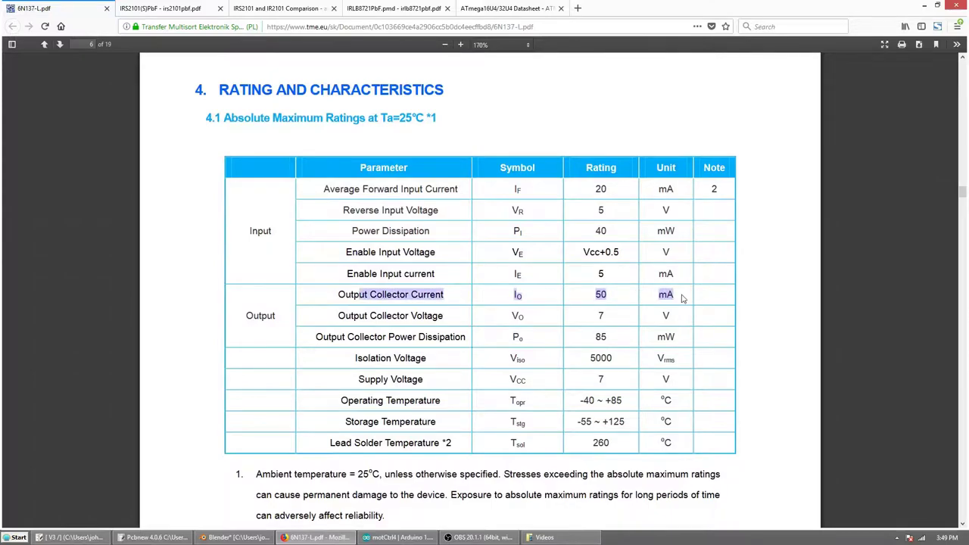
pyautogui.click(70, 537)
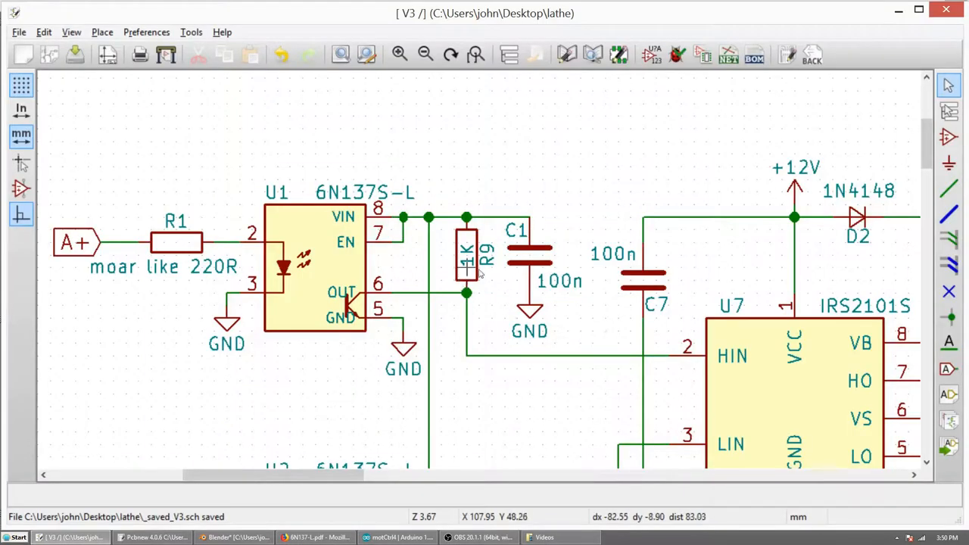
# Step: Review 4.2 Recommended Operating Conditions, marking the high-level input current, checking against the schematic's optocoupler inputs
pyautogui.click(314, 537)
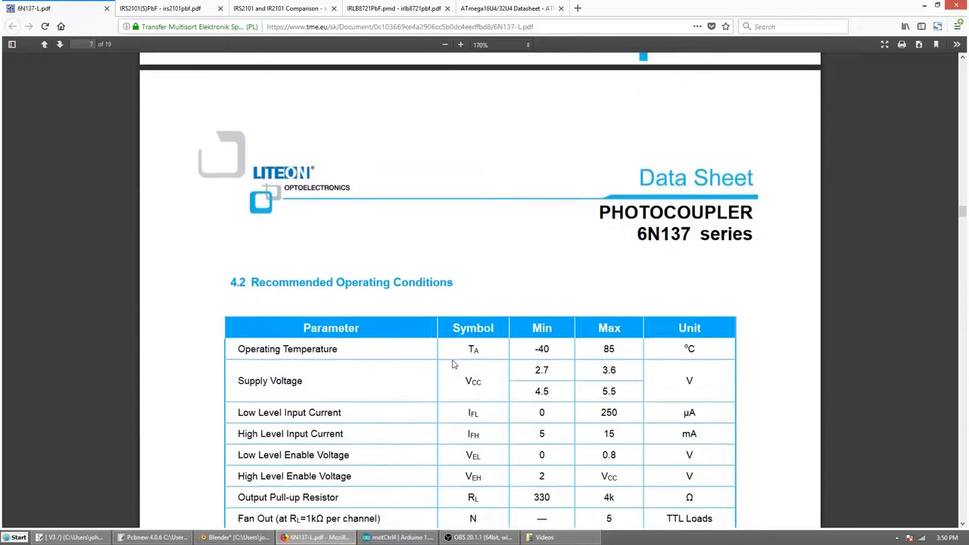
pyautogui.scroll(-3)
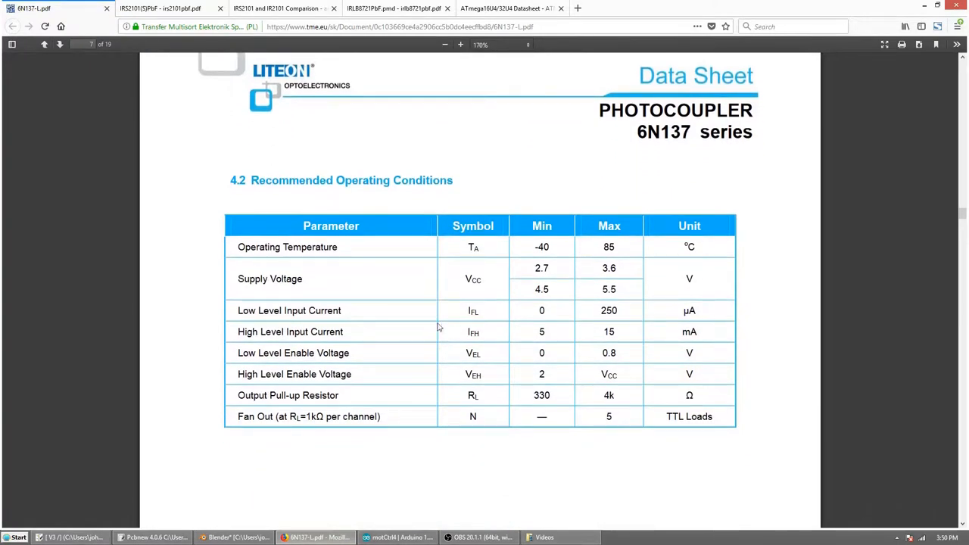
pyautogui.moveTo(546, 273)
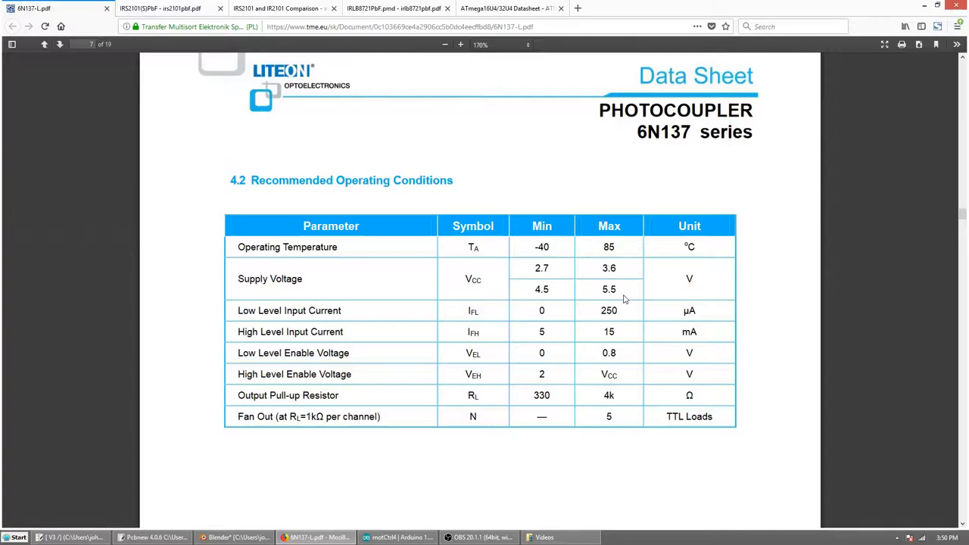
pyautogui.moveTo(644, 299)
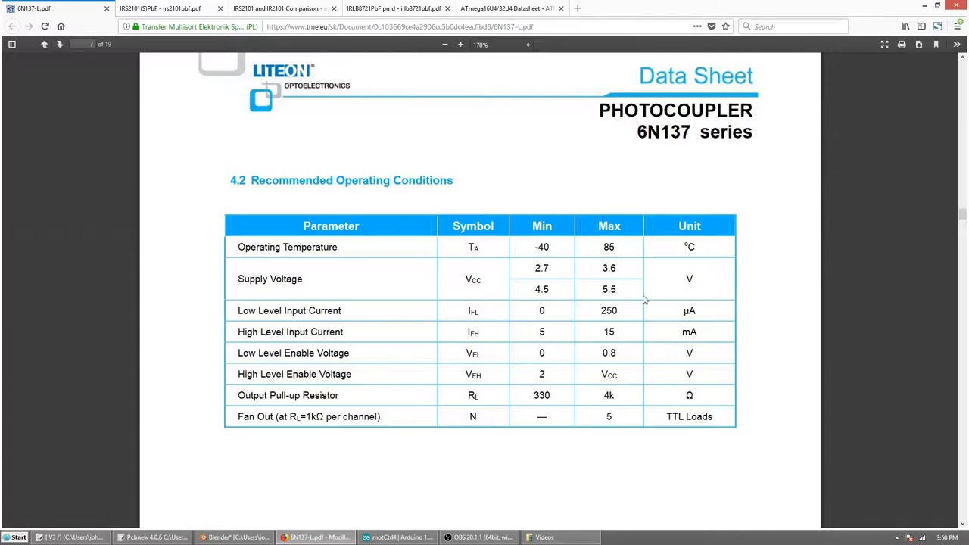
pyautogui.moveTo(670, 319)
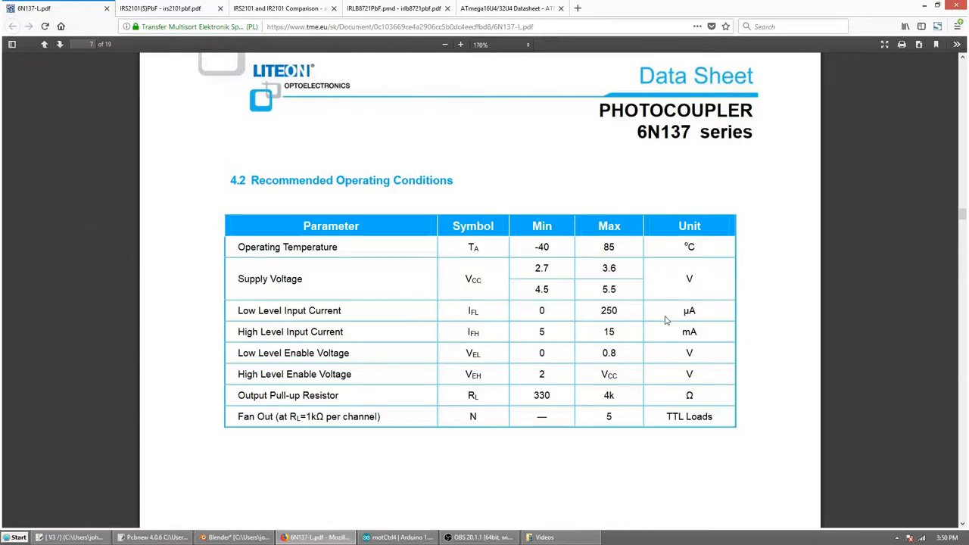
pyautogui.doubleClick(325, 332)
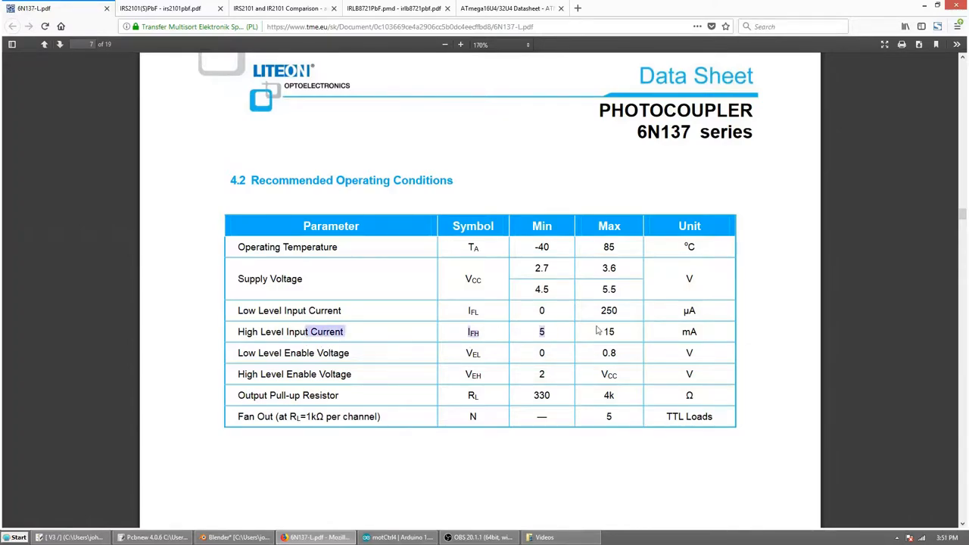
pyautogui.click(70, 537)
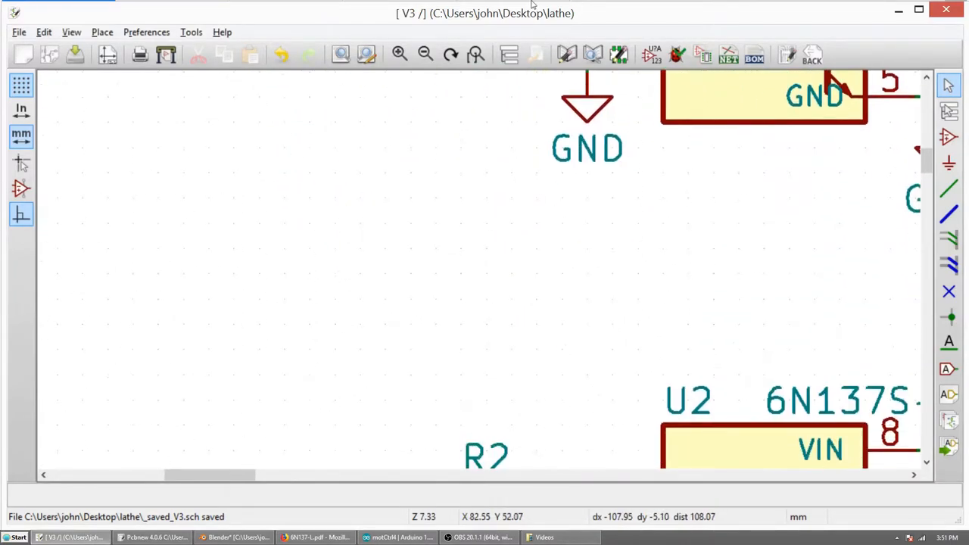
pyautogui.click(315, 537)
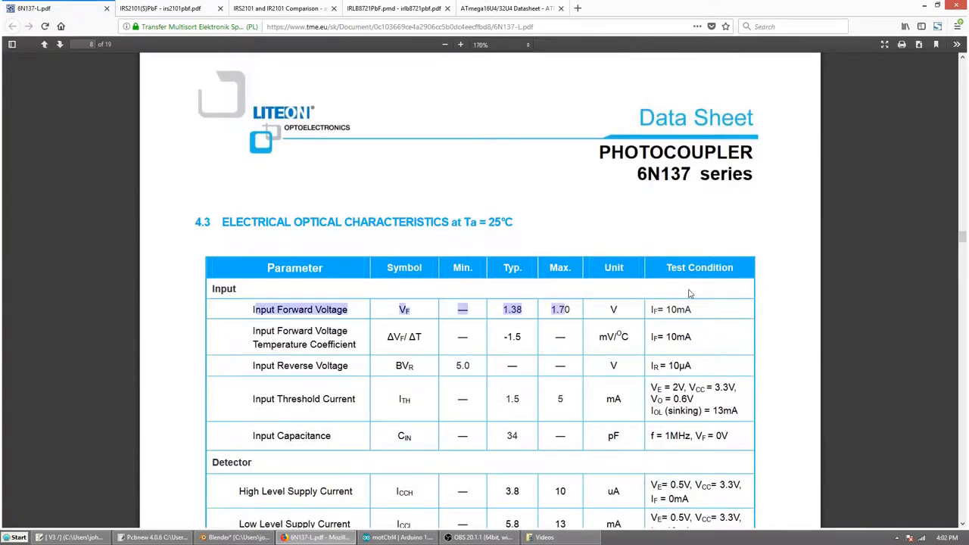
pyautogui.click(44, 44)
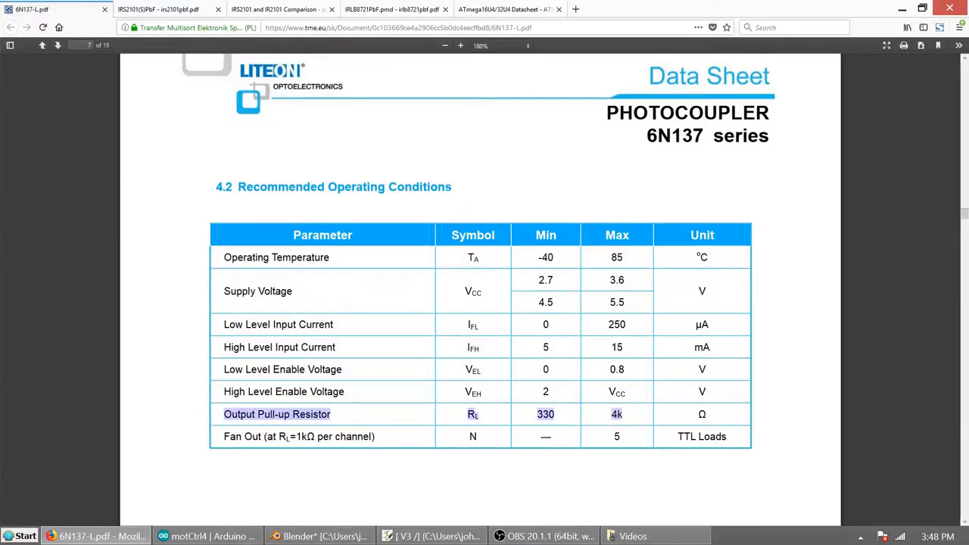
pyautogui.moveTo(667, 429)
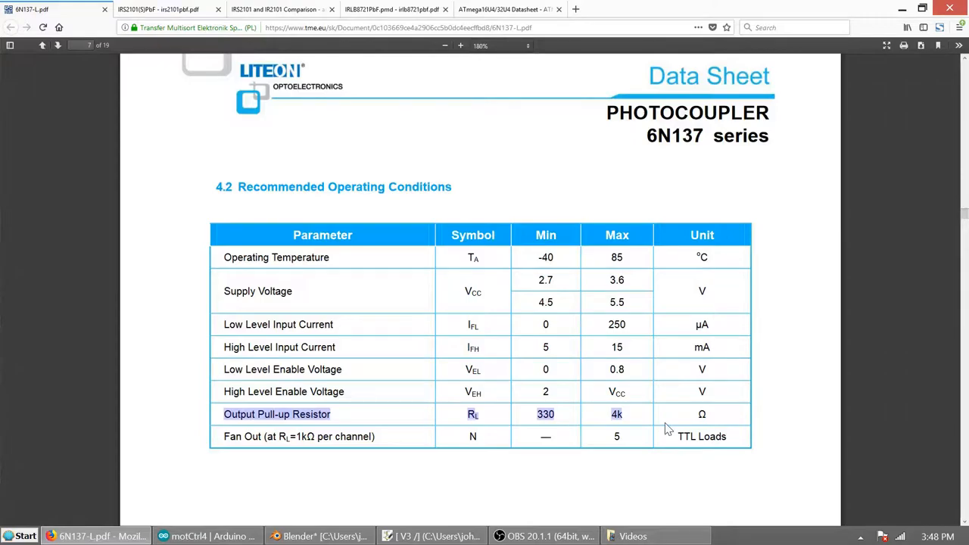
# Step: Scroll through pages 8–16, past the switching specification, to the forward voltage graphs in Figures 7 and 8
pyautogui.scroll(-3)
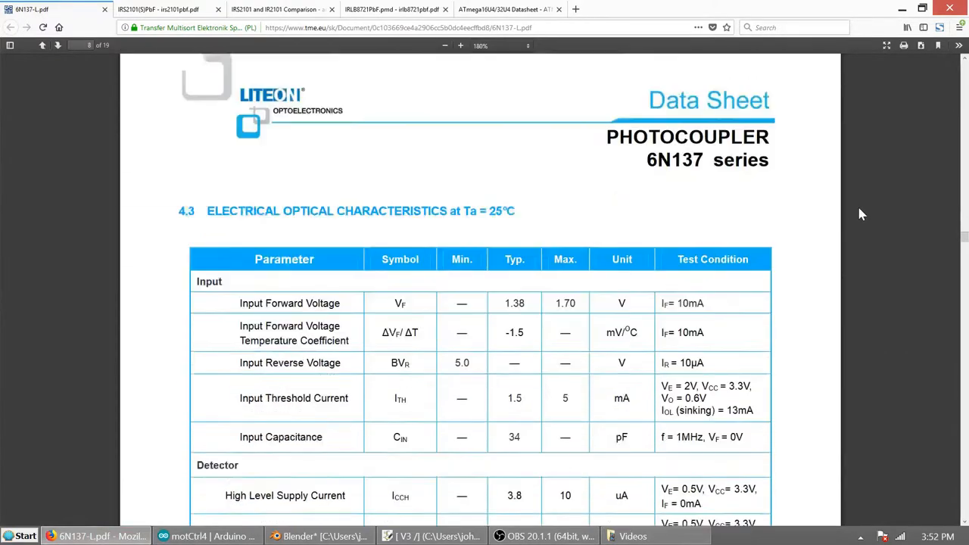
pyautogui.scroll(-3)
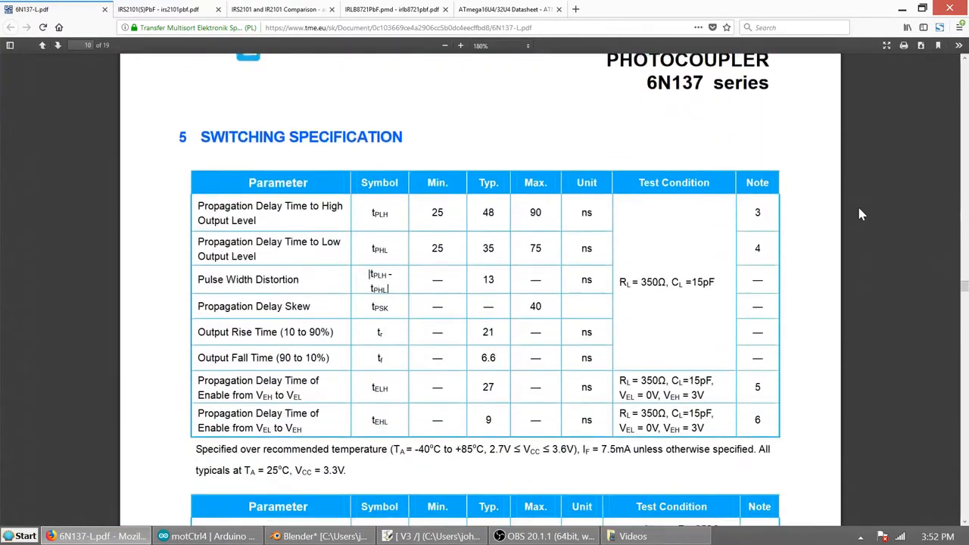
pyautogui.scroll(-3)
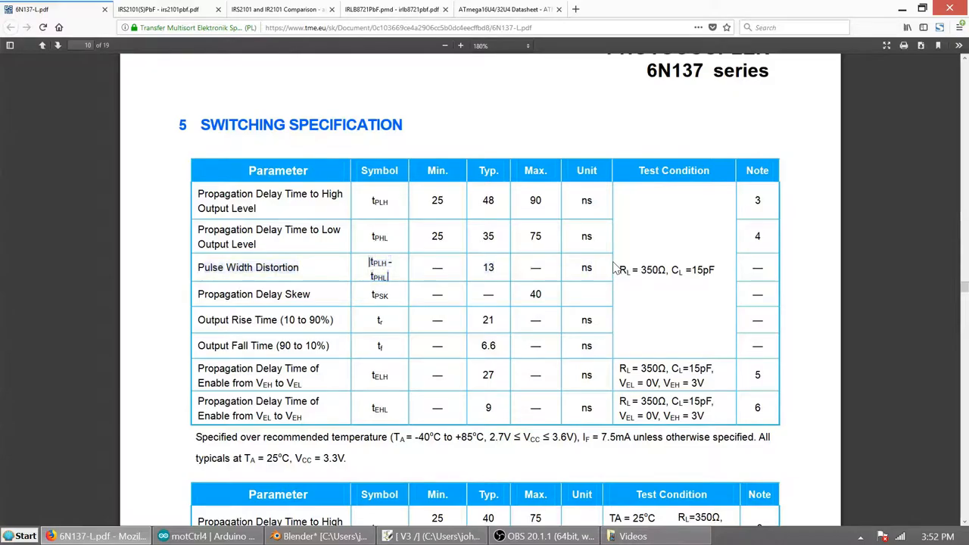
pyautogui.moveTo(195, 319)
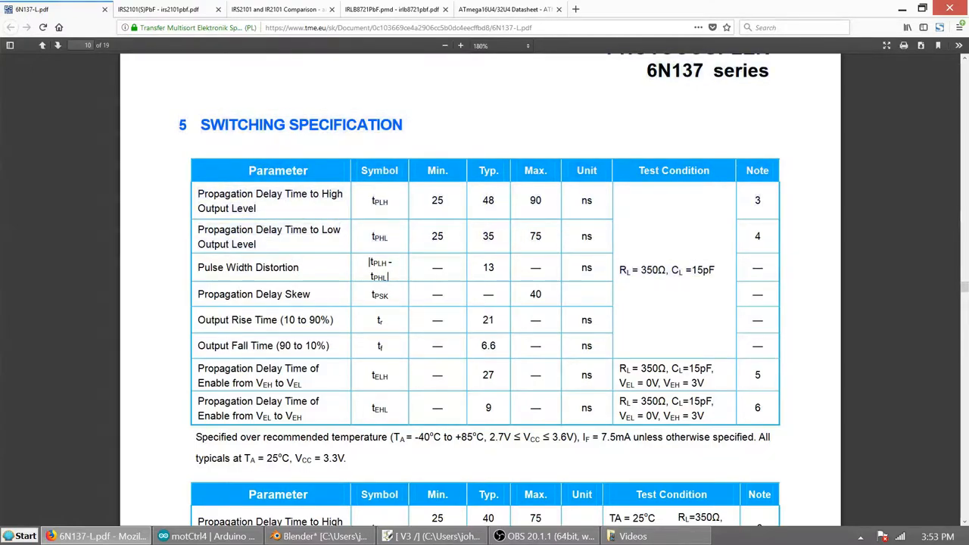
pyautogui.moveTo(511, 241)
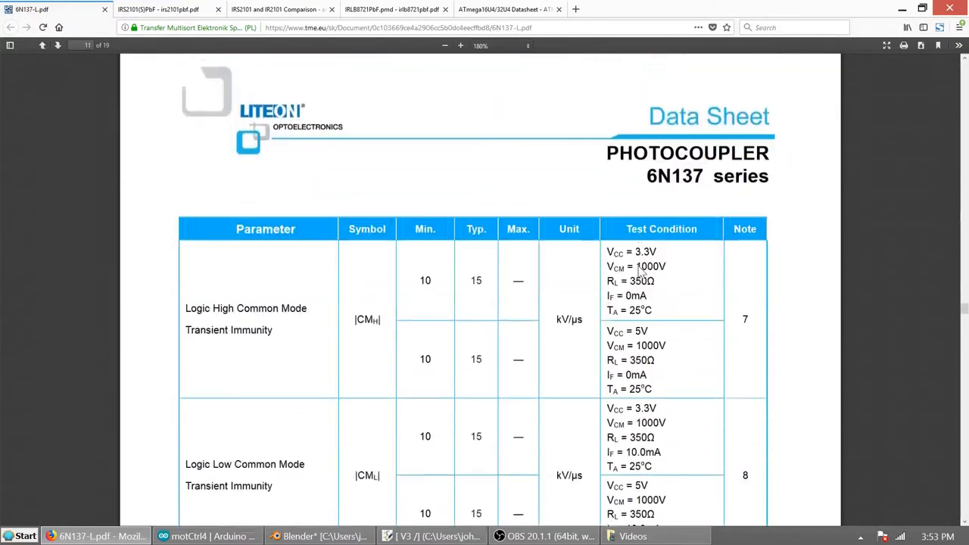
pyautogui.scroll(-3)
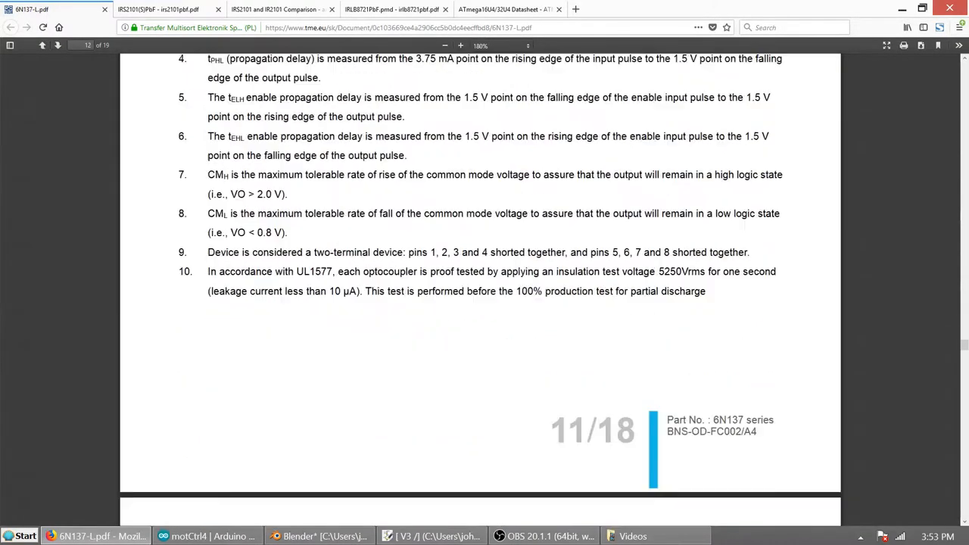
pyautogui.scroll(-3)
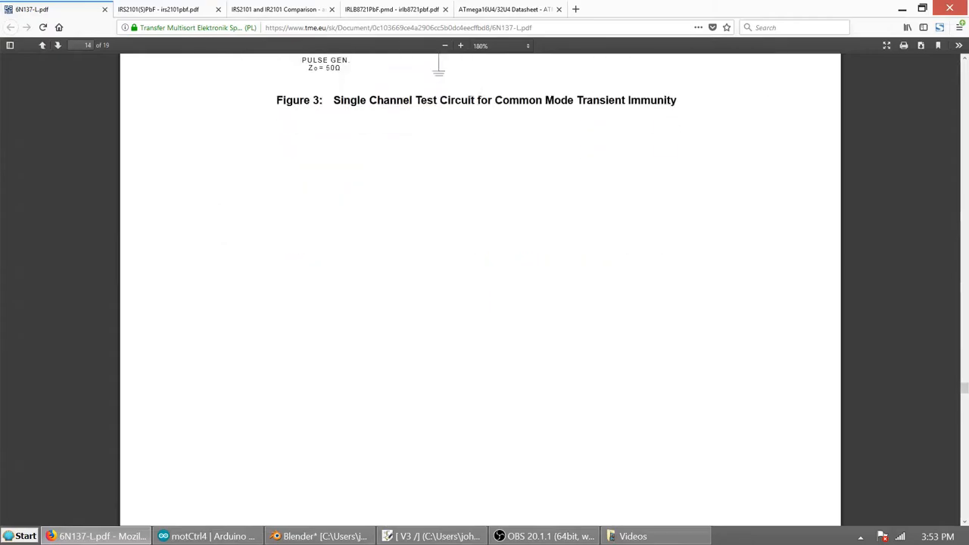
pyautogui.scroll(-3)
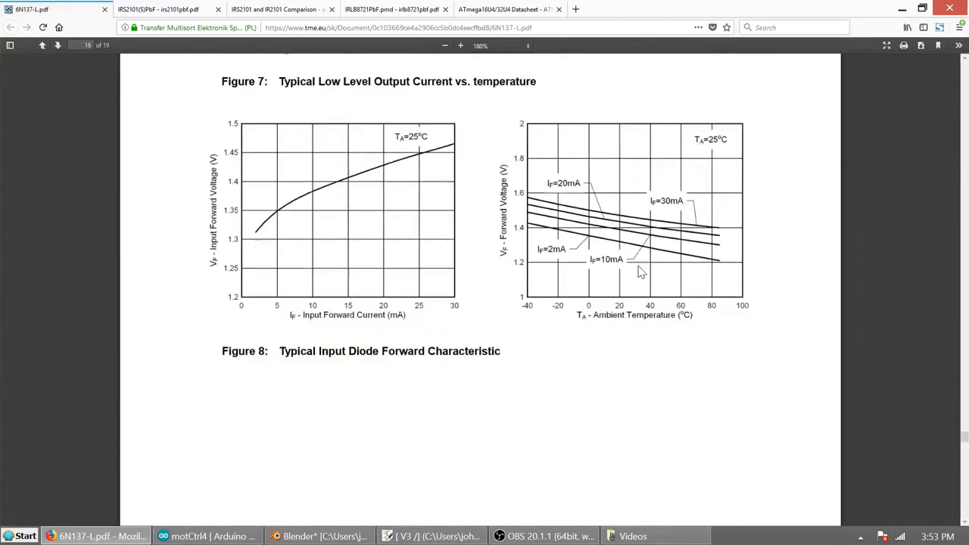
pyautogui.scroll(-3)
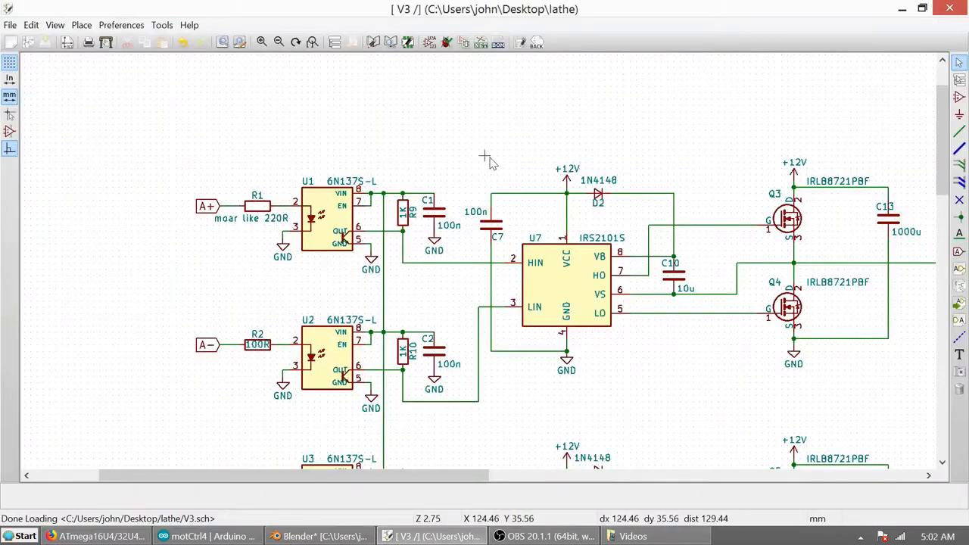
# Step: Drag across the phase A schematic showing U1 and U2 feeding gate driver U7
pyautogui.moveTo(485, 155); pyautogui.dragTo(424, 435)
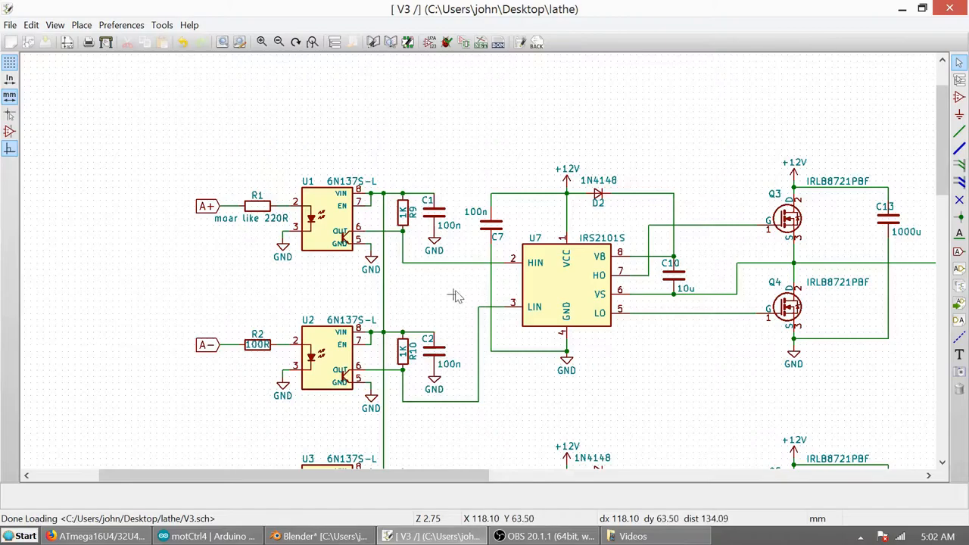
pyautogui.moveTo(460, 263)
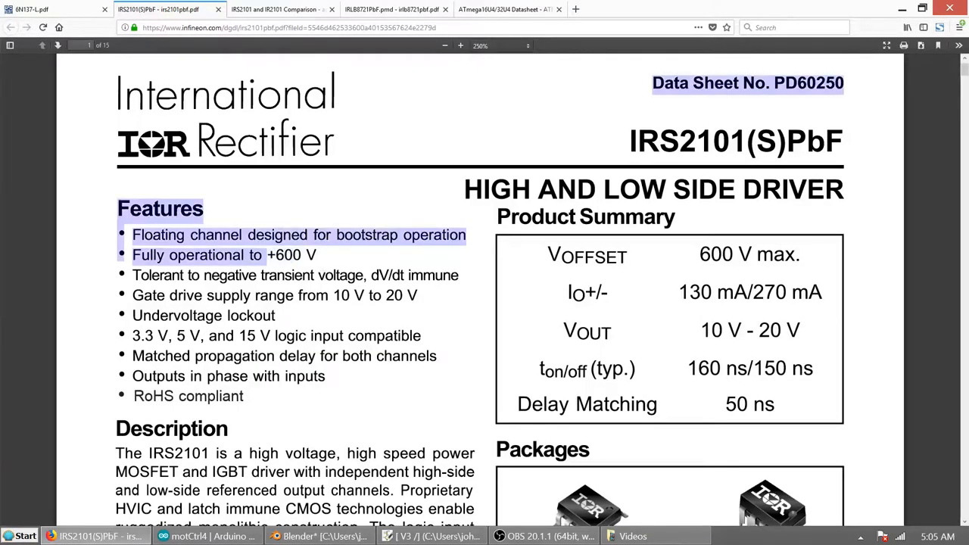
# Step: Mark 'voltage, dV/dt immune' on the IRS2101 front page, then open the MOSFET gate pulldown resistance question
pyautogui.click(365, 255)
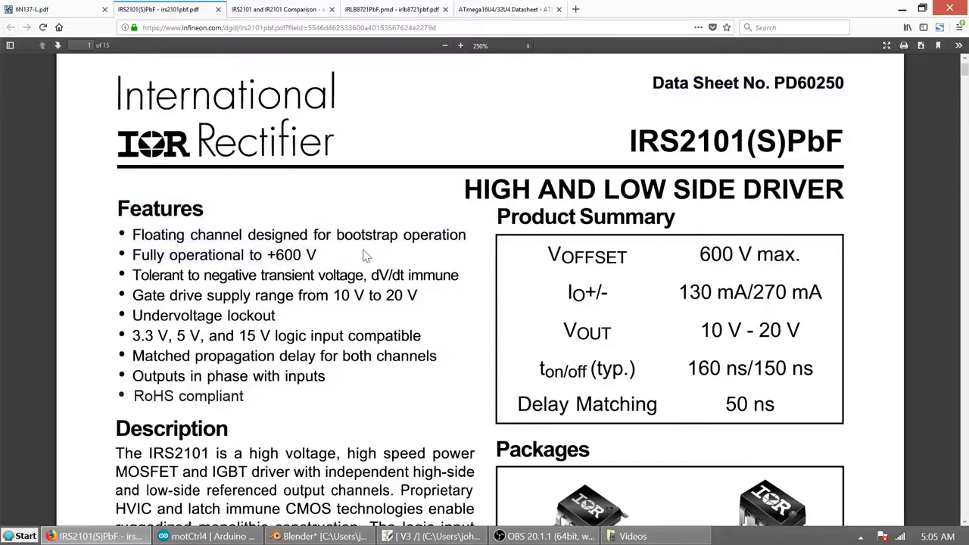
pyautogui.moveTo(312, 275); pyautogui.dragTo(457, 274)
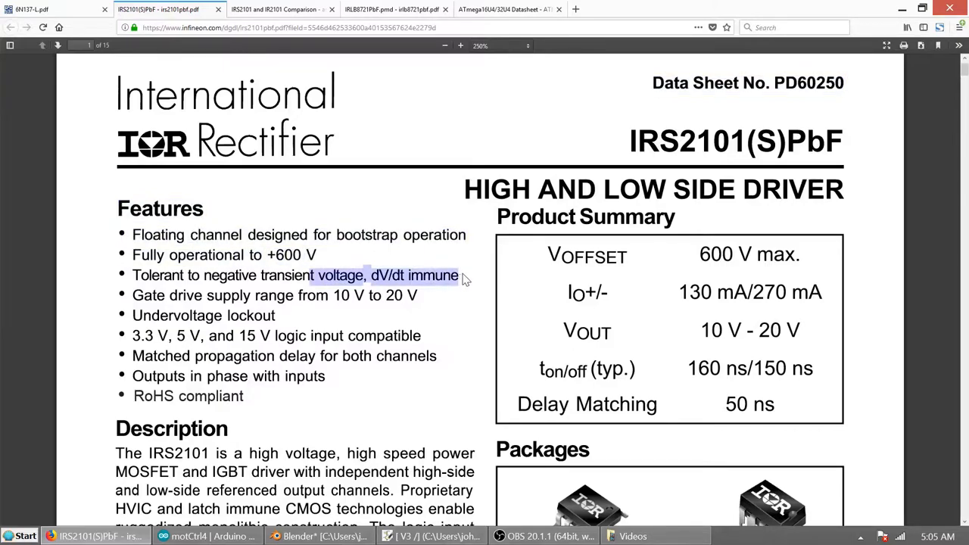
pyautogui.moveTo(462, 294)
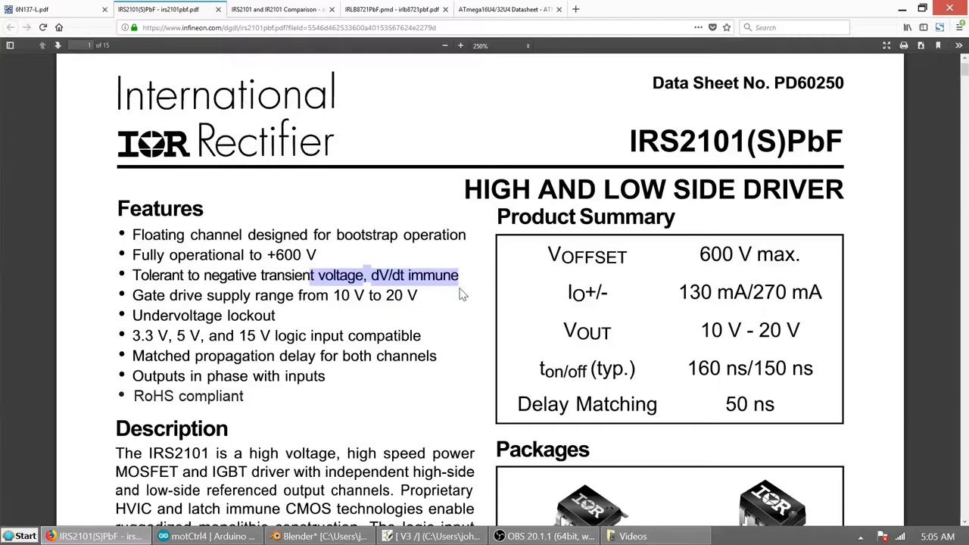
pyautogui.click(464, 304)
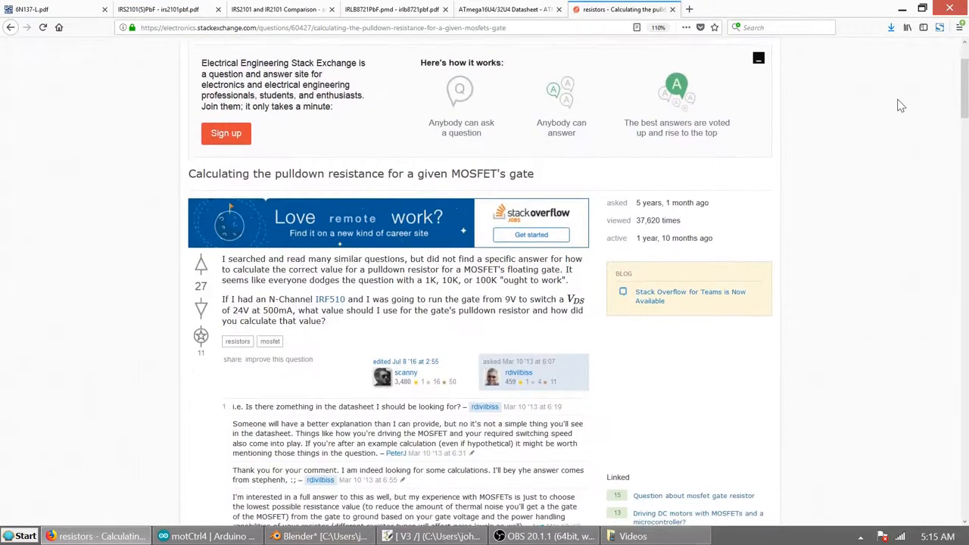
# Step: Scroll through the accepted answer on gate resistance bounds to the 'Some Things to Keep in Mind' section
pyautogui.scroll(-3)
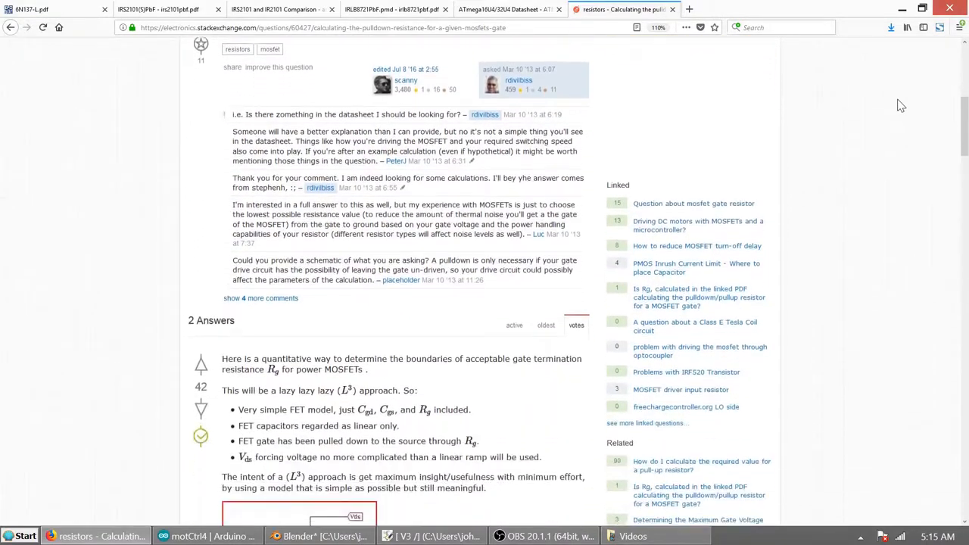
pyautogui.scroll(-3)
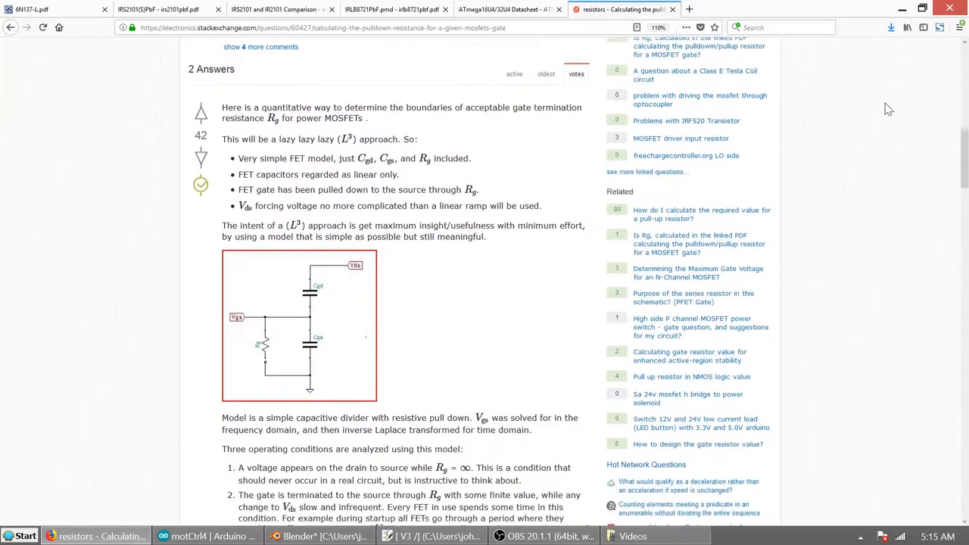
pyautogui.scroll(-3)
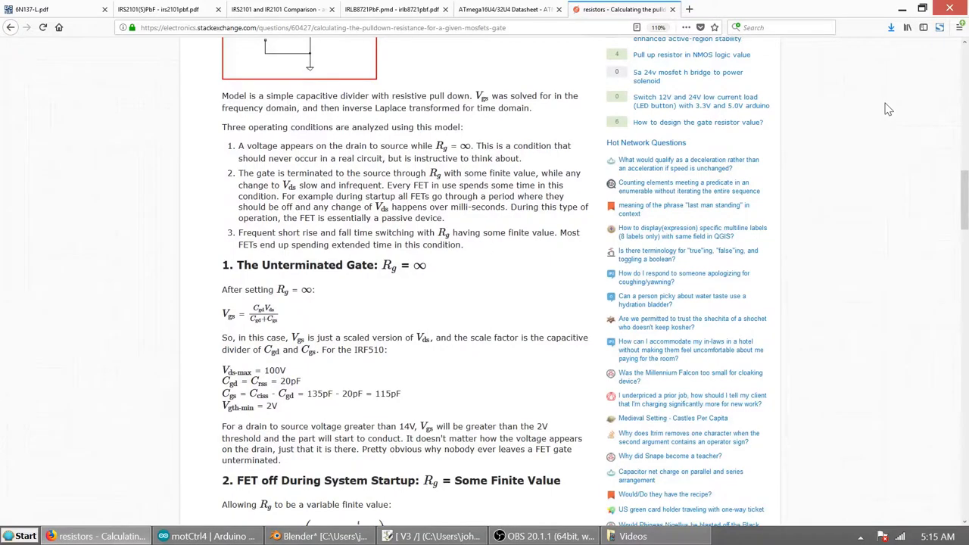
pyautogui.scroll(-3)
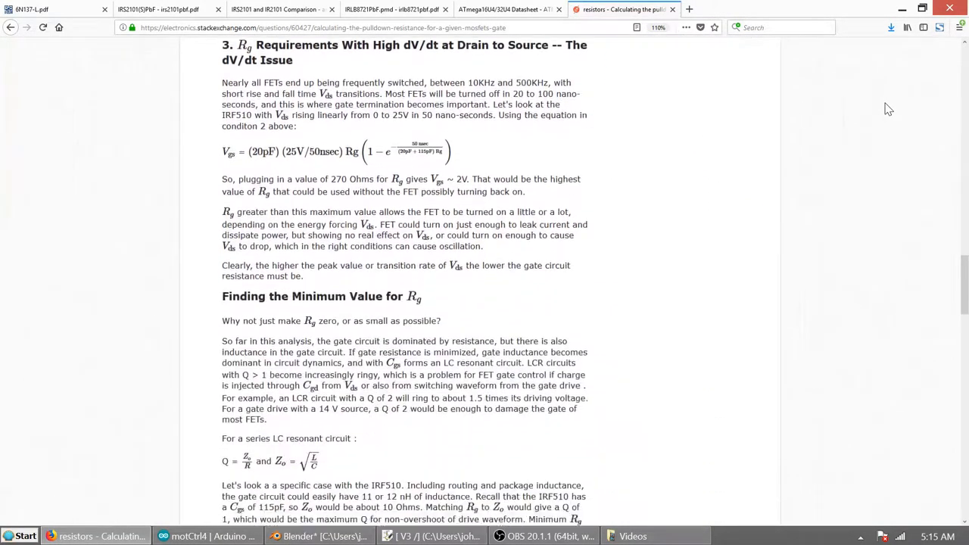
pyautogui.scroll(-3)
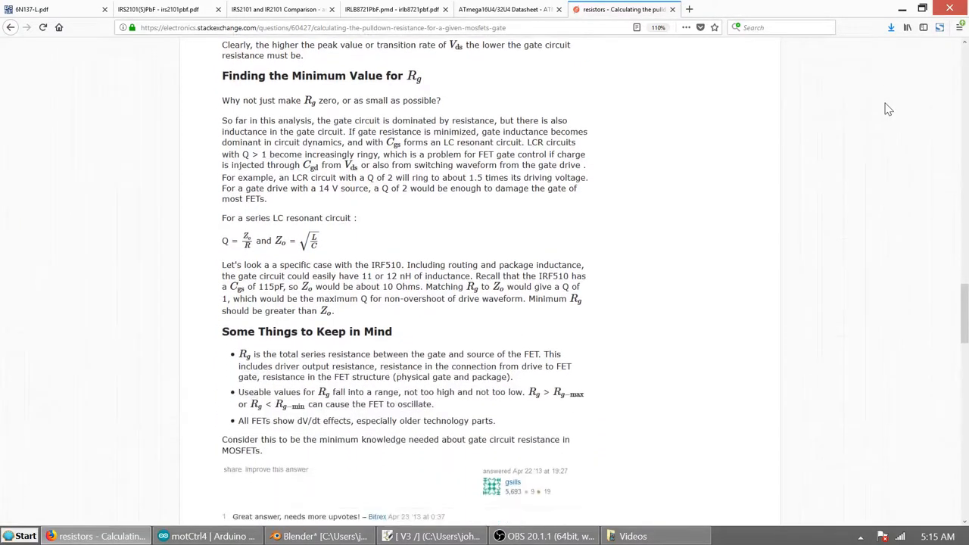
pyautogui.scroll(-3)
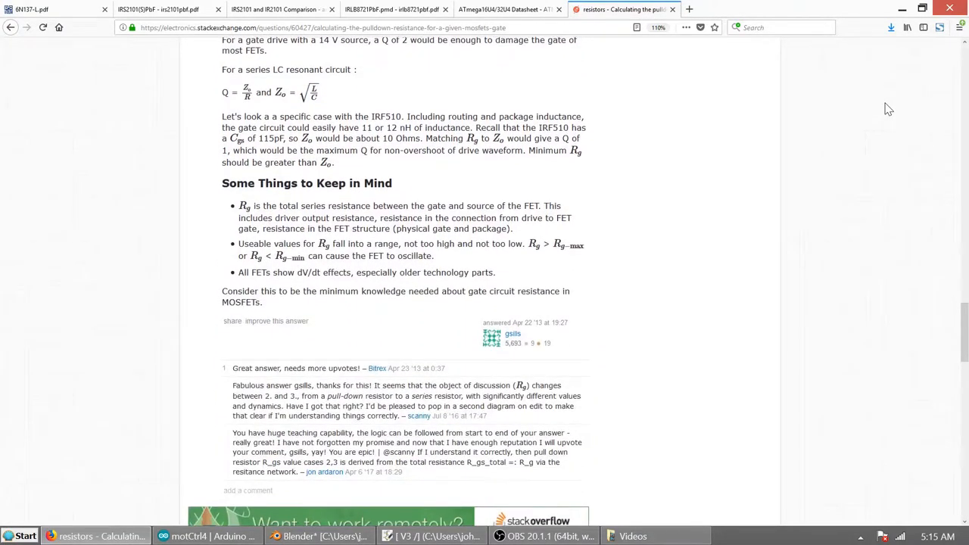
pyautogui.scroll(-3)
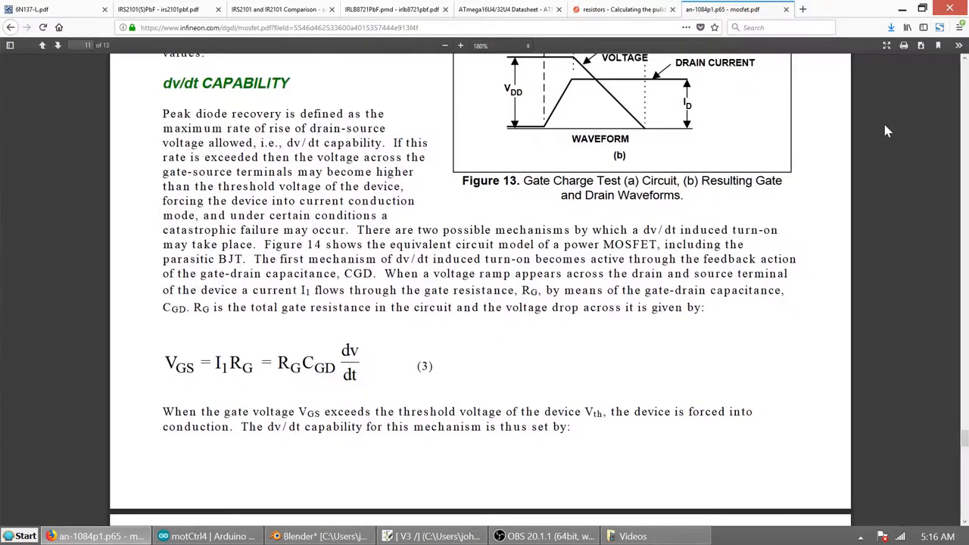
# Step: Scroll the an-1084 MOSFET note from the dv/dt section on page 11 down to the page-13 references
pyautogui.scroll(-3)
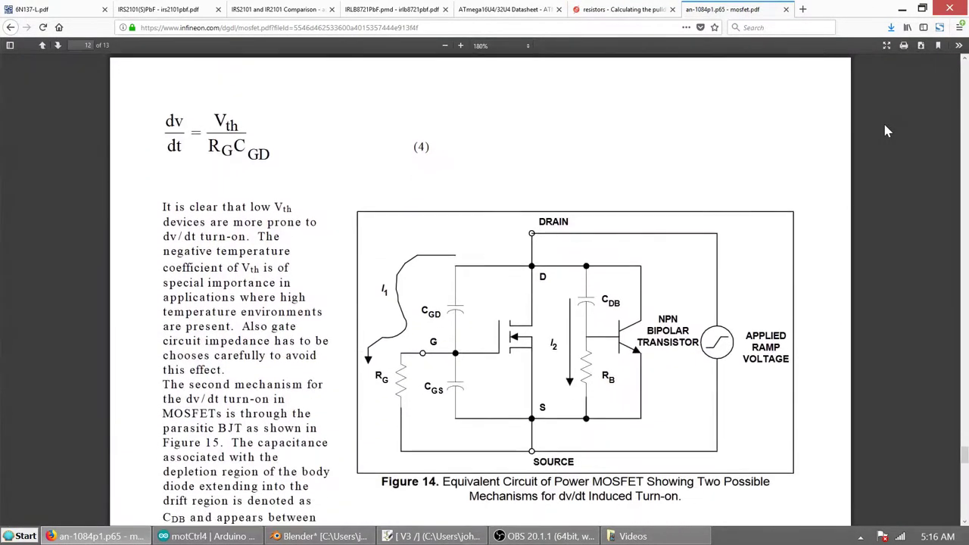
pyautogui.scroll(-3)
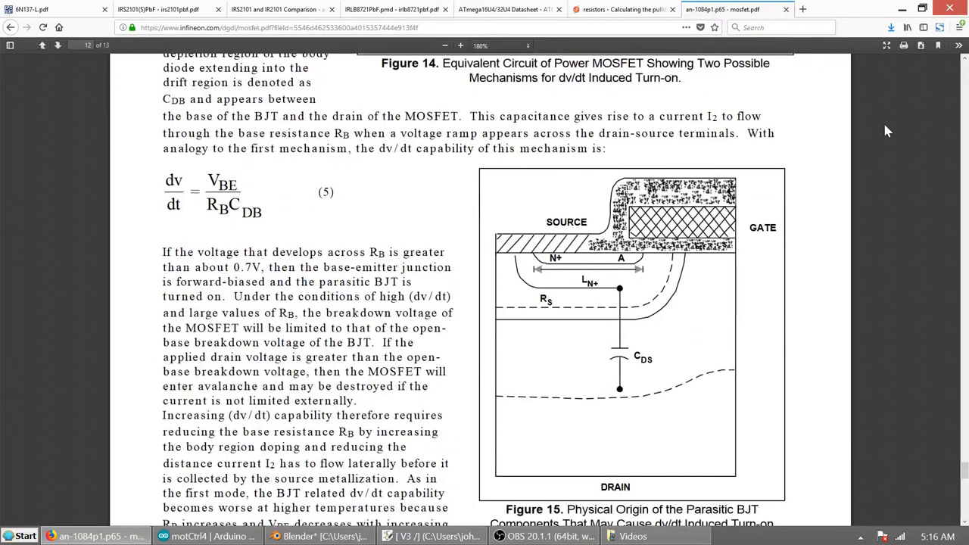
pyautogui.scroll(-3)
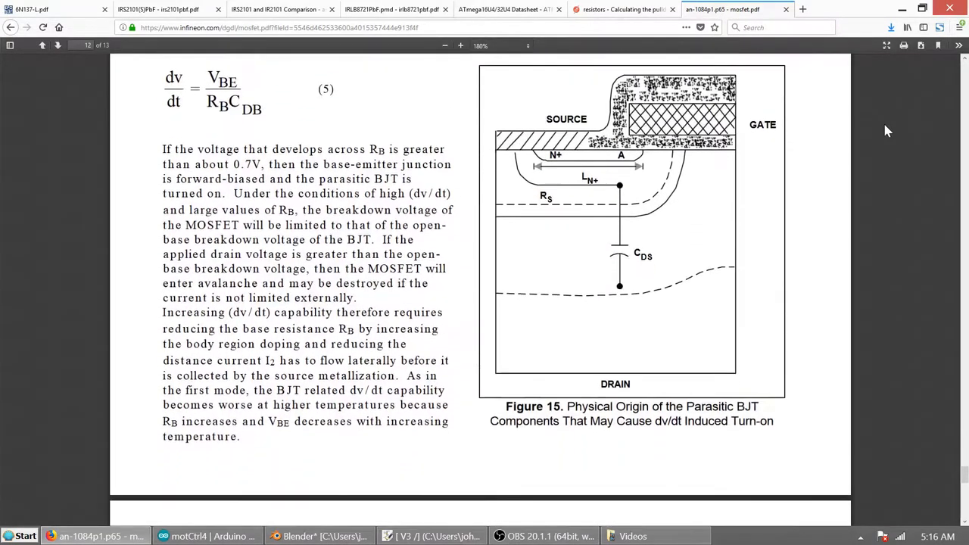
pyautogui.scroll(-3)
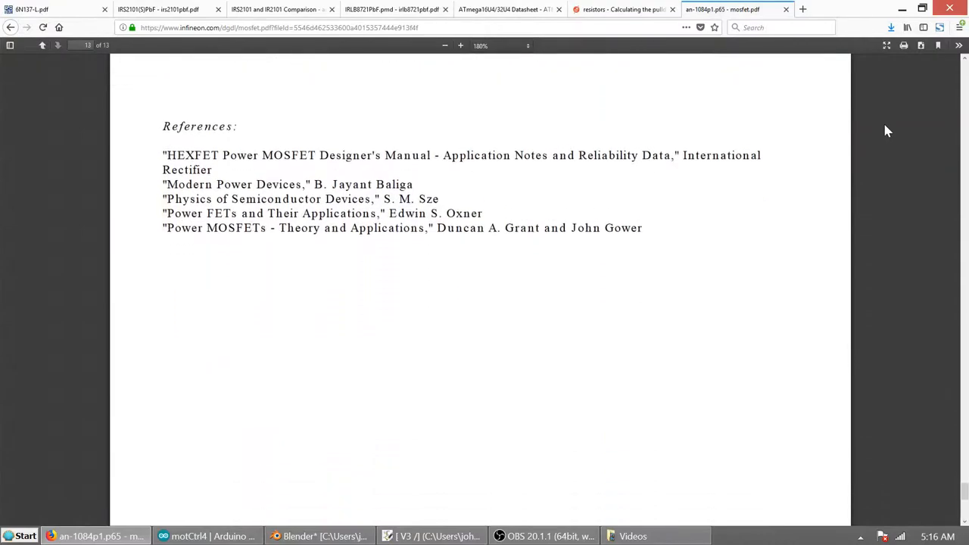
# Step: Switch back to the IRS2101(S)PbF datasheet tab showing its front page
pyautogui.click(158, 9)
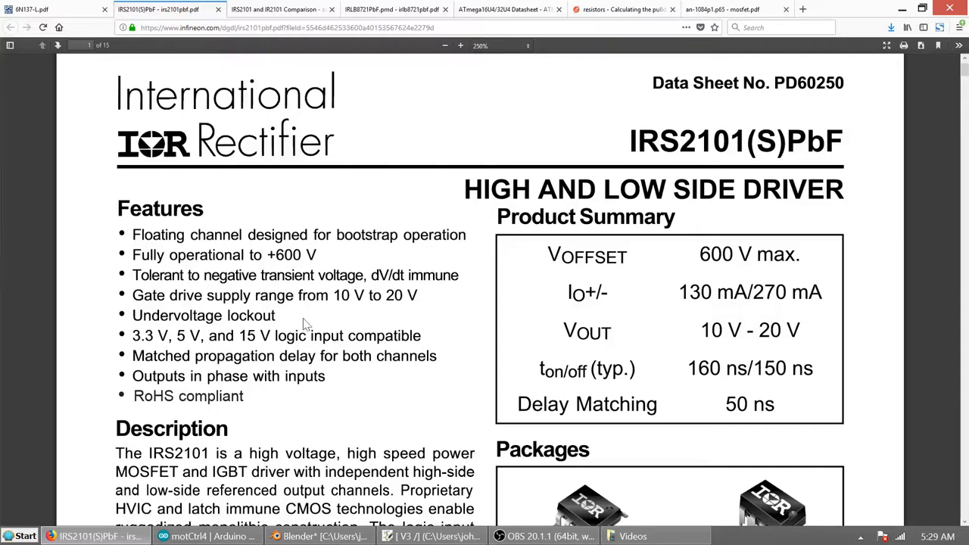
# Step: Mark the matched propagation delay, 130 mA/270 mA output current and 50 ns delay matching, then reach the Description
pyautogui.doubleClick(186, 335)
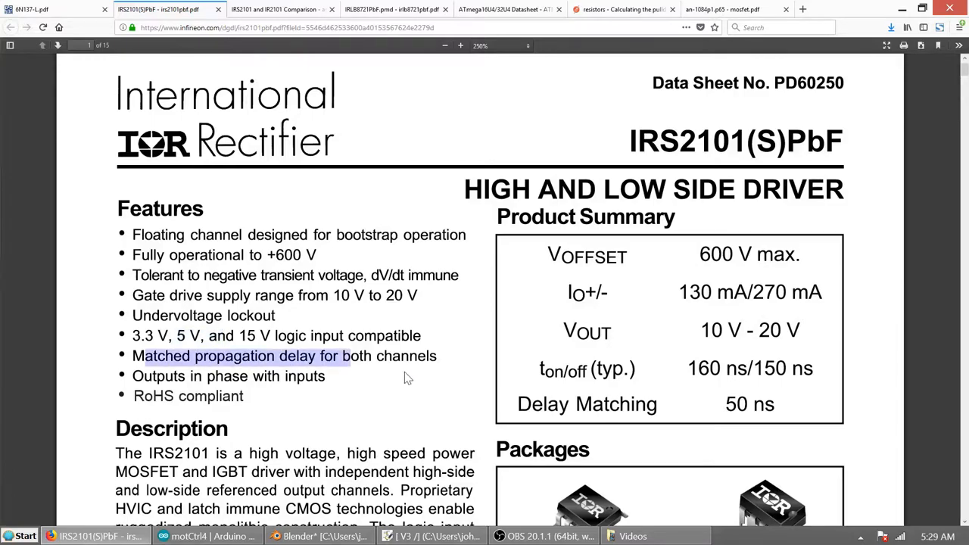
pyautogui.doubleClick(749, 293)
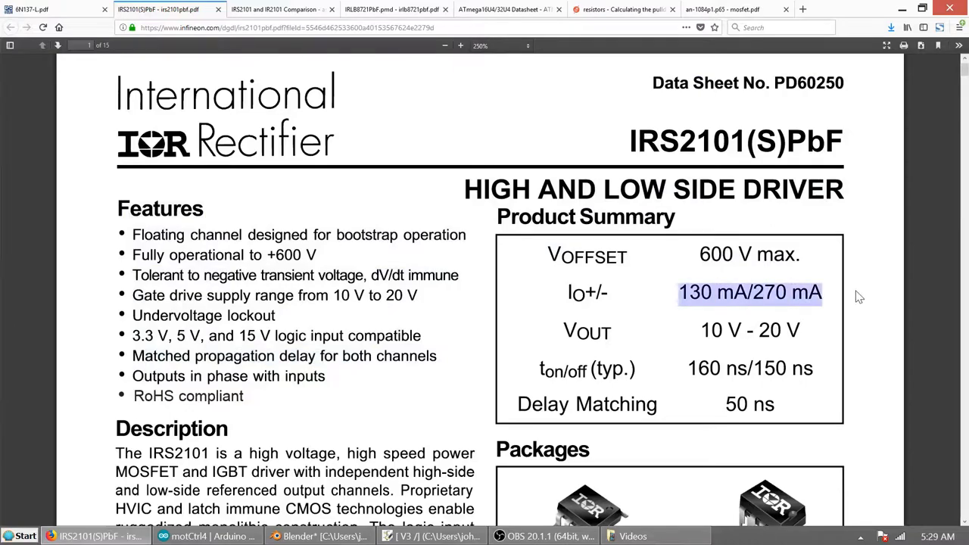
pyautogui.moveTo(864, 297)
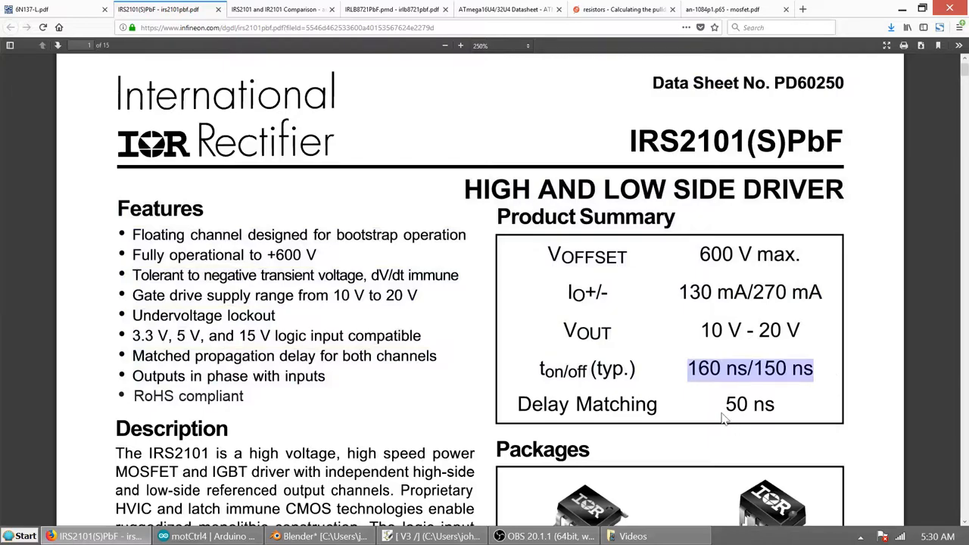
pyautogui.doubleClick(749, 404)
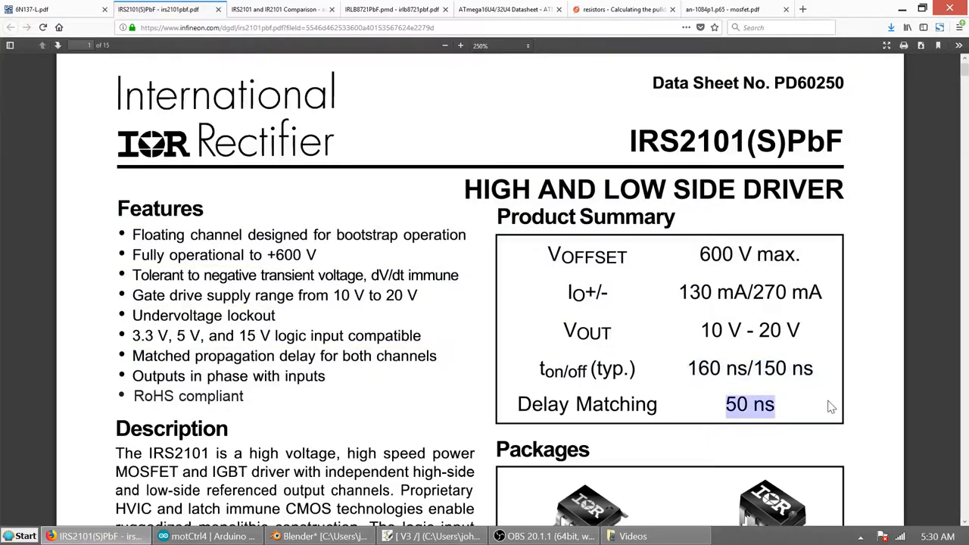
pyautogui.scroll(-3)
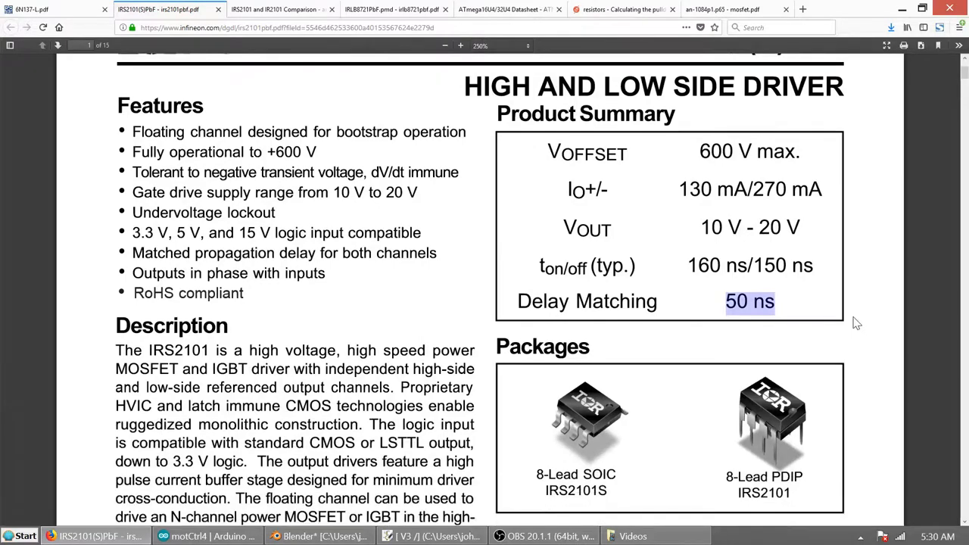
pyautogui.scroll(-3)
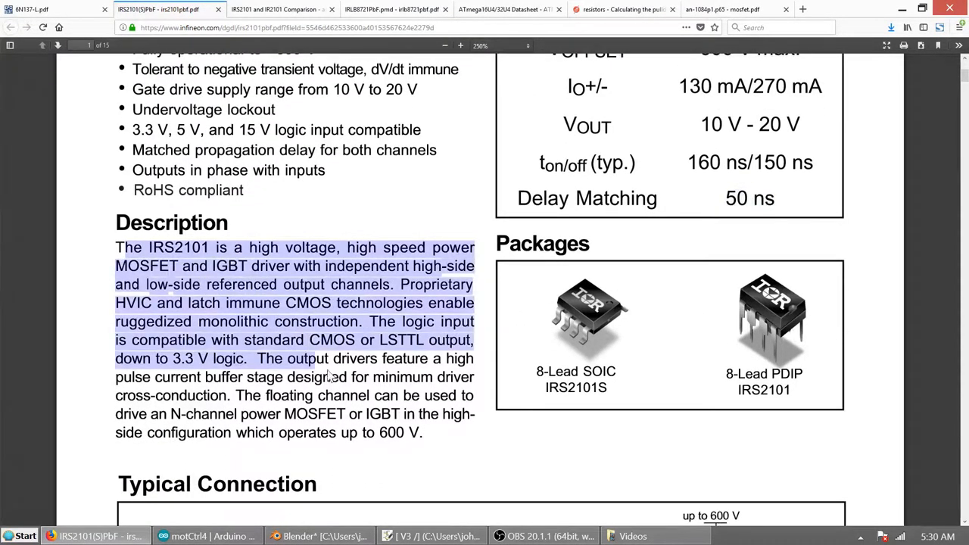
# Step: Mark the 25 V maximum supply voltage in the IRS2101 Absolute Maximum Ratings table
pyautogui.scroll(-3)
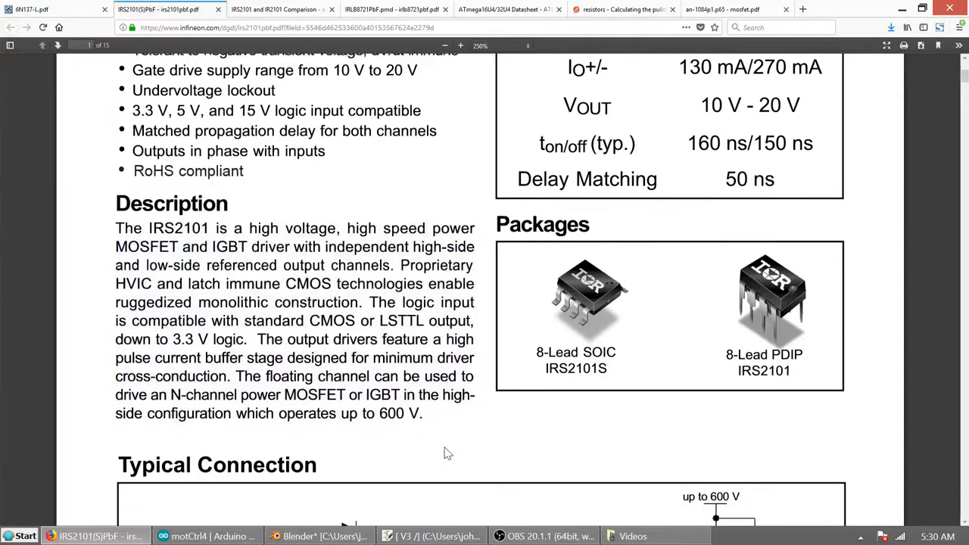
pyautogui.scroll(-3)
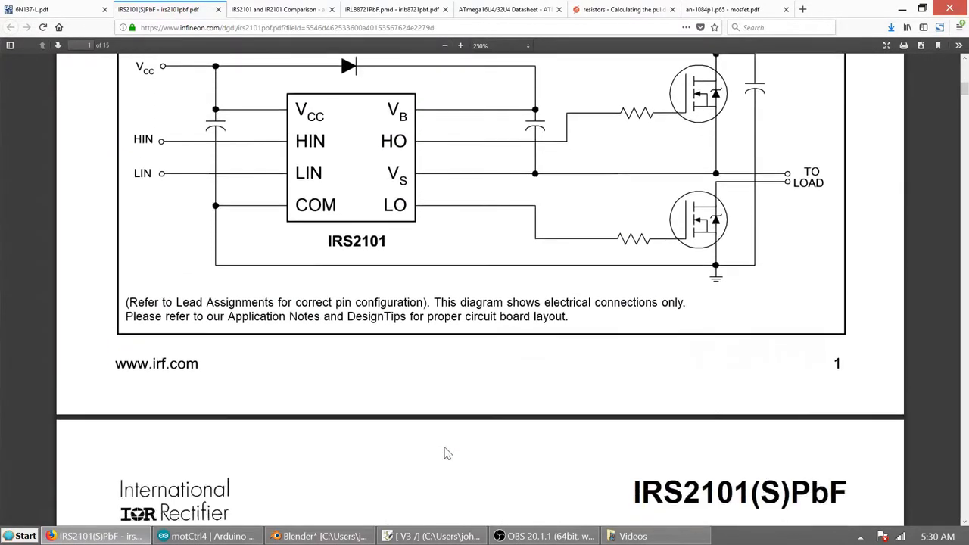
pyautogui.scroll(-3)
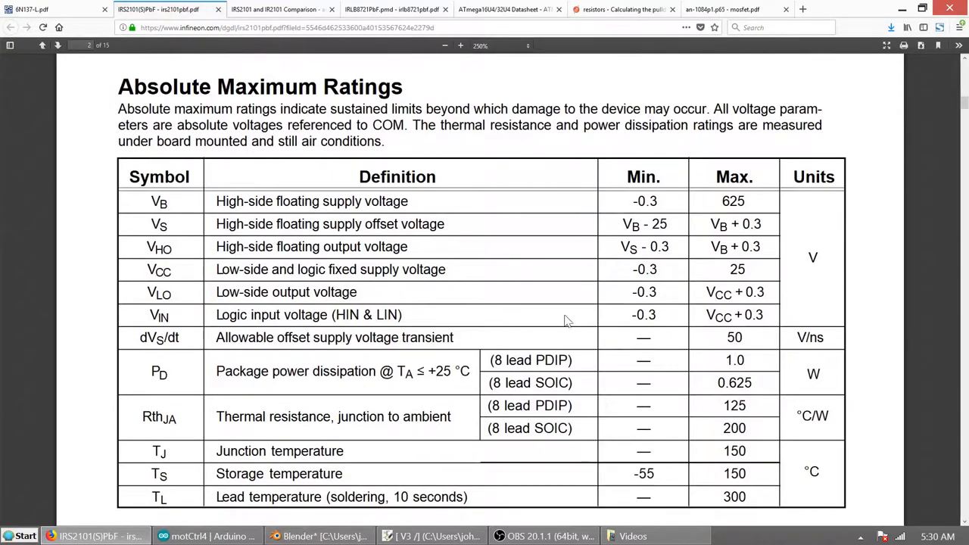
pyautogui.doubleClick(737, 270)
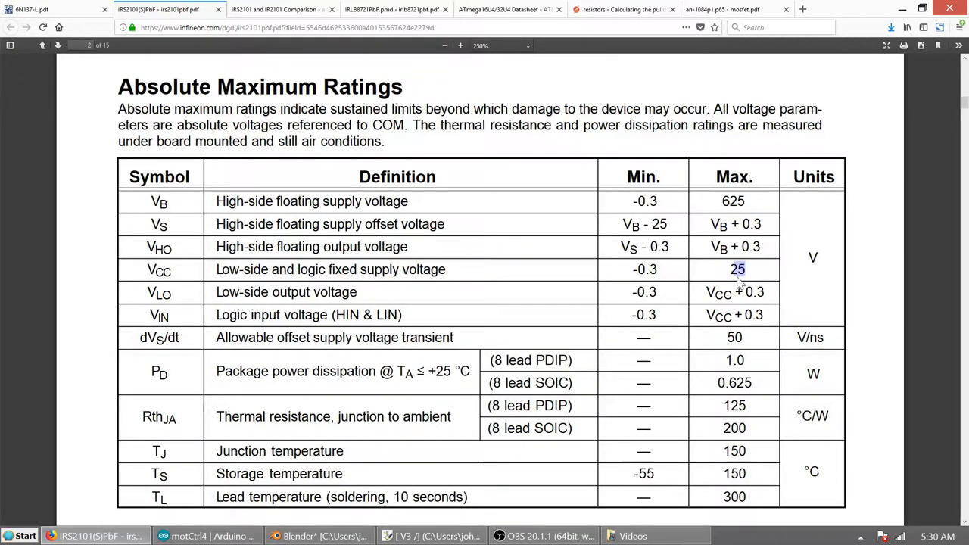
pyautogui.moveTo(738, 284)
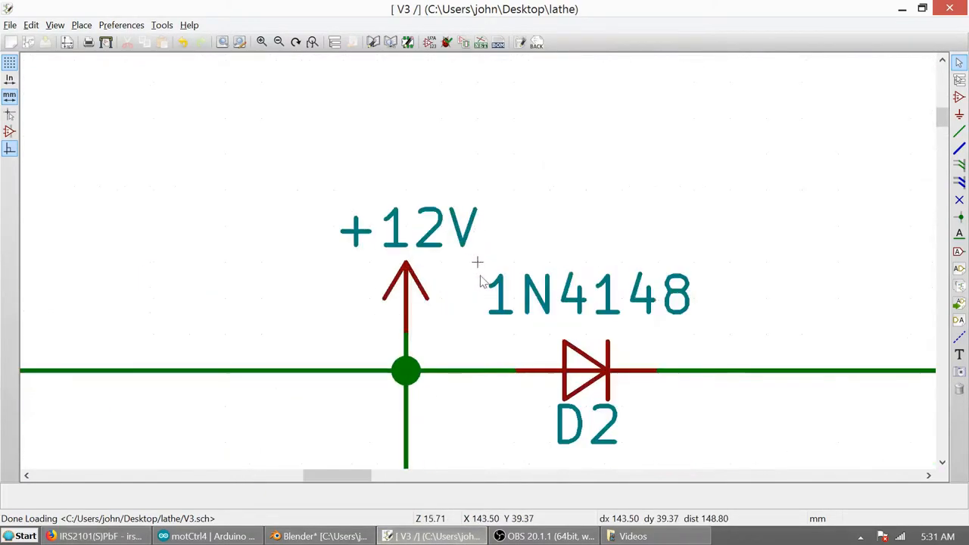
pyautogui.scroll(-3)
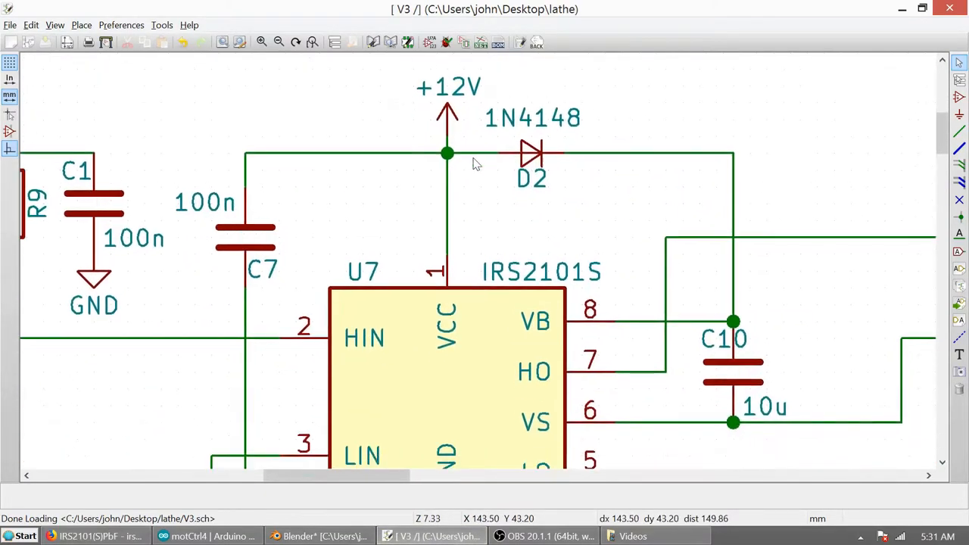
pyautogui.moveTo(479, 169)
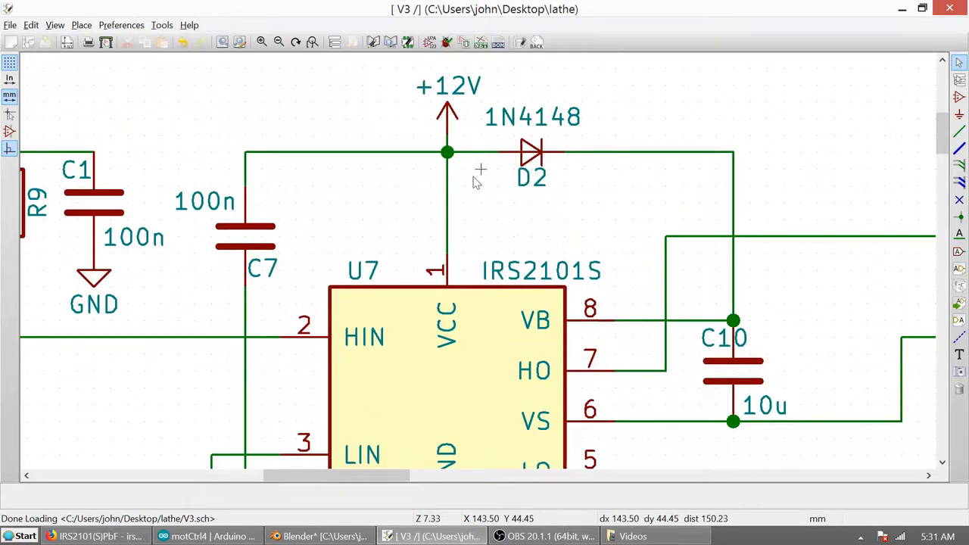
# Step: Page down through the IRS2101 datasheet's characteristics and timing pages
pyautogui.click(95, 536)
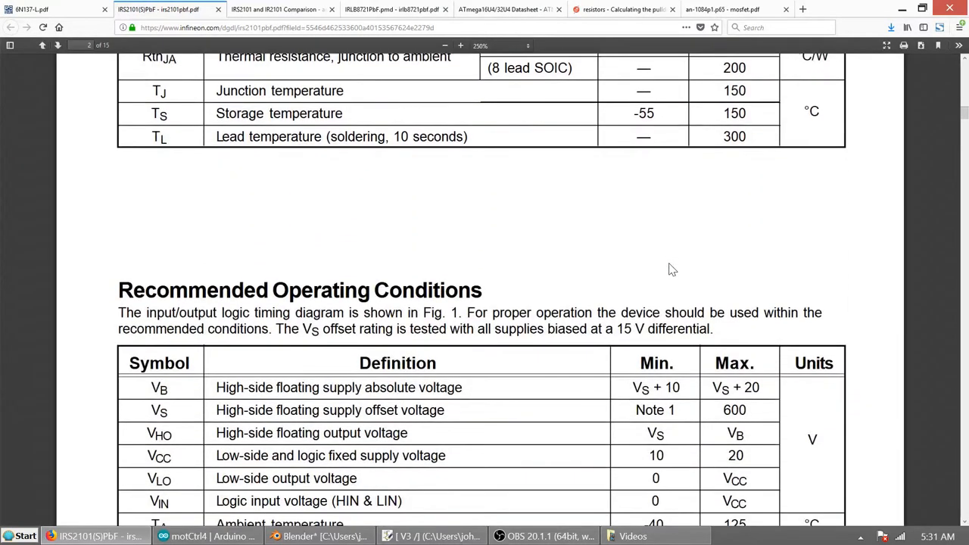
pyautogui.scroll(-3)
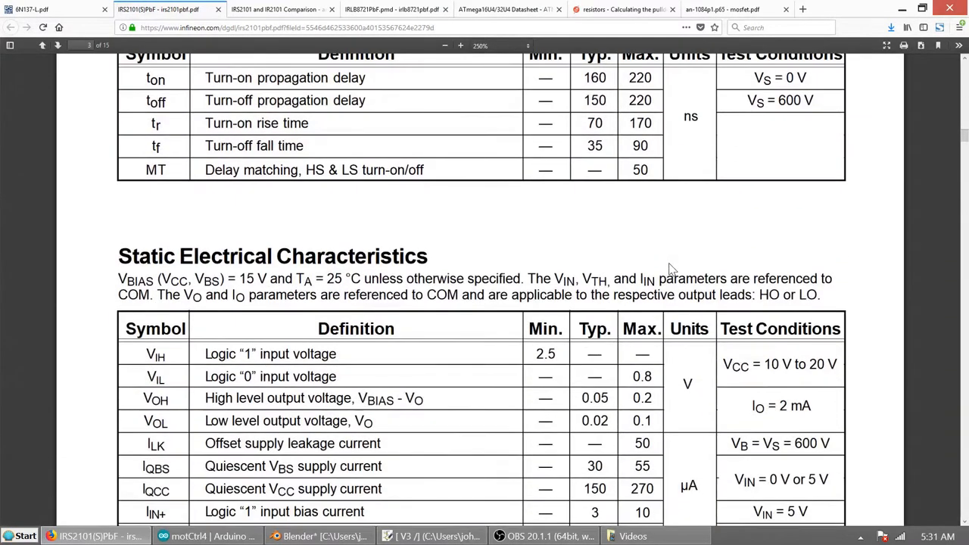
pyautogui.scroll(-3)
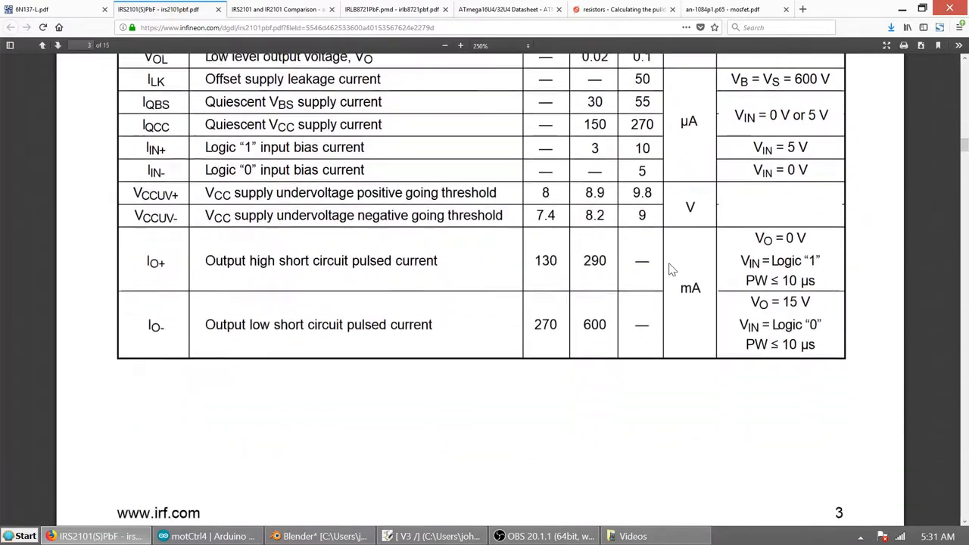
pyautogui.scroll(-3)
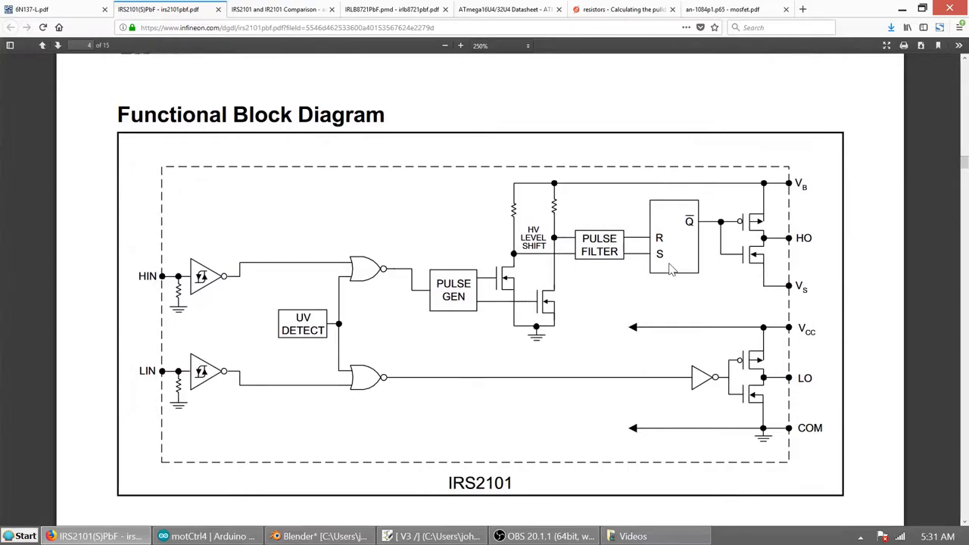
pyautogui.scroll(-3)
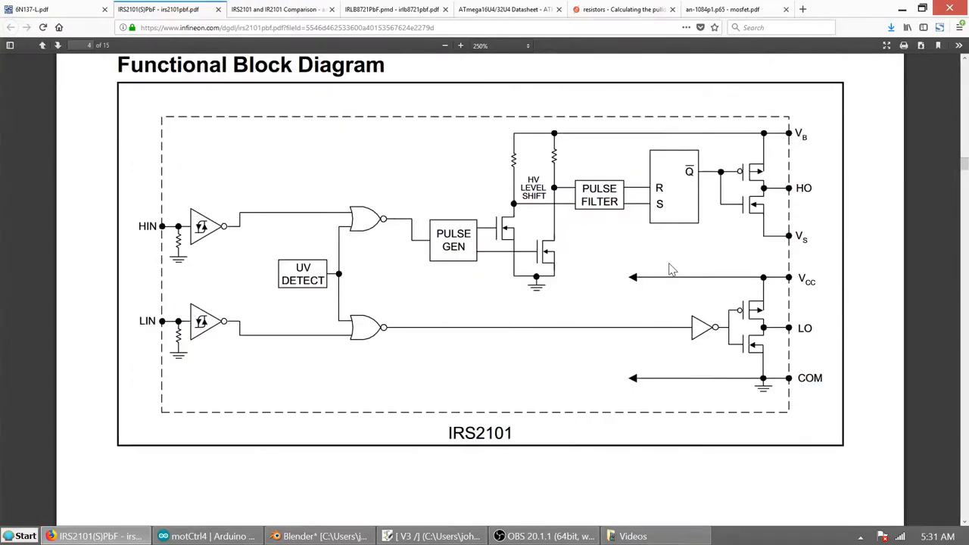
pyautogui.moveTo(518, 325)
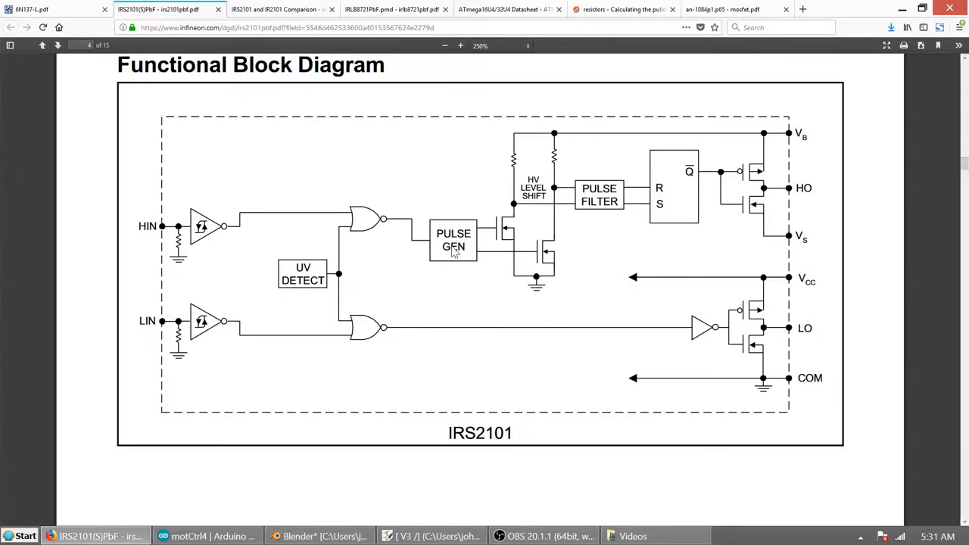
pyautogui.moveTo(656, 213)
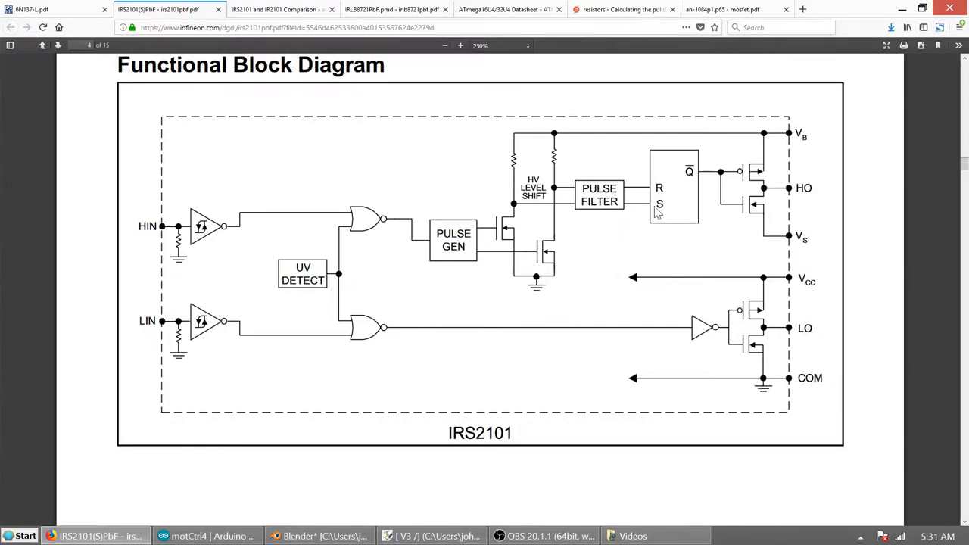
pyautogui.moveTo(710, 221)
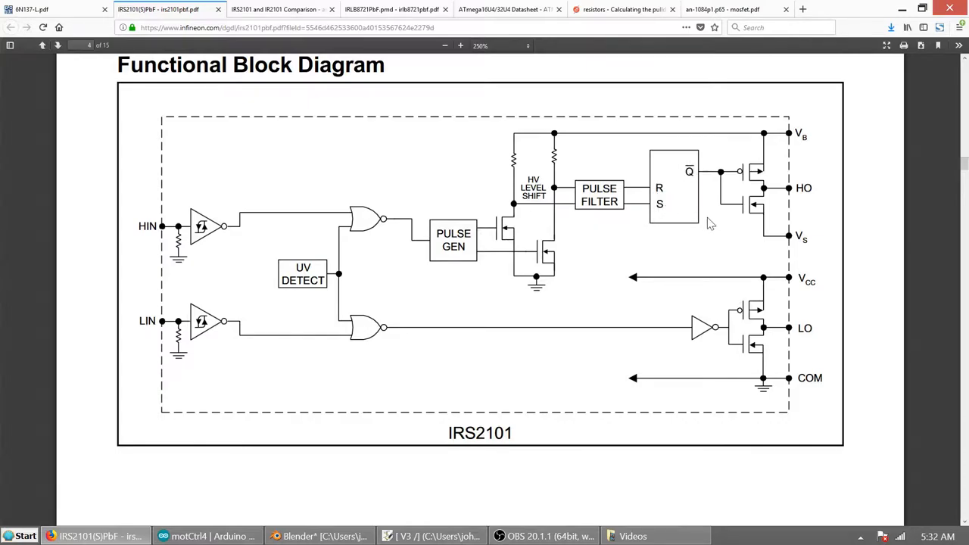
pyautogui.scroll(-3)
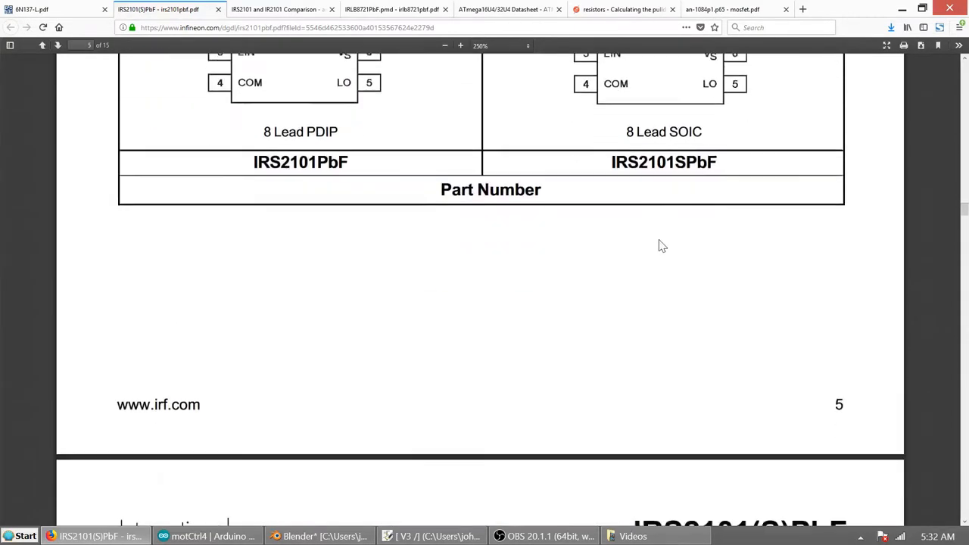
pyautogui.scroll(-3)
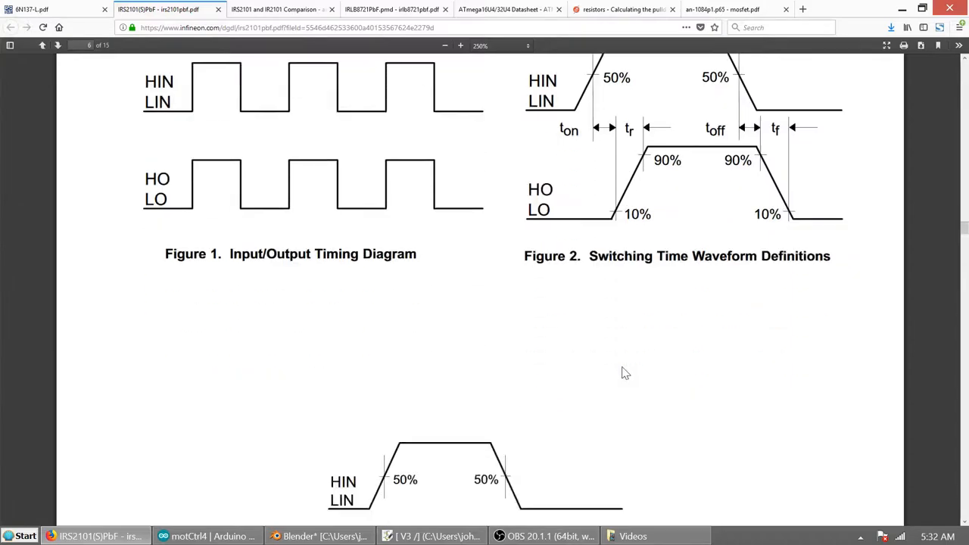
# Step: Zoom out to 160% and continue to the order information on page 15, then back toward the ratings
pyautogui.click(445, 46)
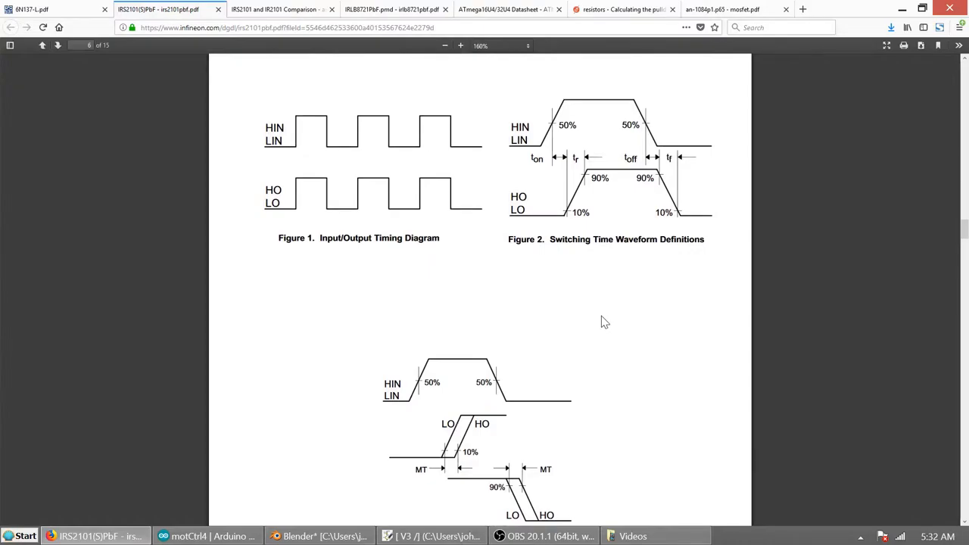
pyautogui.scroll(-3)
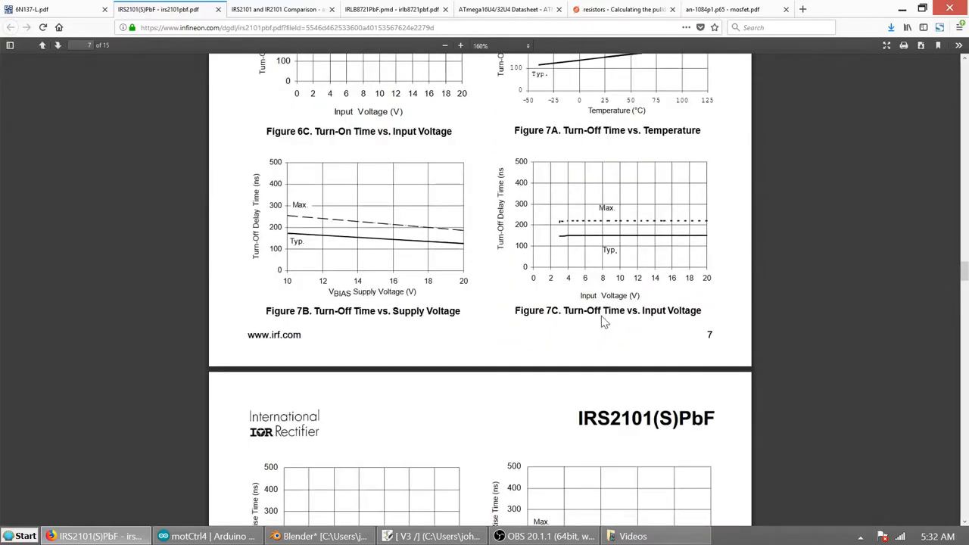
pyautogui.scroll(-3)
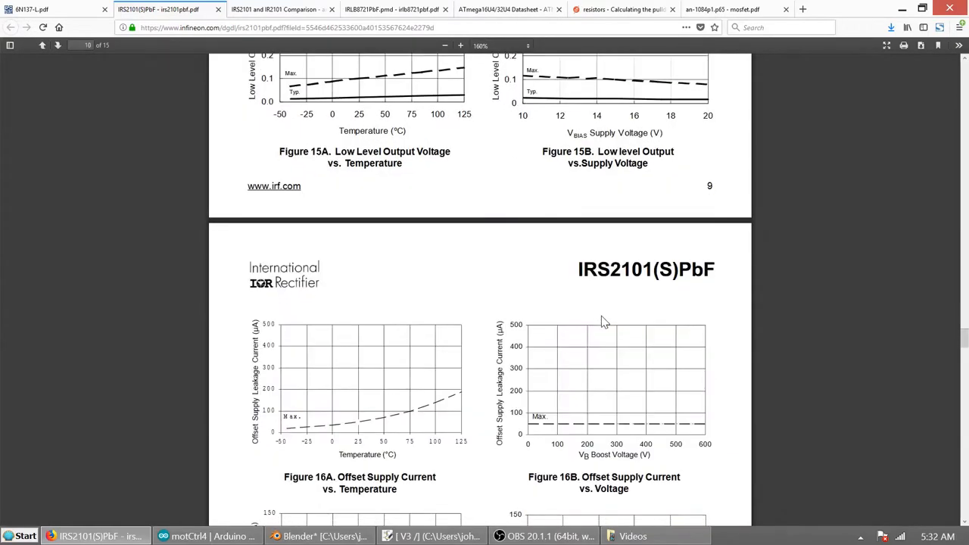
pyautogui.scroll(-3)
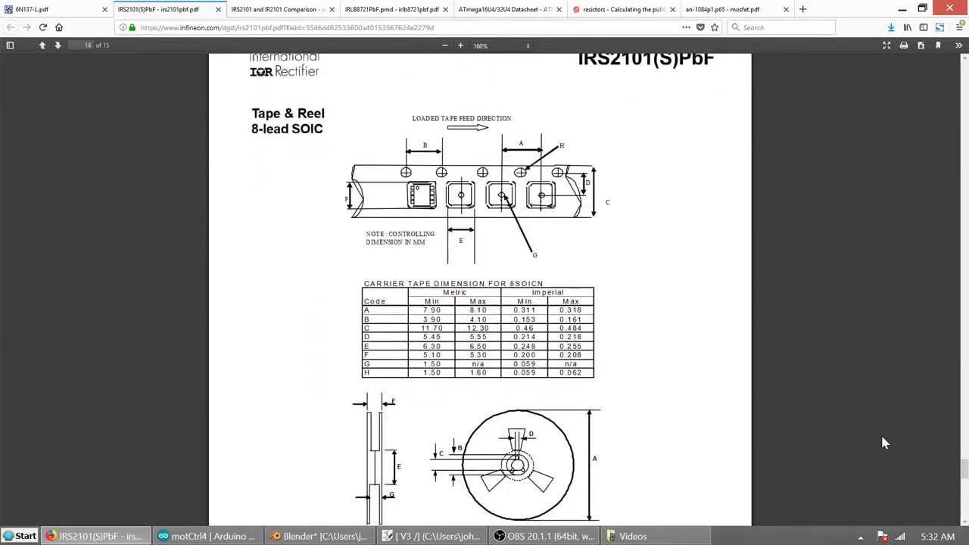
pyautogui.scroll(-3)
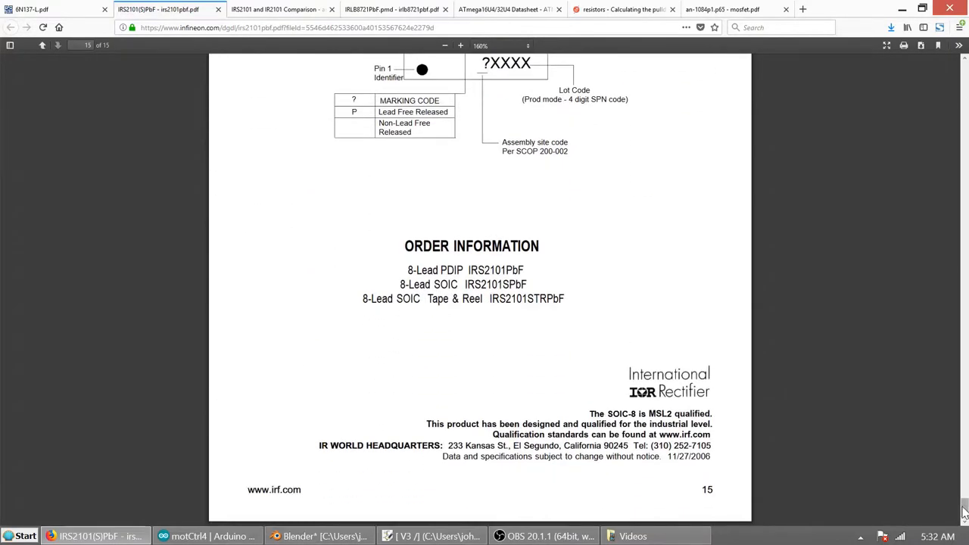
pyautogui.scroll(3)
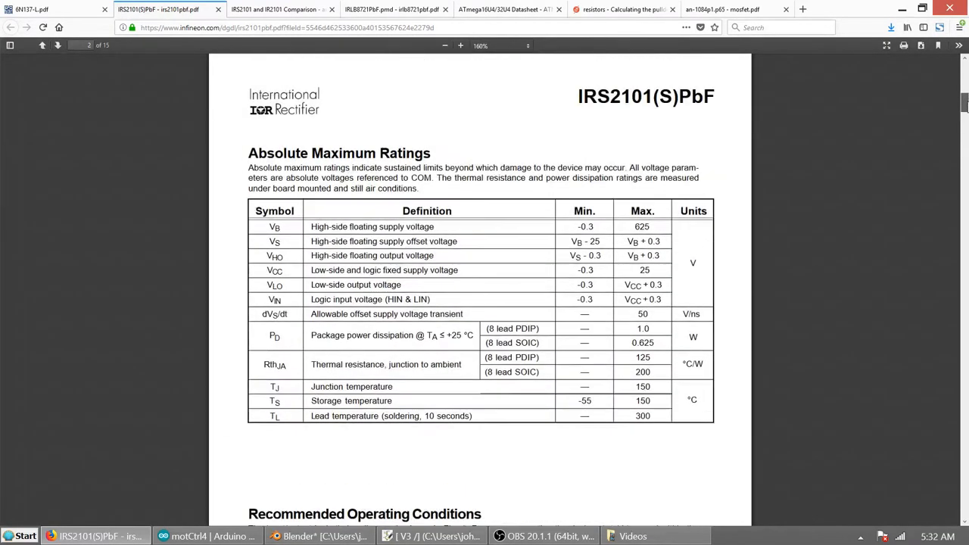
# Step: Scroll back to page 1 with the IRS2101 Typical Connection diagram
pyautogui.scroll(3)
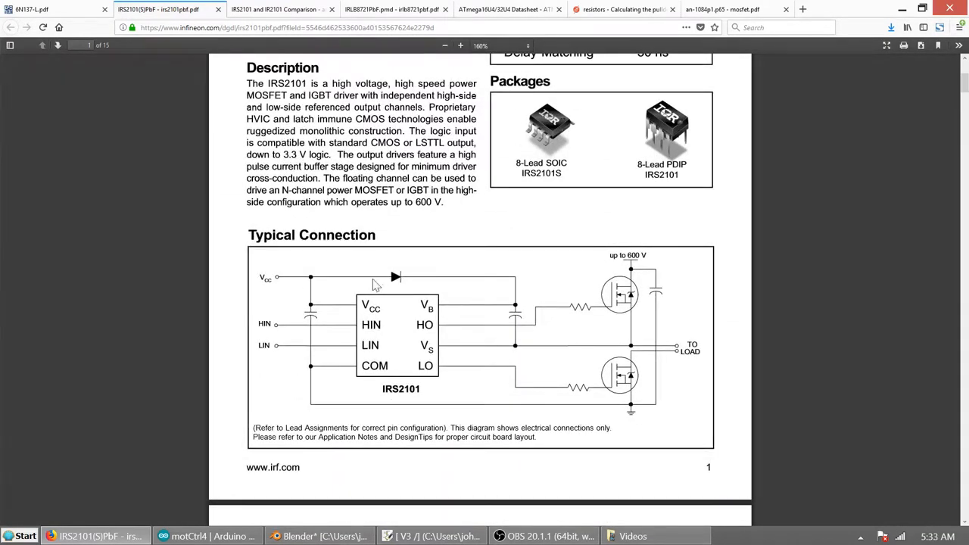
pyautogui.moveTo(526, 327)
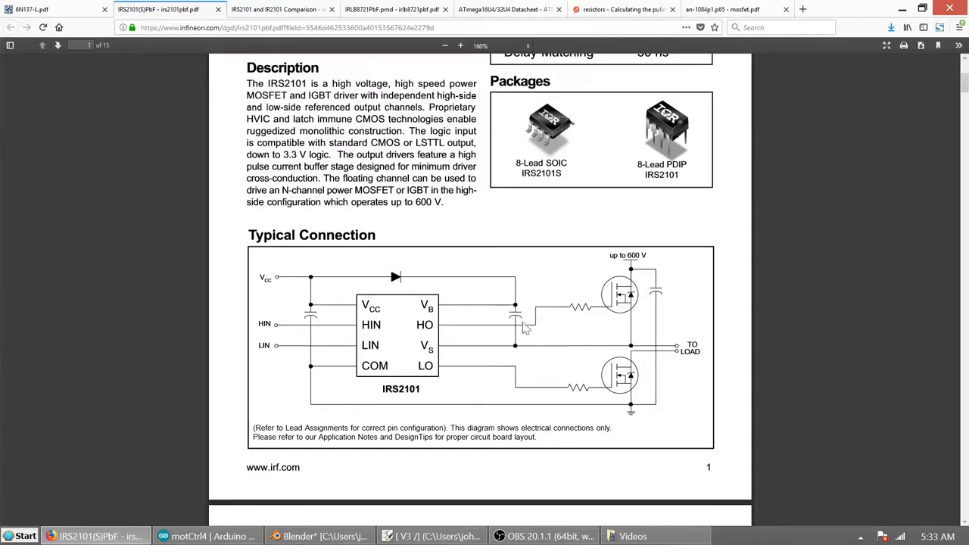
pyautogui.moveTo(503, 329)
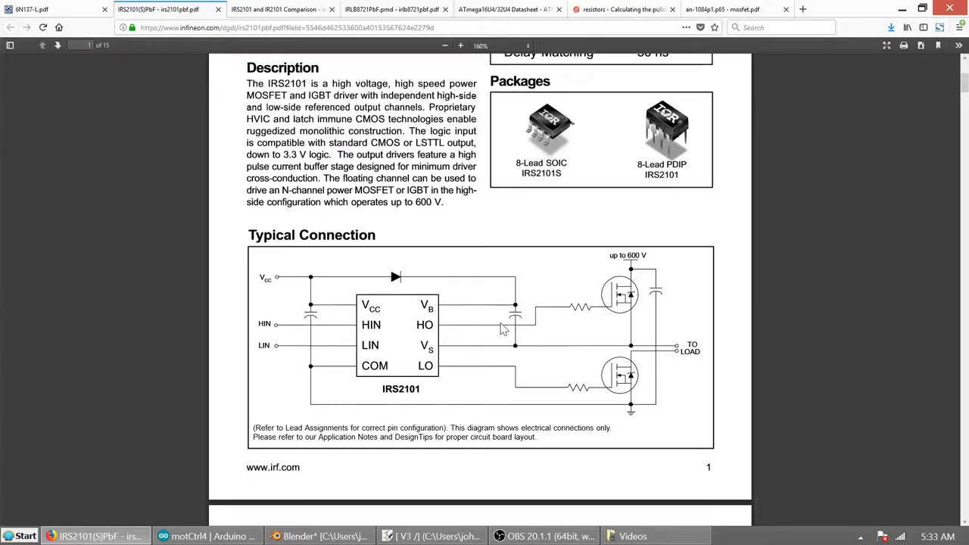
pyautogui.moveTo(632, 375)
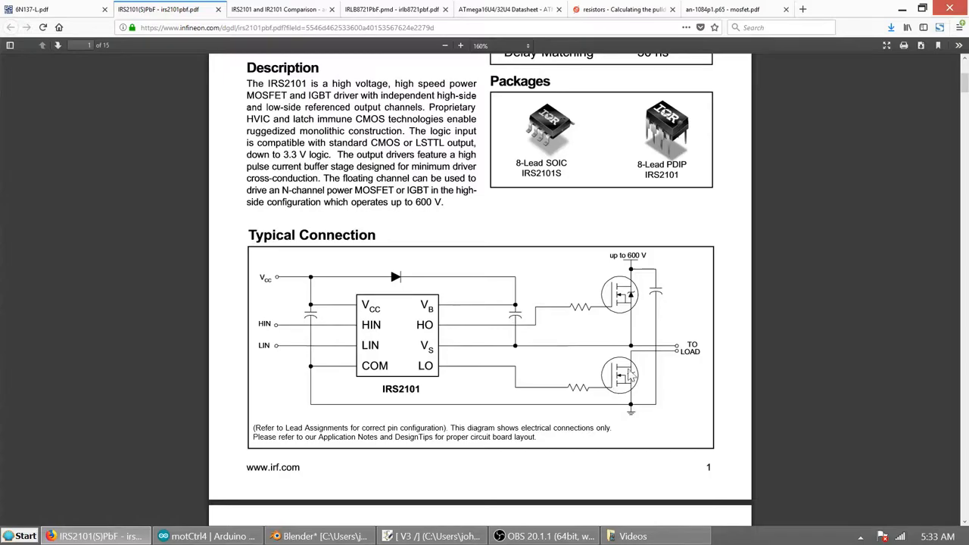
pyautogui.moveTo(402, 308)
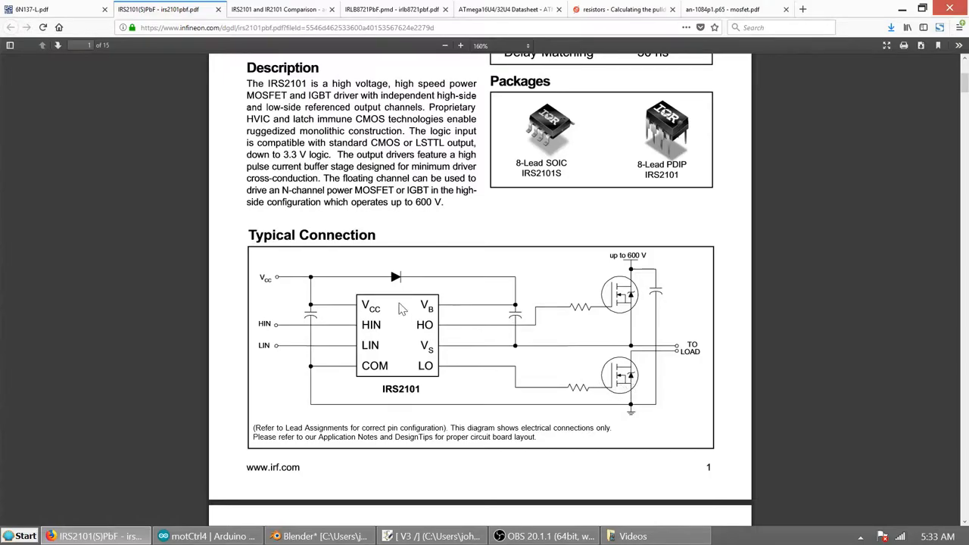
pyautogui.moveTo(519, 337)
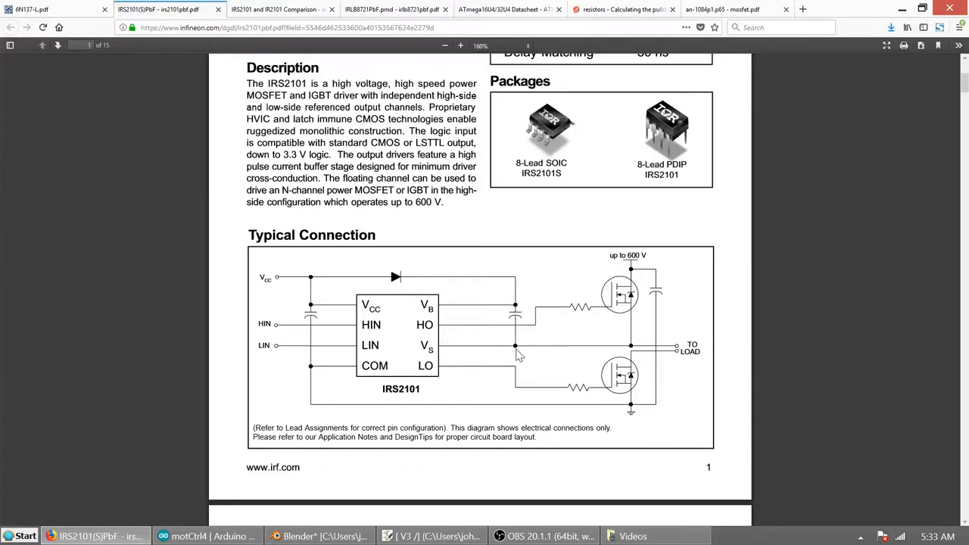
pyautogui.moveTo(620, 379)
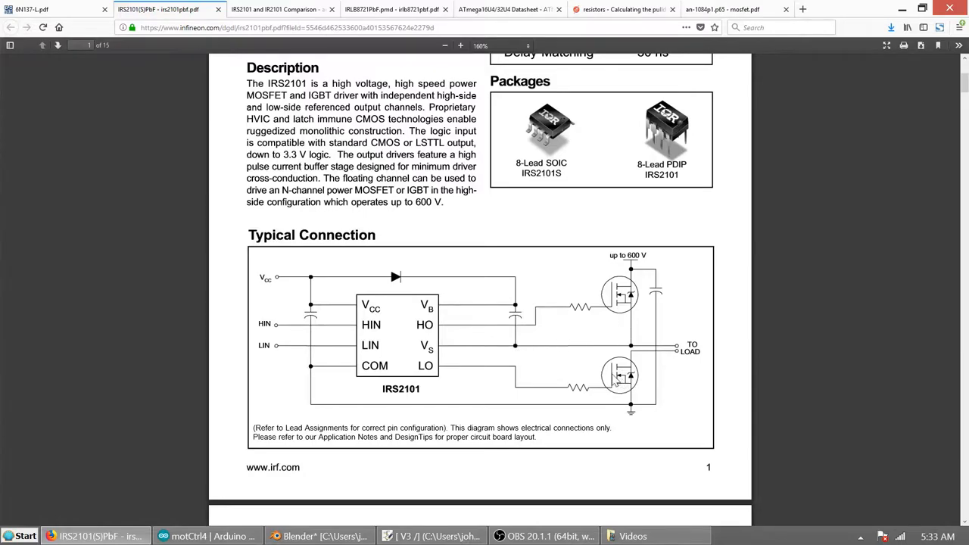
pyautogui.moveTo(631, 356)
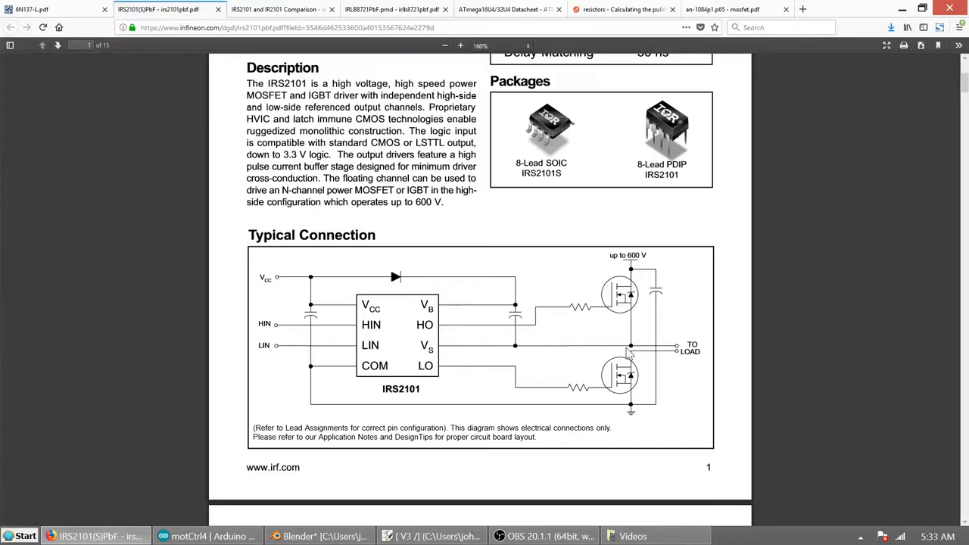
pyautogui.moveTo(626, 333)
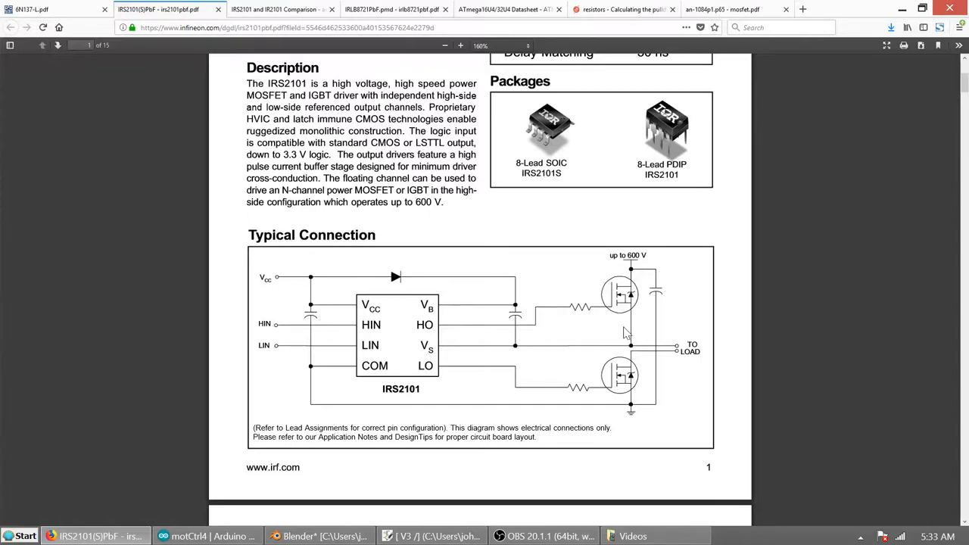
pyautogui.moveTo(620, 343)
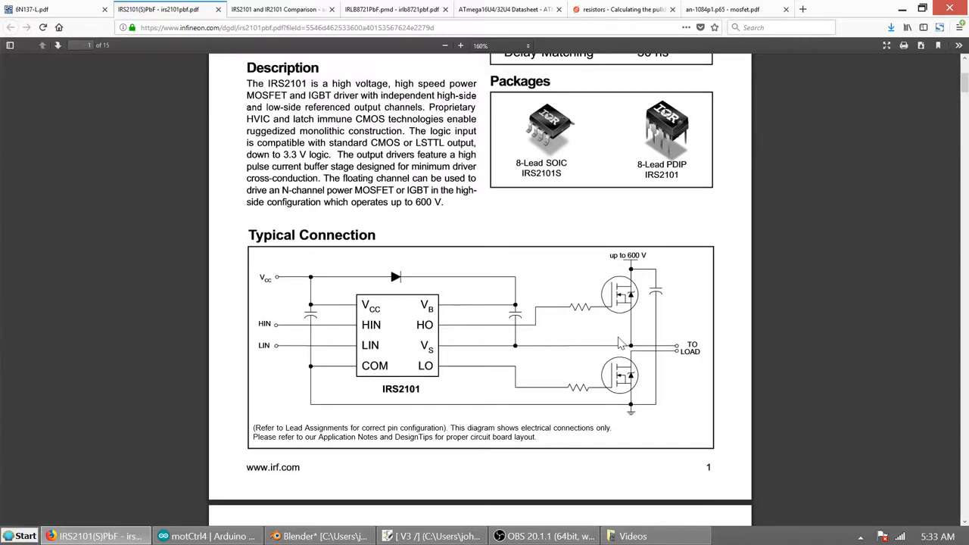
pyautogui.moveTo(636, 327)
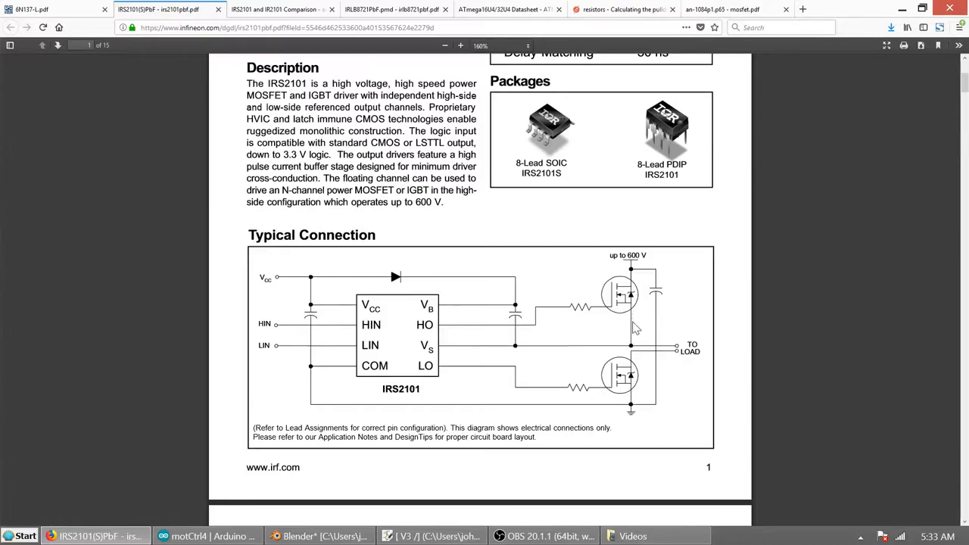
pyautogui.moveTo(518, 336)
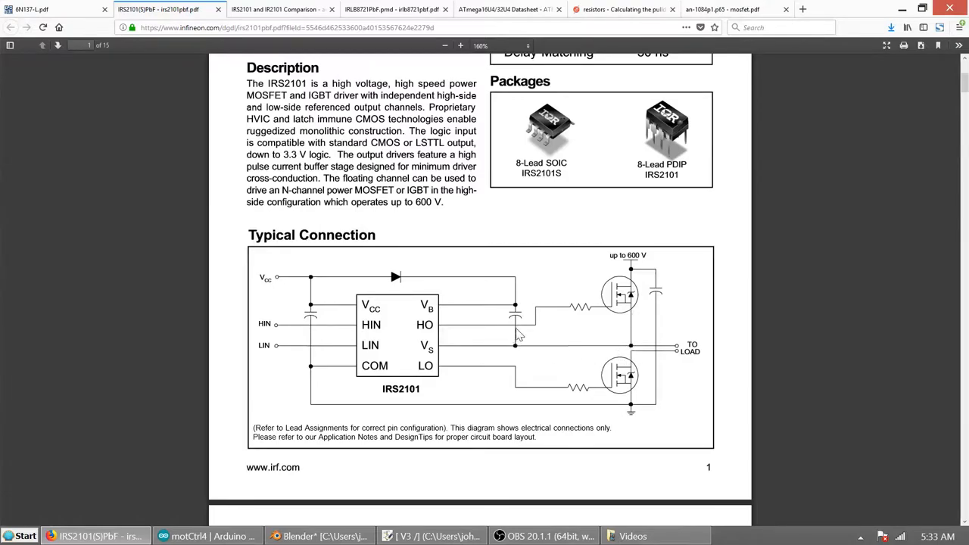
pyautogui.moveTo(480, 333)
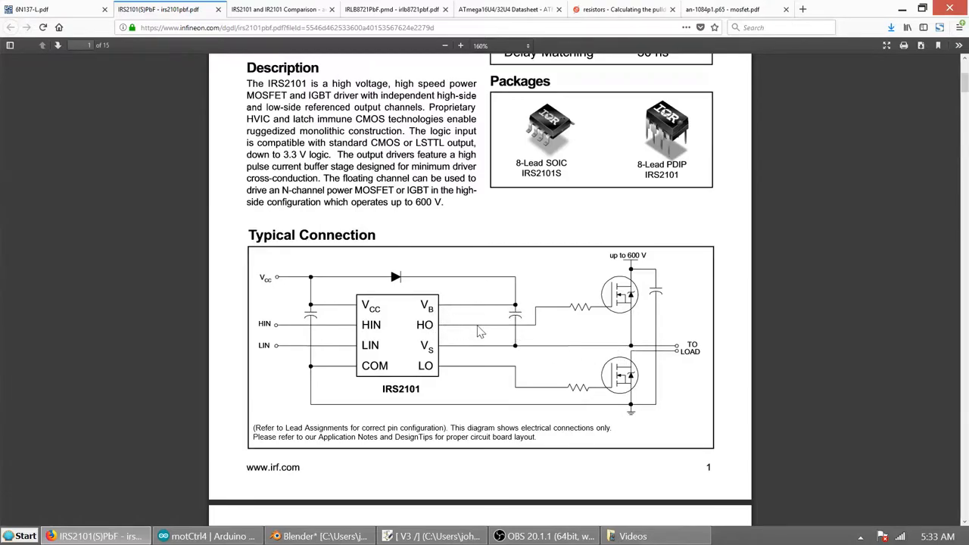
pyautogui.moveTo(617, 303)
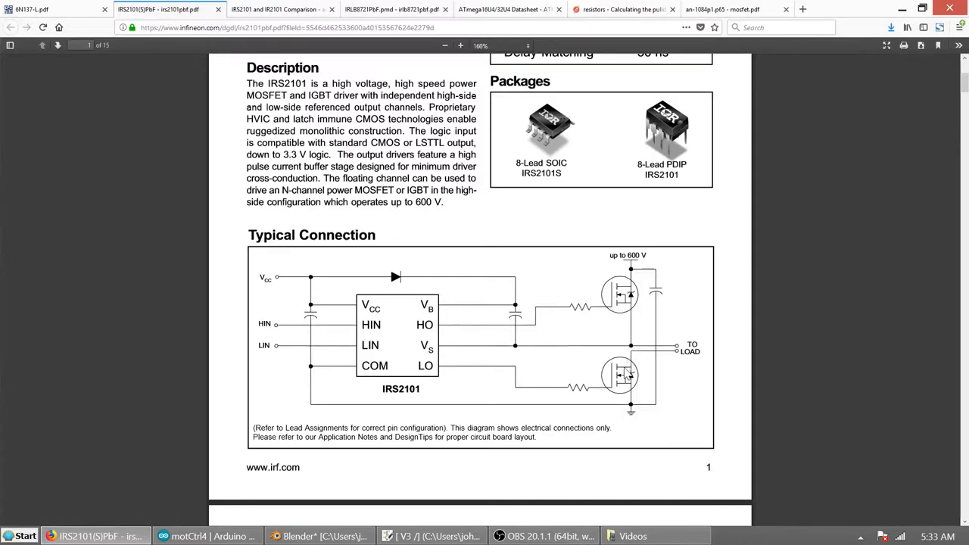
pyautogui.moveTo(624, 376)
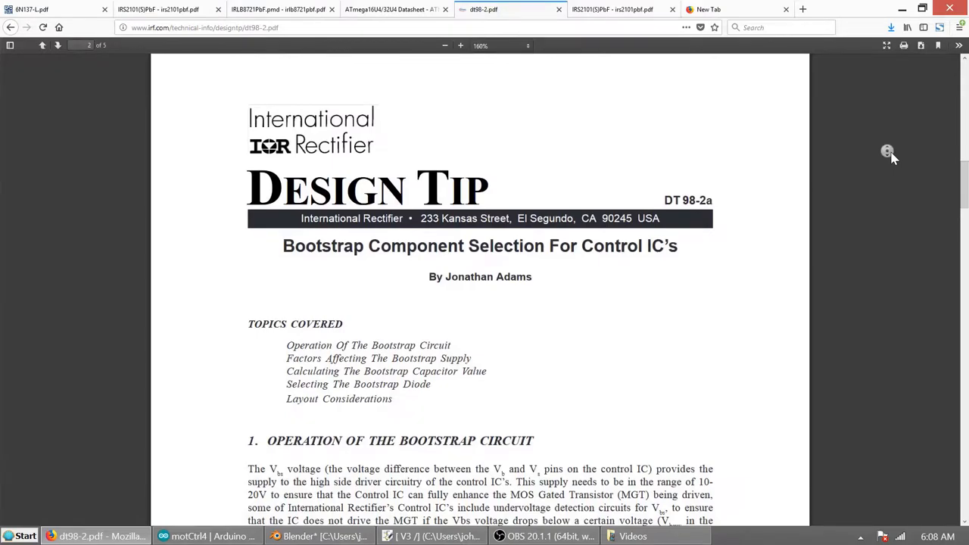
# Step: Scroll the DT-98-2 design tip through capacitor and diode selection to section 5 Layout Considerations and Fig 2
pyautogui.scroll(-3)
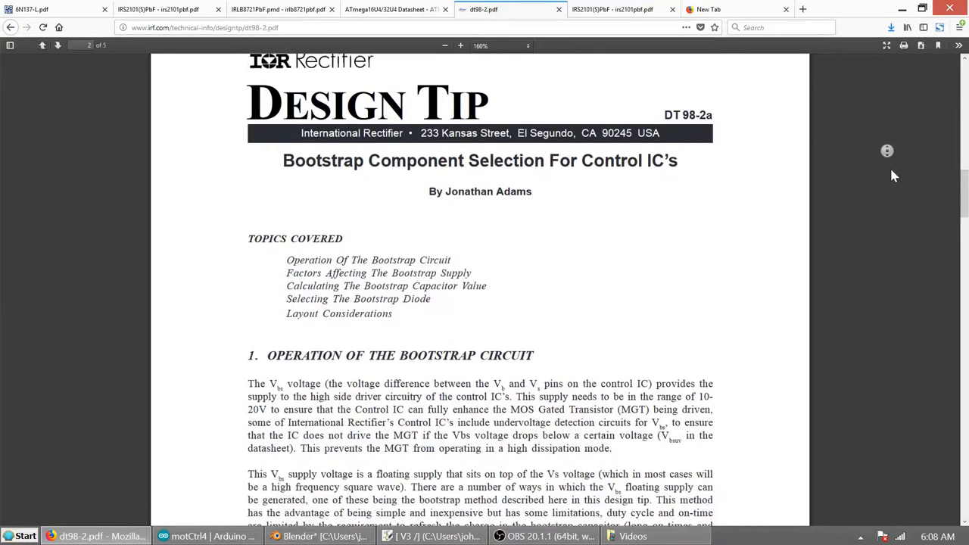
pyautogui.scroll(-3)
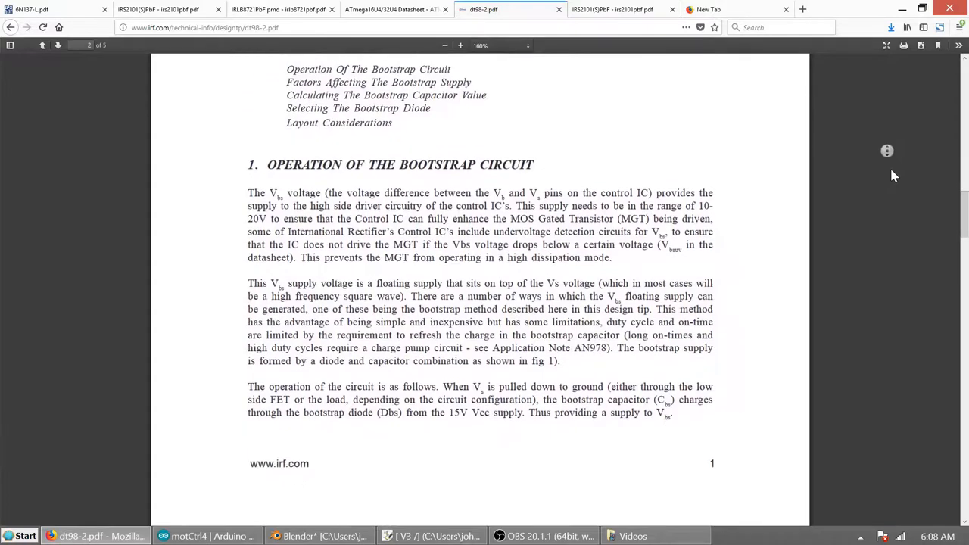
pyautogui.scroll(-3)
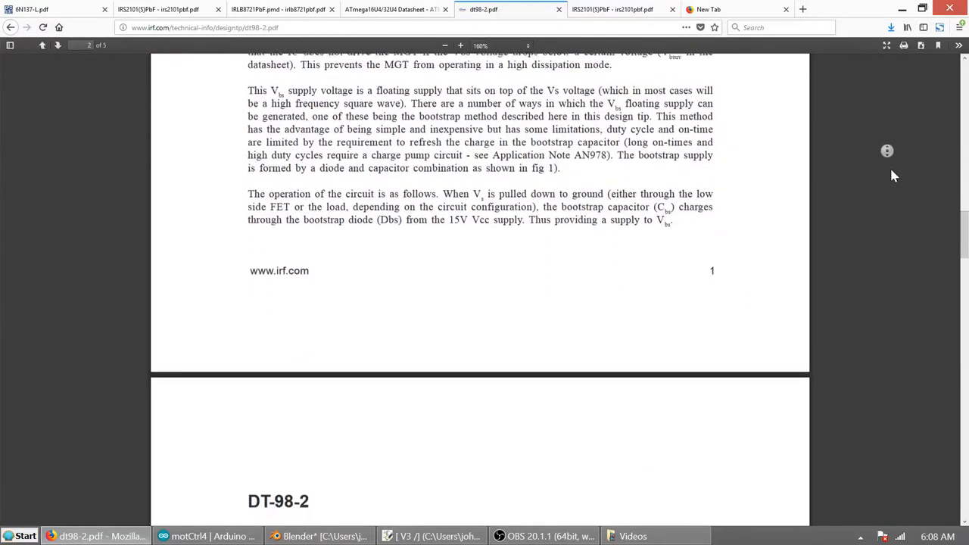
pyautogui.scroll(-3)
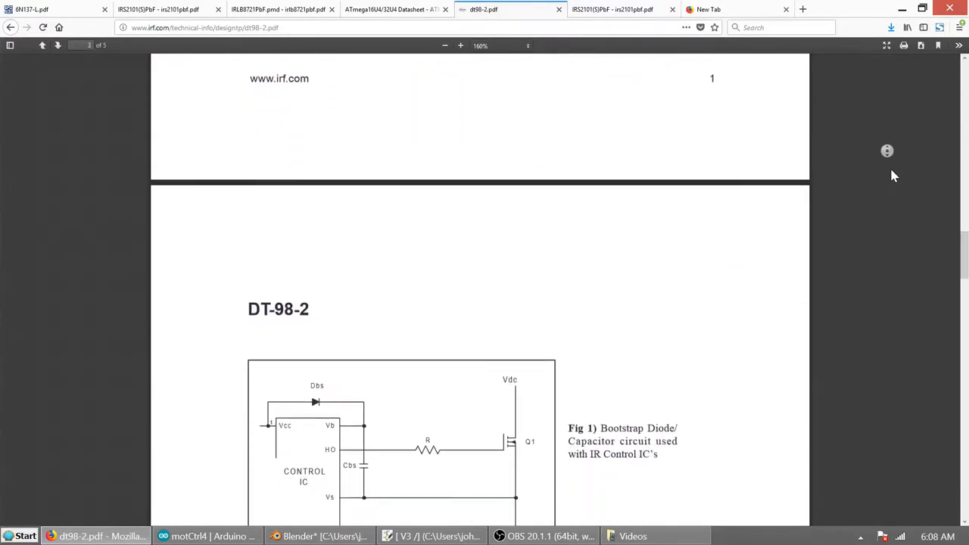
pyautogui.scroll(-3)
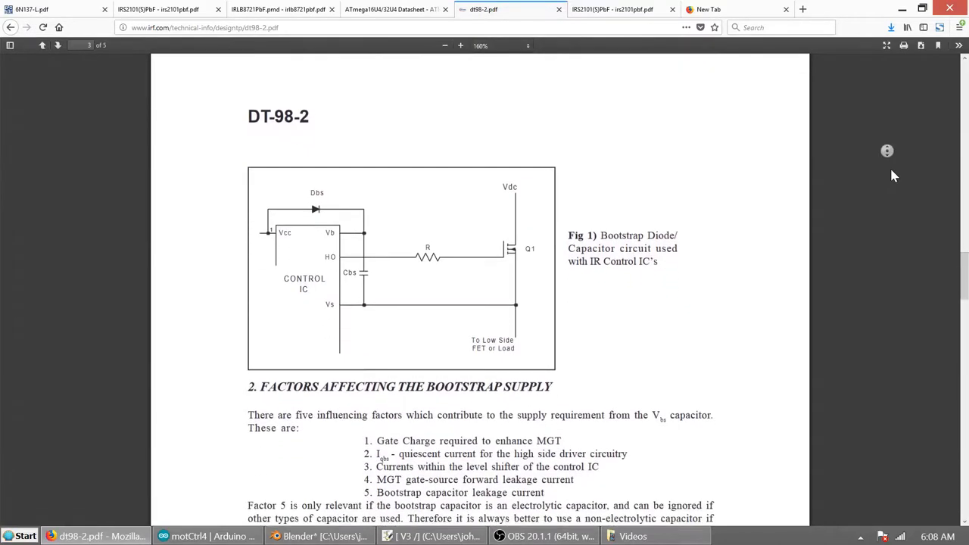
pyautogui.scroll(-3)
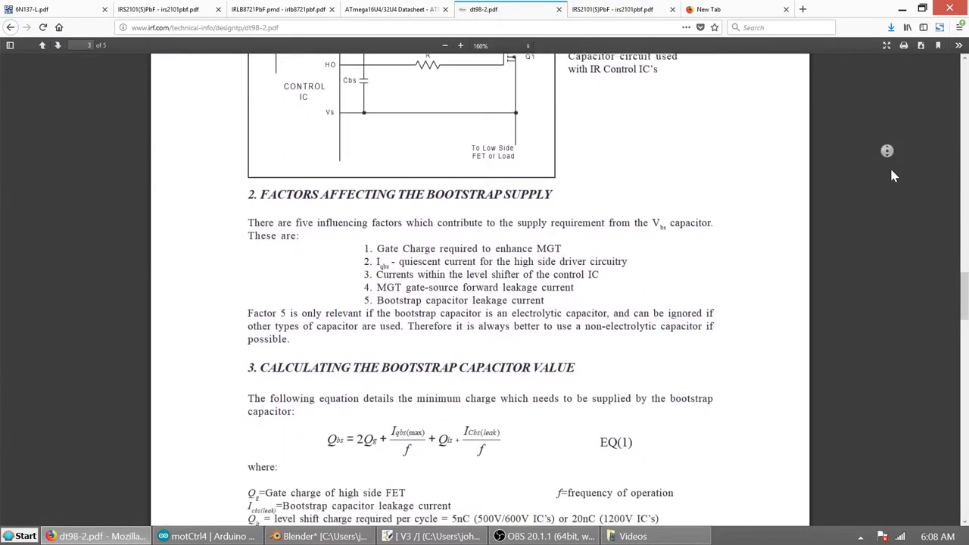
pyautogui.scroll(-3)
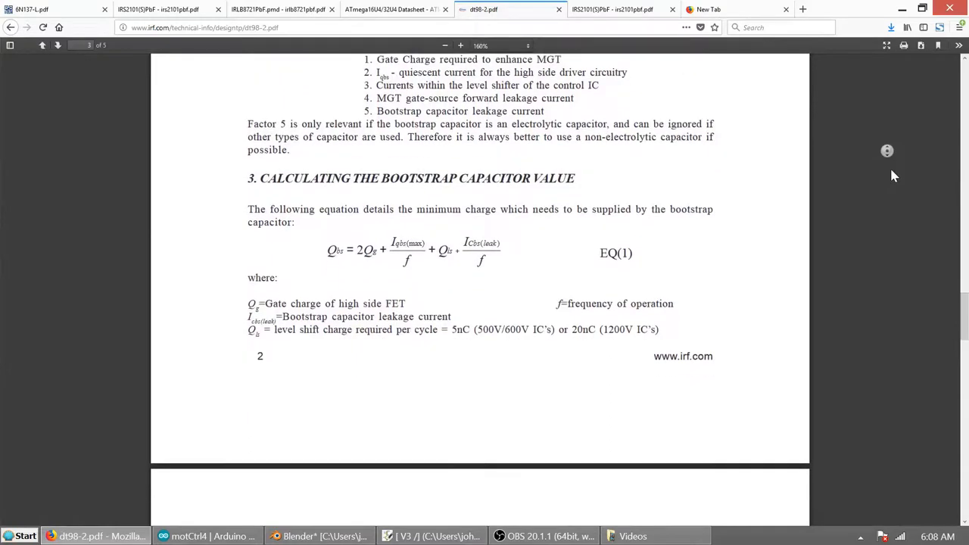
pyautogui.scroll(-3)
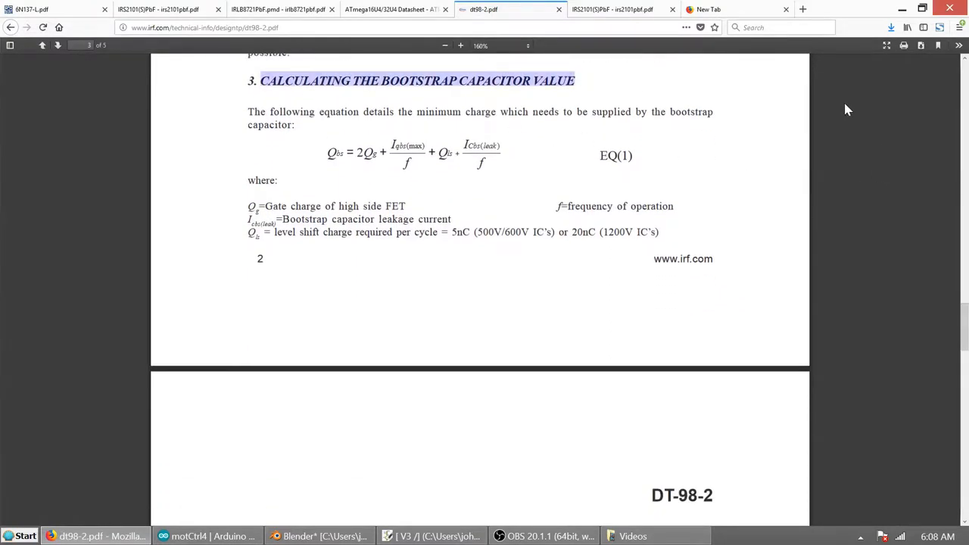
pyautogui.scroll(-3)
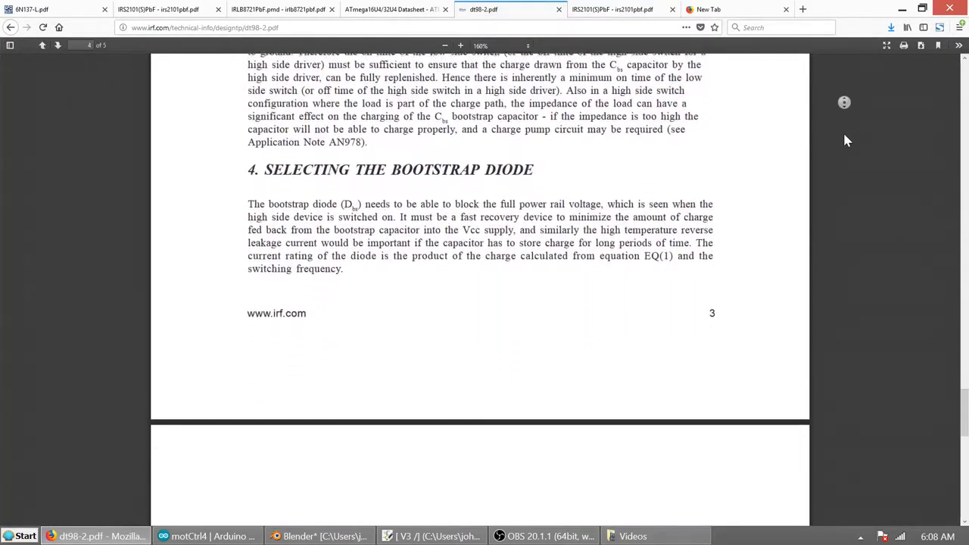
pyautogui.scroll(-3)
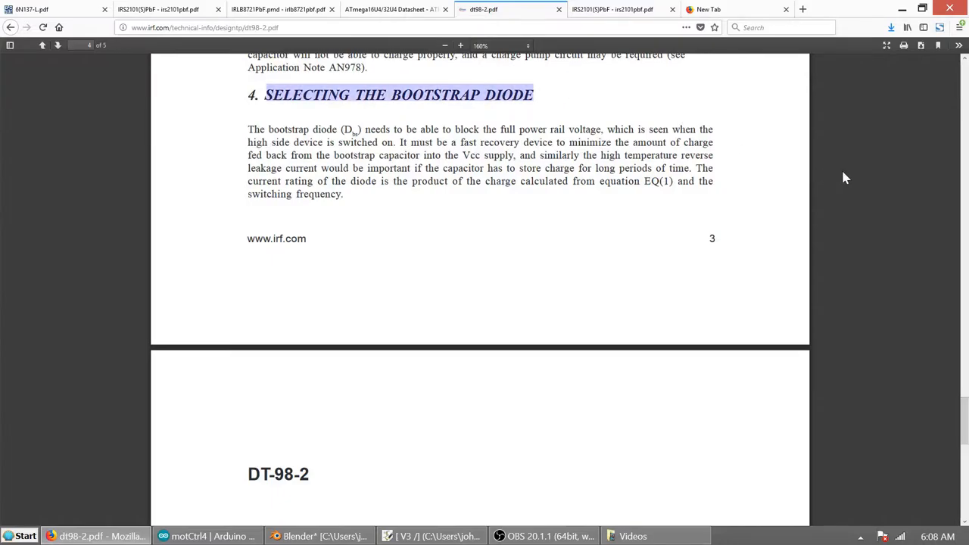
pyautogui.scroll(-3)
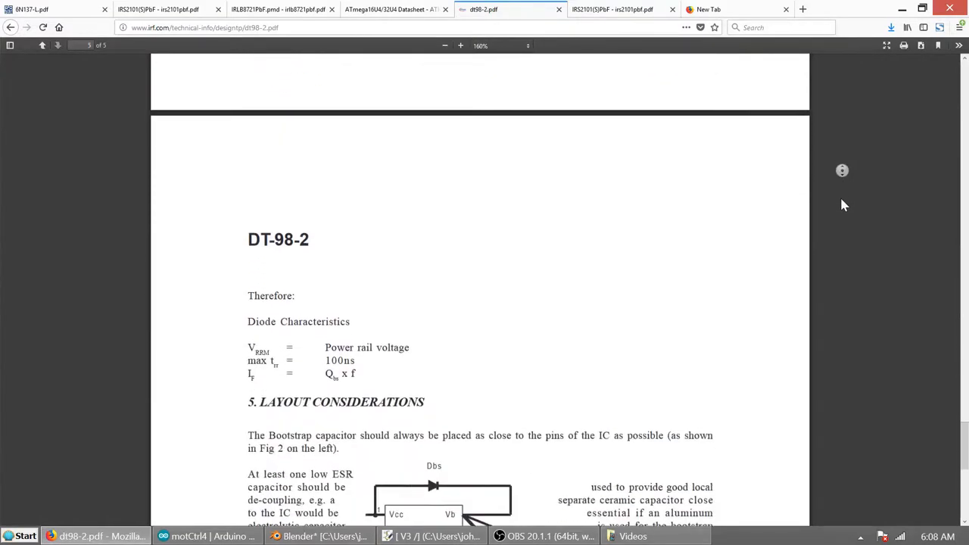
pyautogui.scroll(-3)
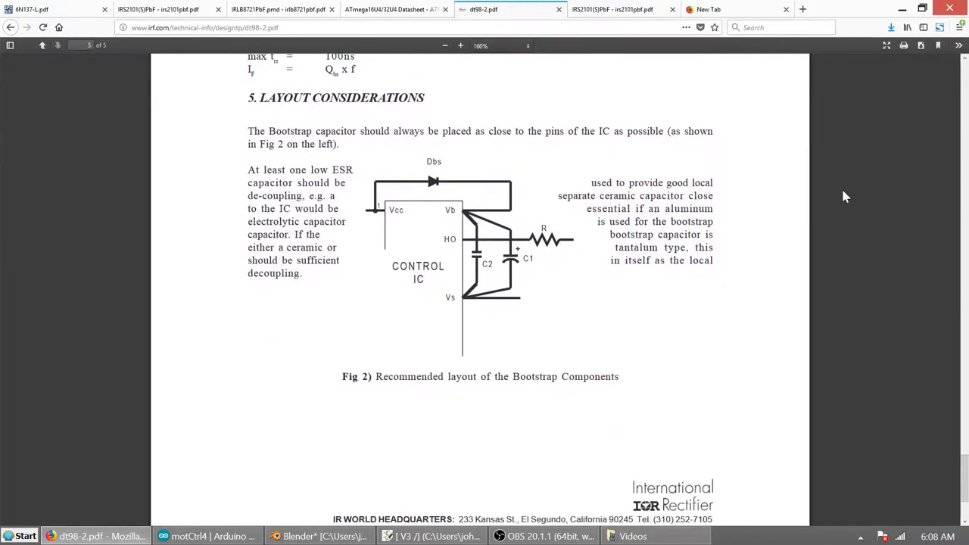
# Step: Switch to the IRLB8721PbF datasheet, mark the 7.6 nC gate charge and reach Absolute Maximum Ratings
pyautogui.click(280, 9)
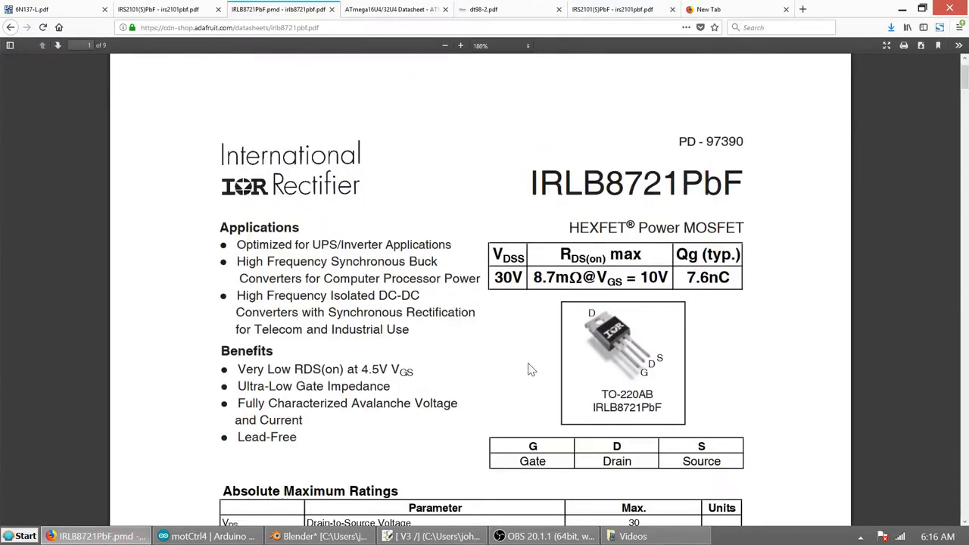
pyautogui.moveTo(509, 308)
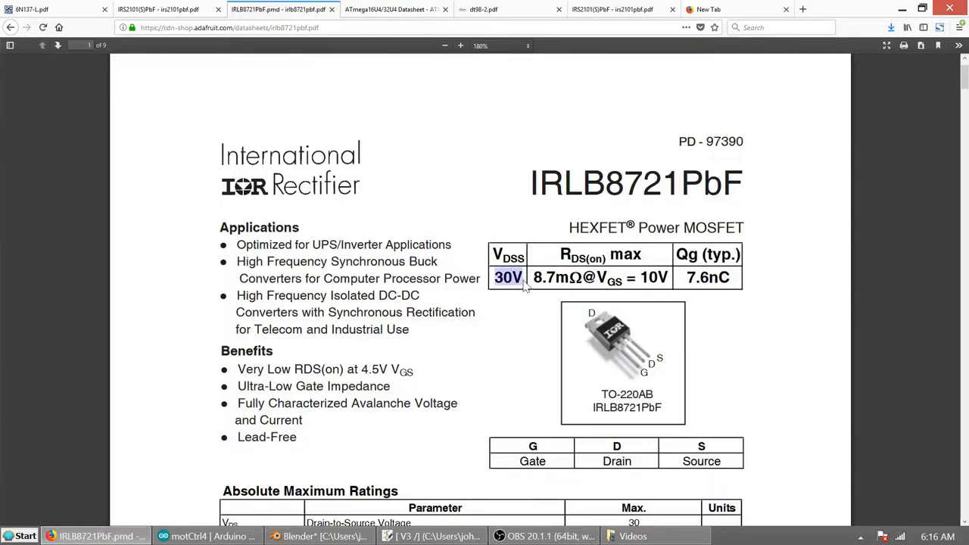
pyautogui.moveTo(532, 313)
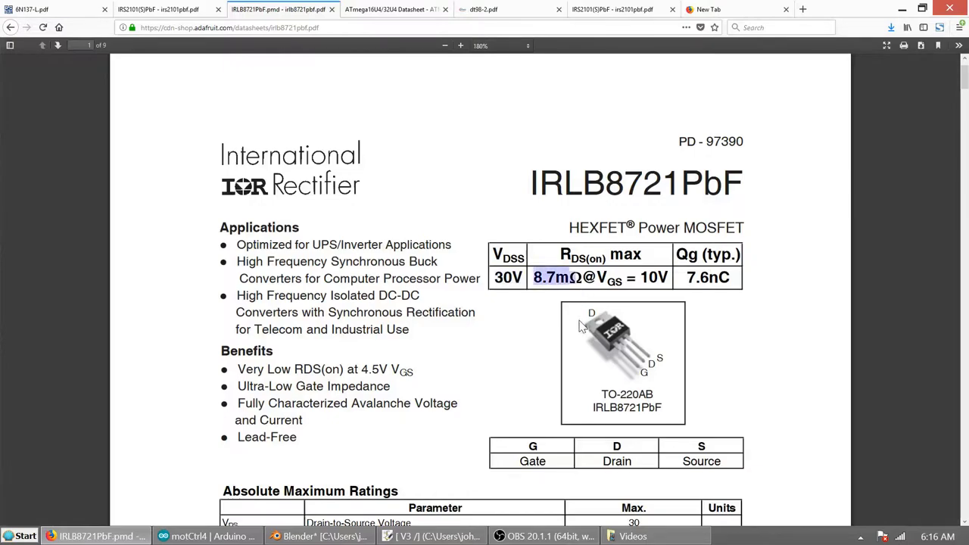
pyautogui.moveTo(566, 329)
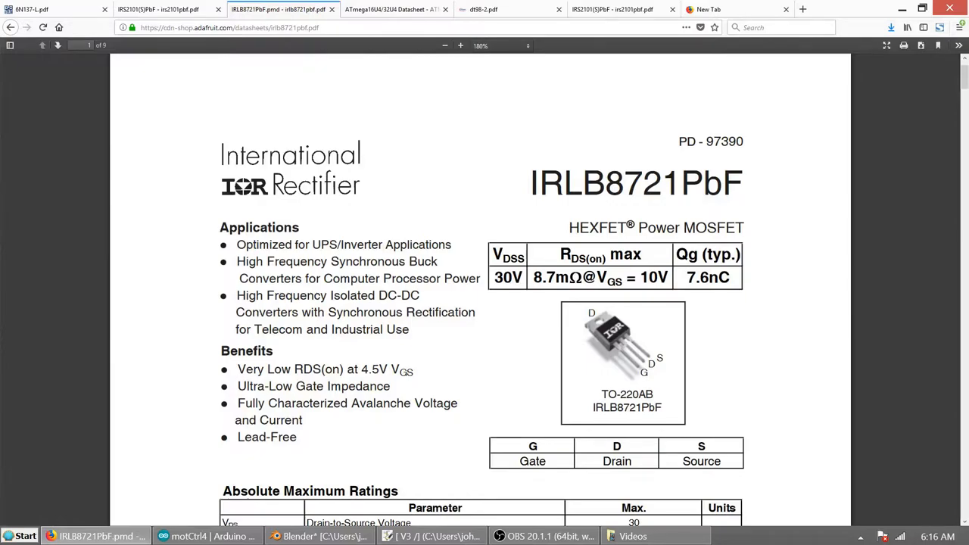
pyautogui.doubleClick(708, 277)
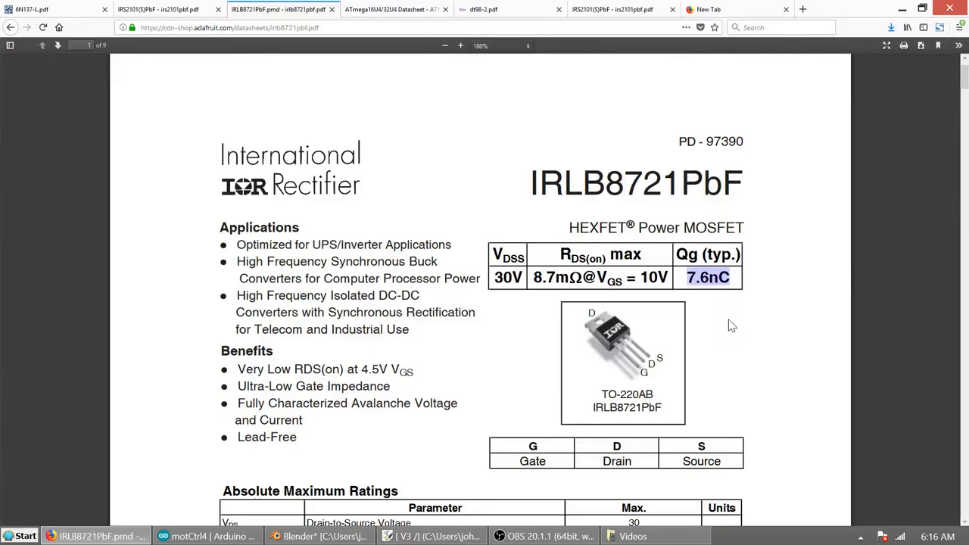
pyautogui.scroll(-3)
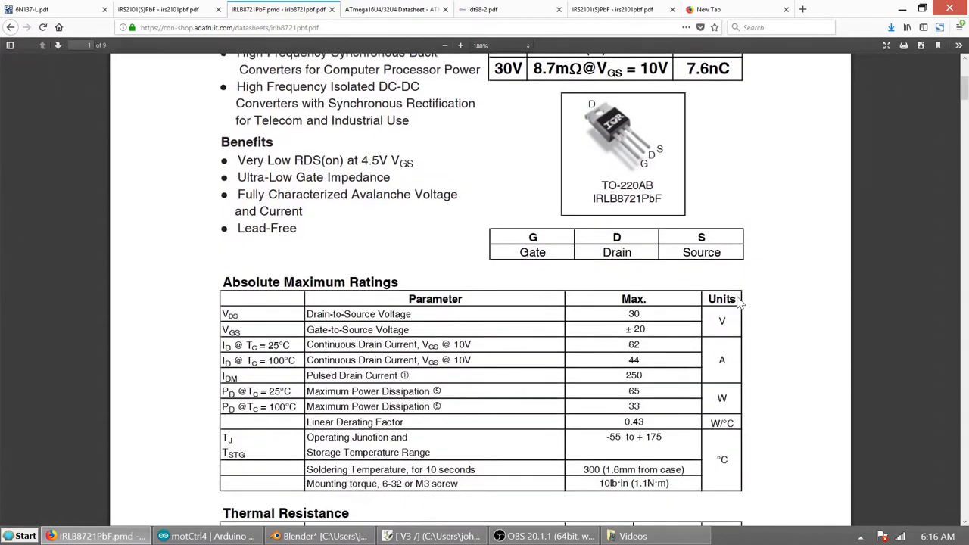
# Step: Mark the 100°C case temperature condition and read page 2 down to the Diode Characteristics, then return to KiCad
pyautogui.scroll(-3)
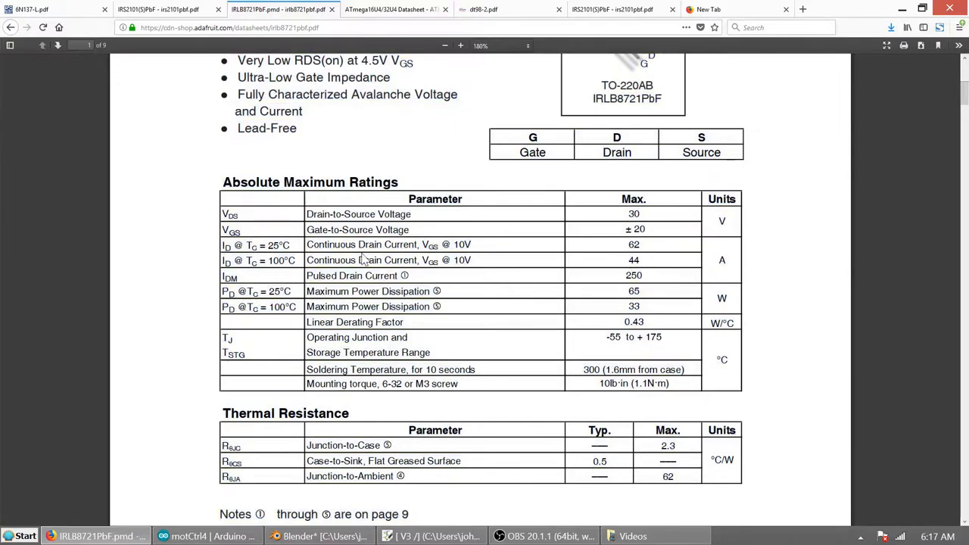
pyautogui.doubleClick(277, 244)
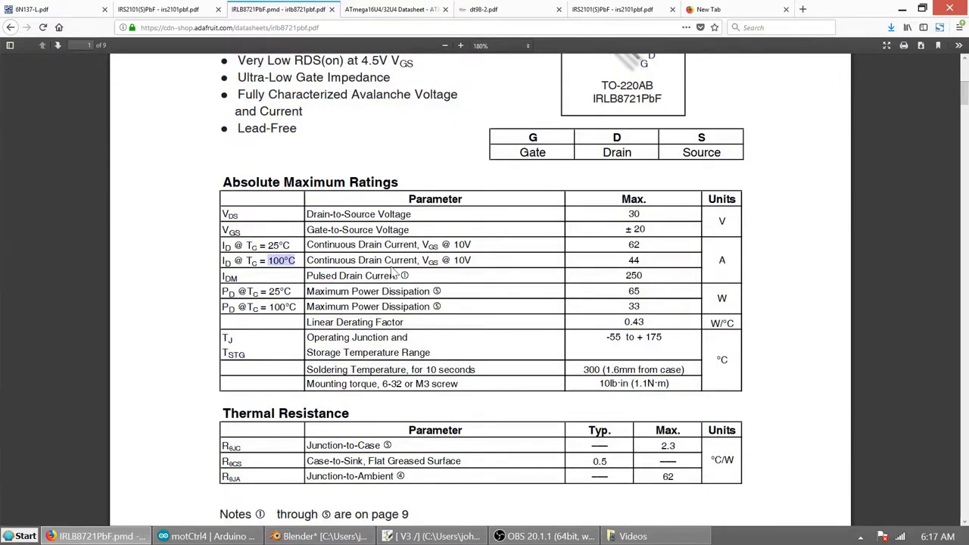
pyautogui.scroll(-3)
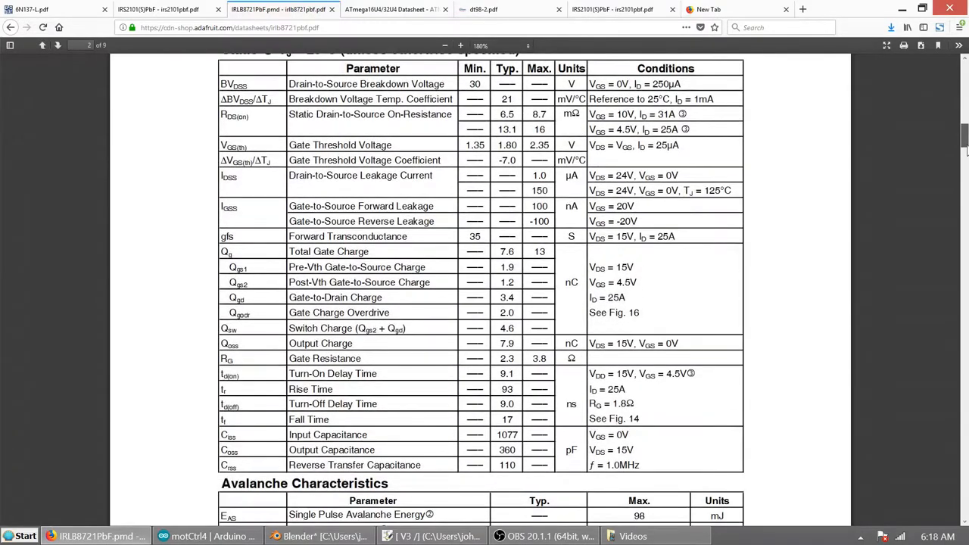
pyautogui.scroll(-3)
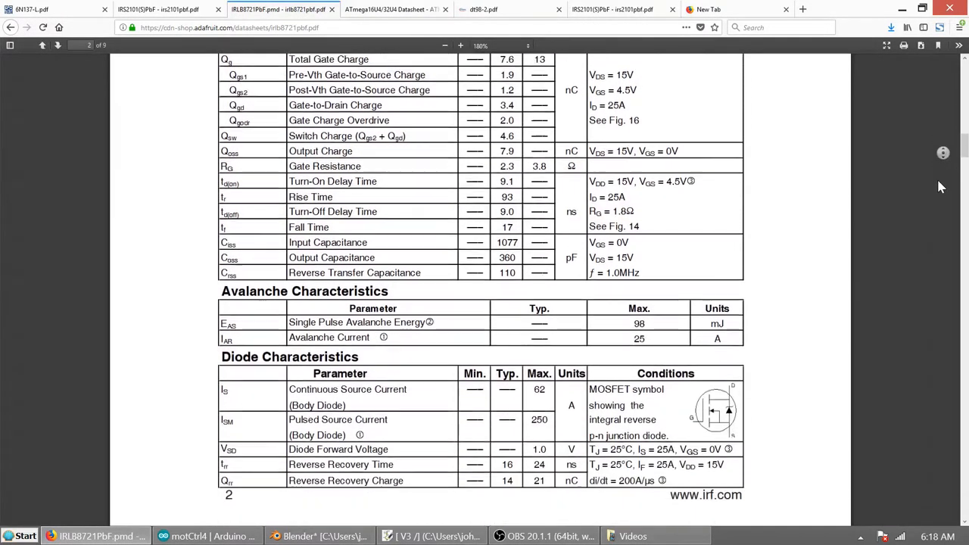
pyautogui.scroll(-3)
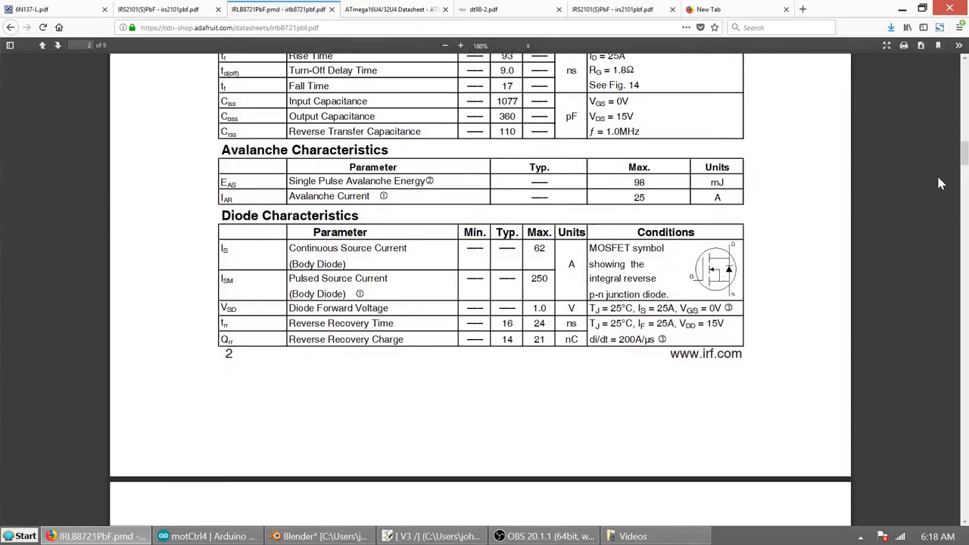
pyautogui.moveTo(924, 190)
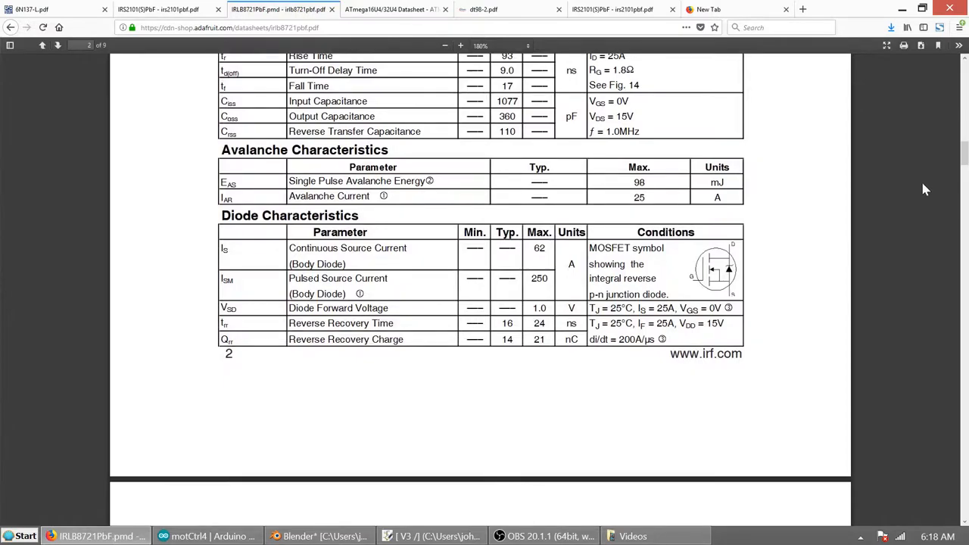
pyautogui.click(432, 536)
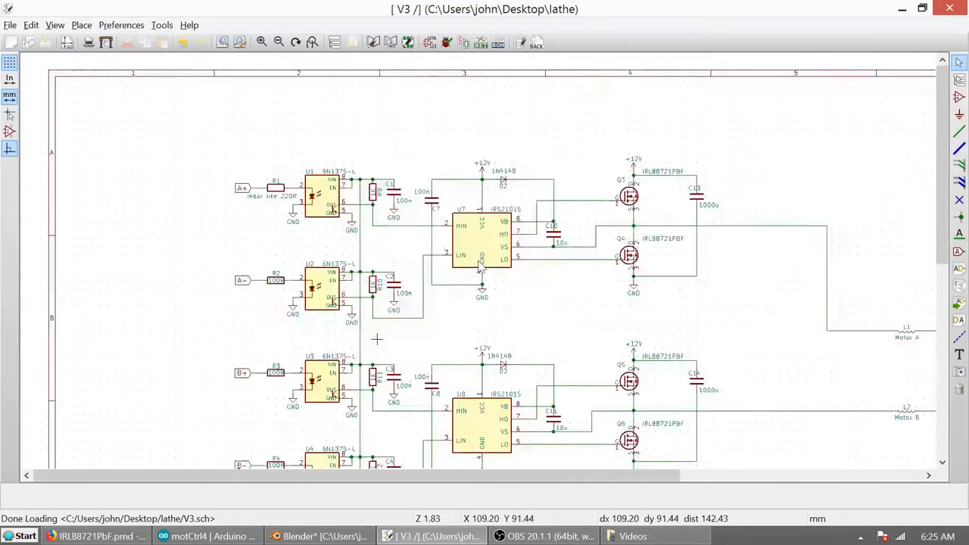
# Step: Zoom the V3 schematic onto the optoEnable stage with Q1, Q2, 10K R7/R8 and D1
pyautogui.scroll(-3)
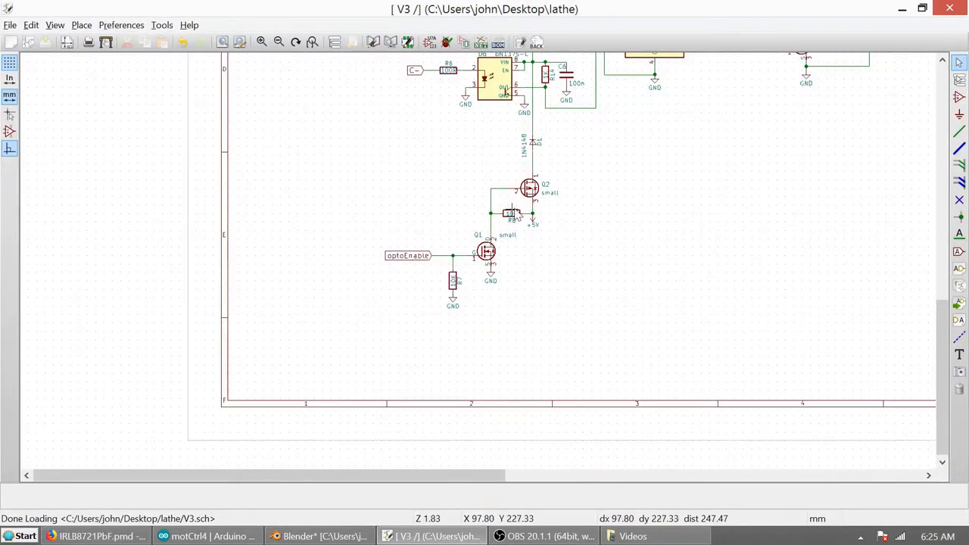
pyautogui.scroll(3)
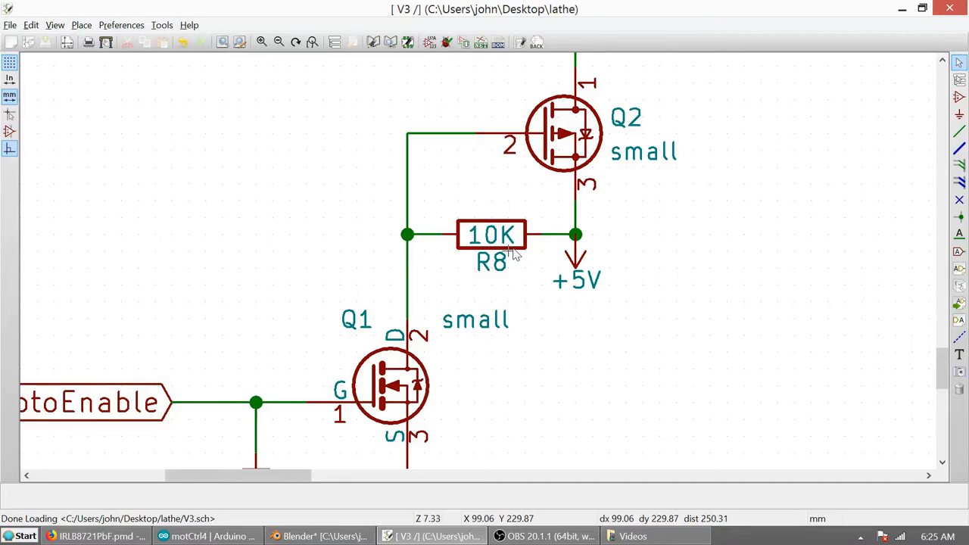
pyautogui.scroll(-3)
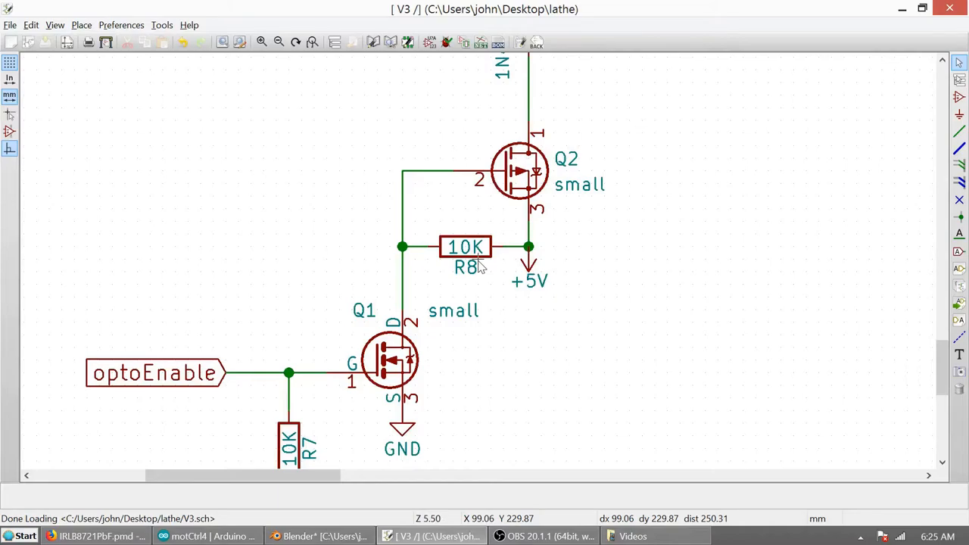
pyautogui.scroll(-3)
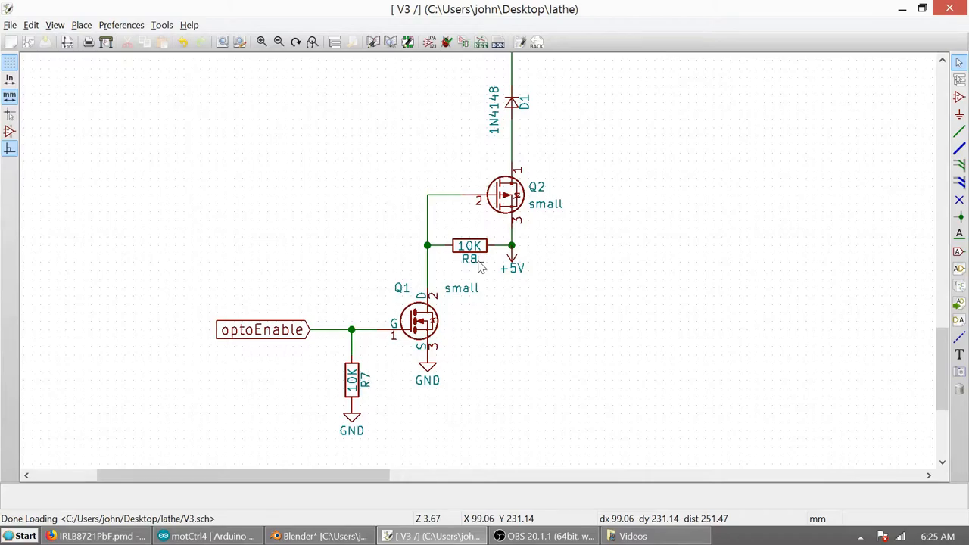
pyautogui.moveTo(578, 295)
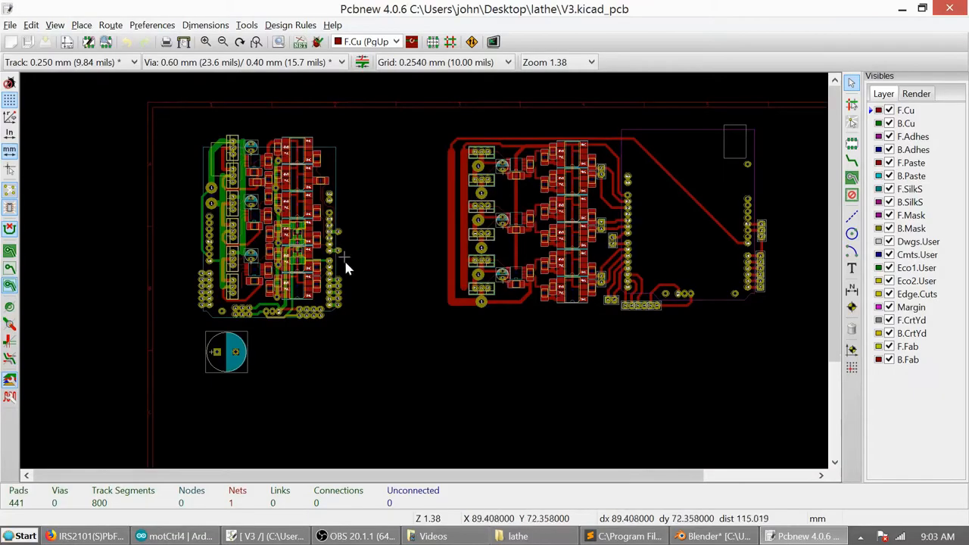
pyautogui.moveTo(444, 296)
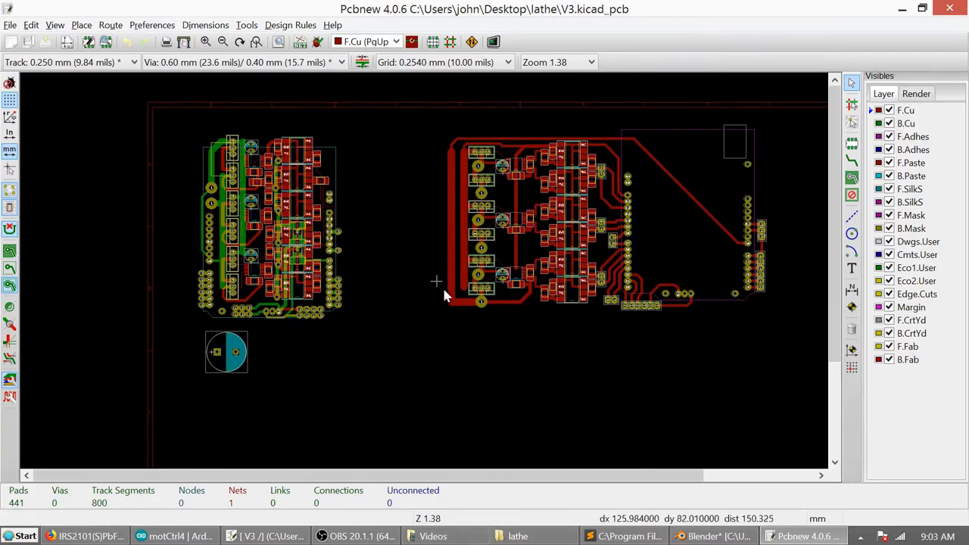
# Step: Zoom into the IR2101 gate-driver section, then zoom out to the two-layer driver board
pyautogui.scroll(3)
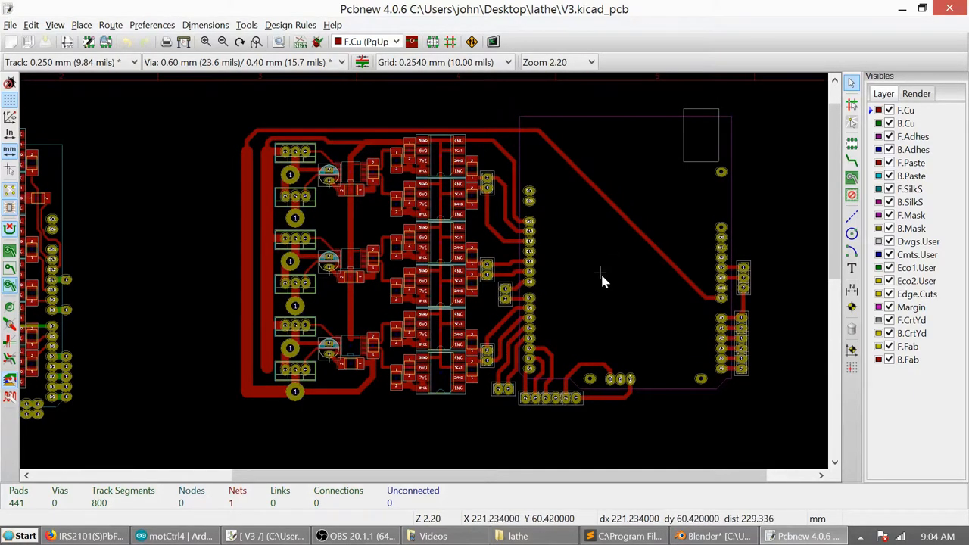
pyautogui.scroll(3)
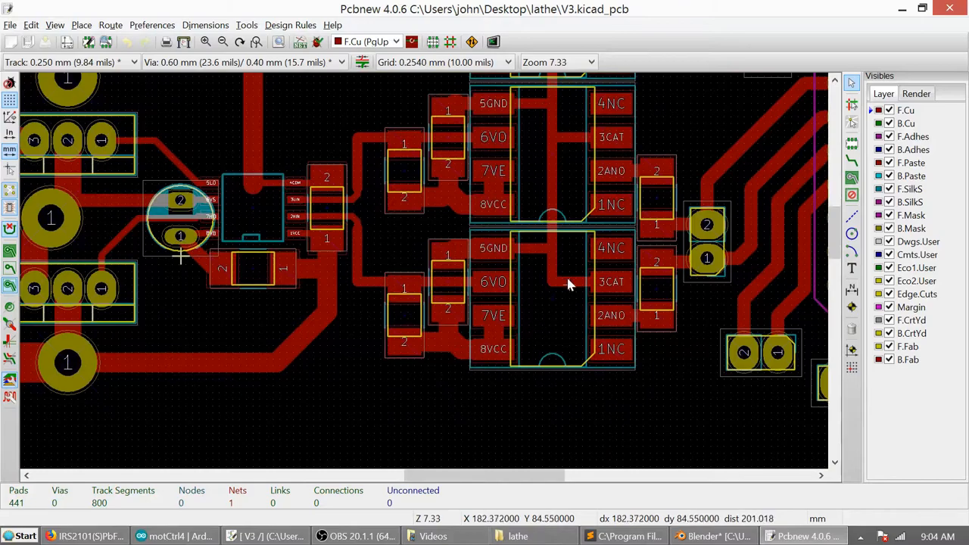
pyautogui.scroll(-3)
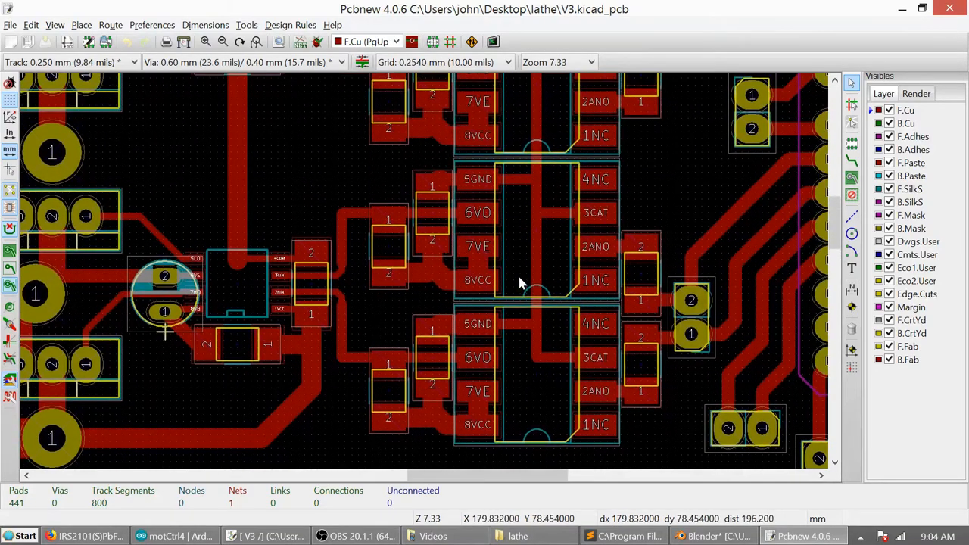
pyautogui.moveTo(505, 417)
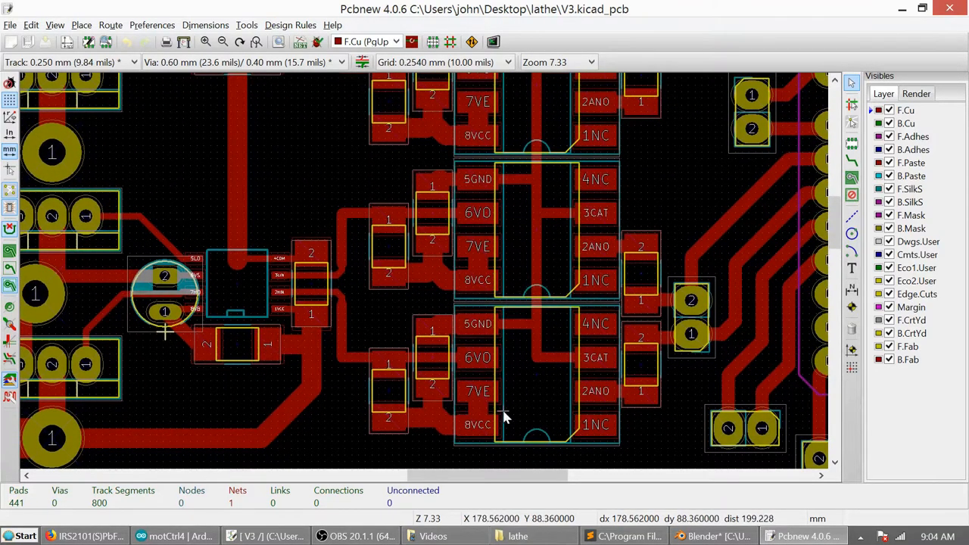
pyautogui.moveTo(483, 161)
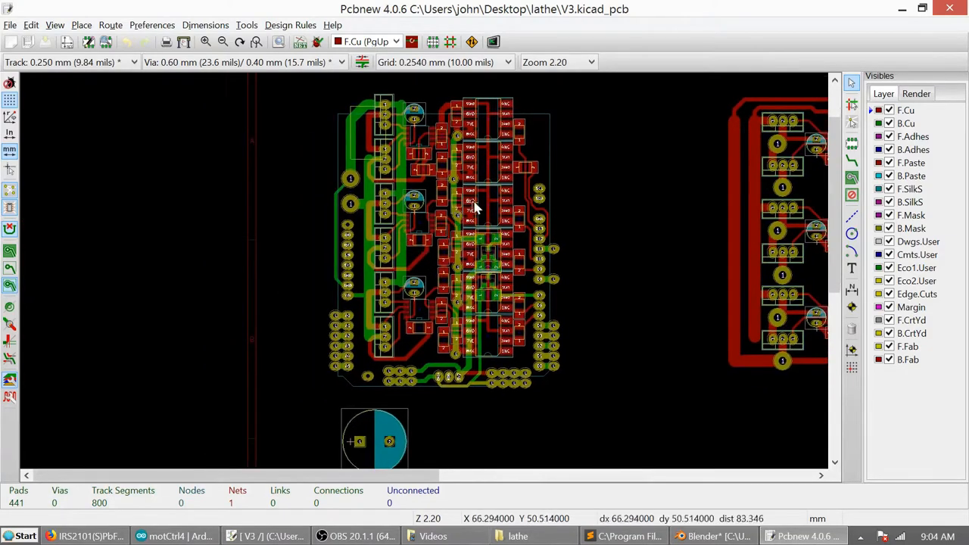
pyautogui.moveTo(579, 168)
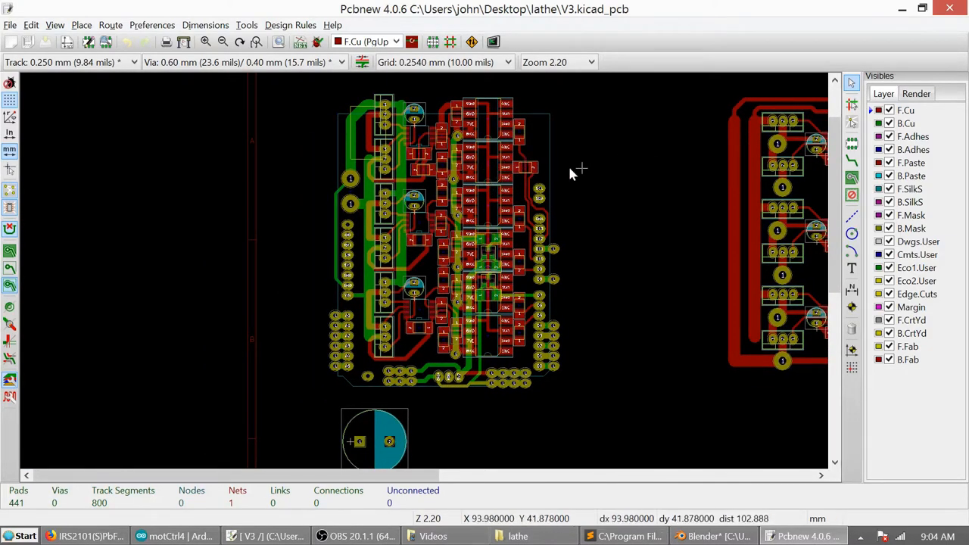
pyautogui.moveTo(556, 360)
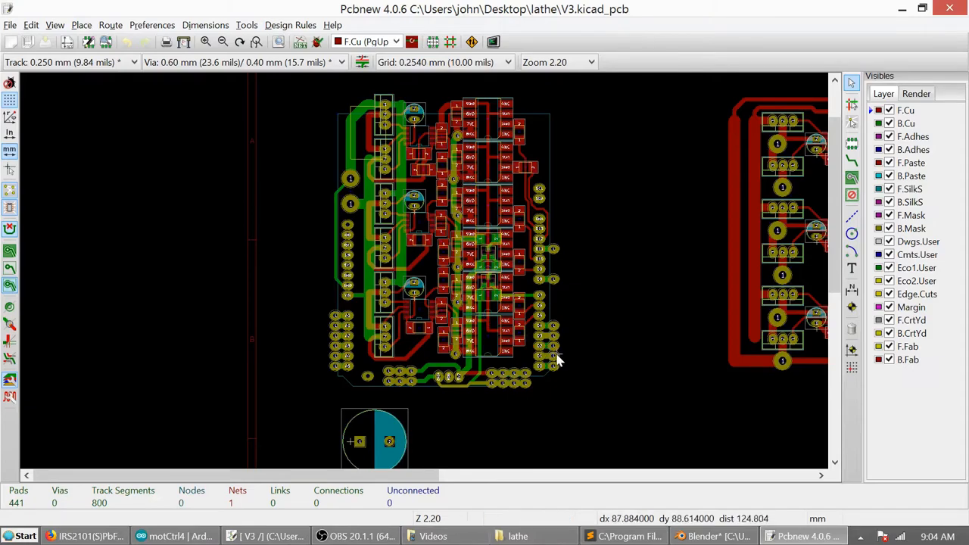
pyautogui.scroll(3)
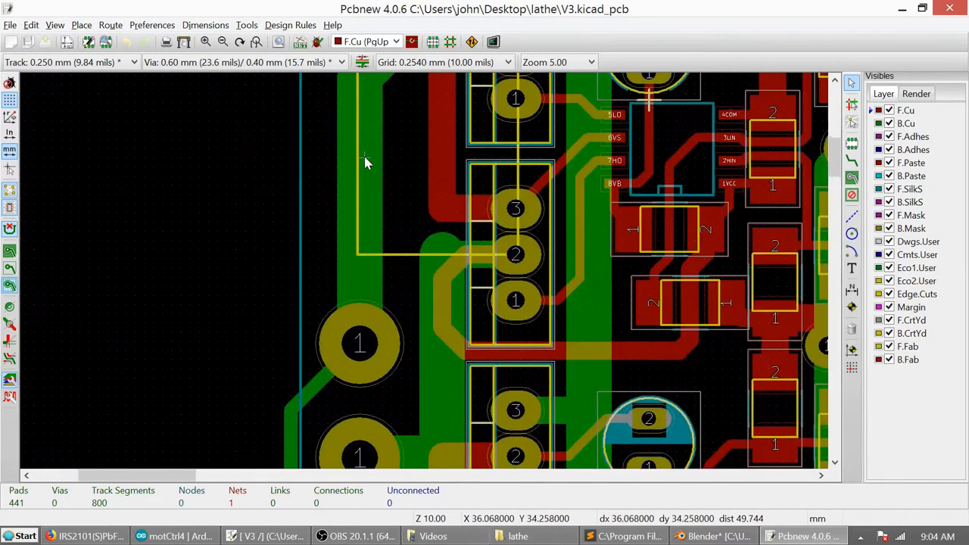
pyautogui.scroll(3)
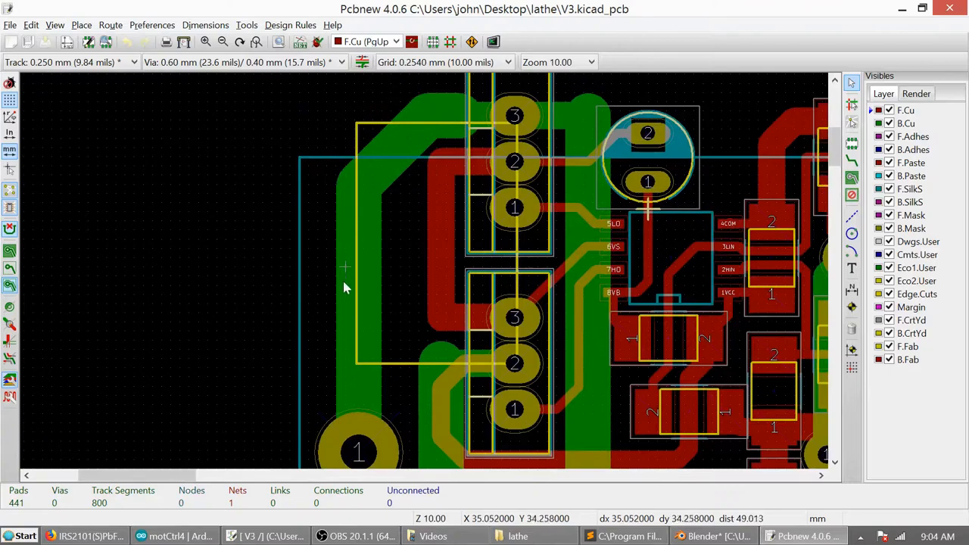
pyautogui.moveTo(375, 129)
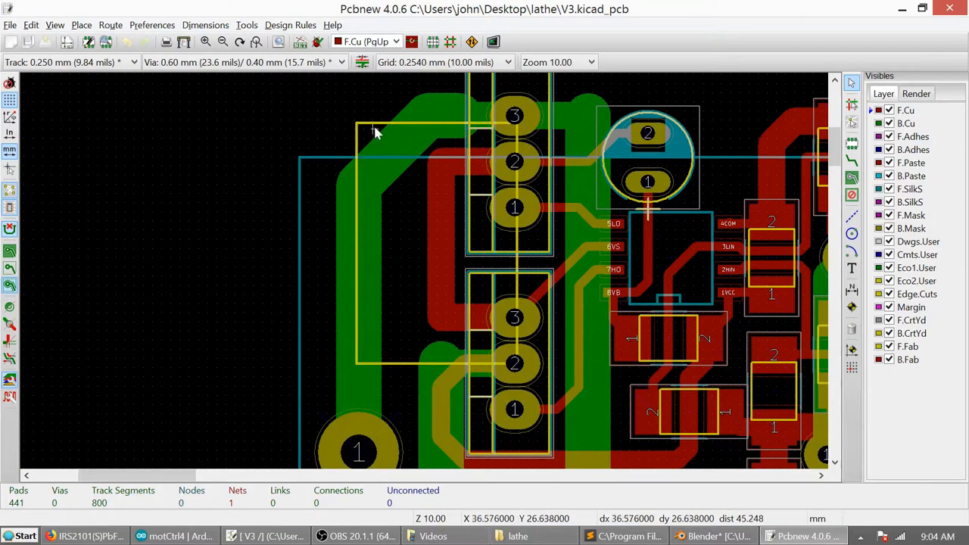
pyautogui.moveTo(511, 141)
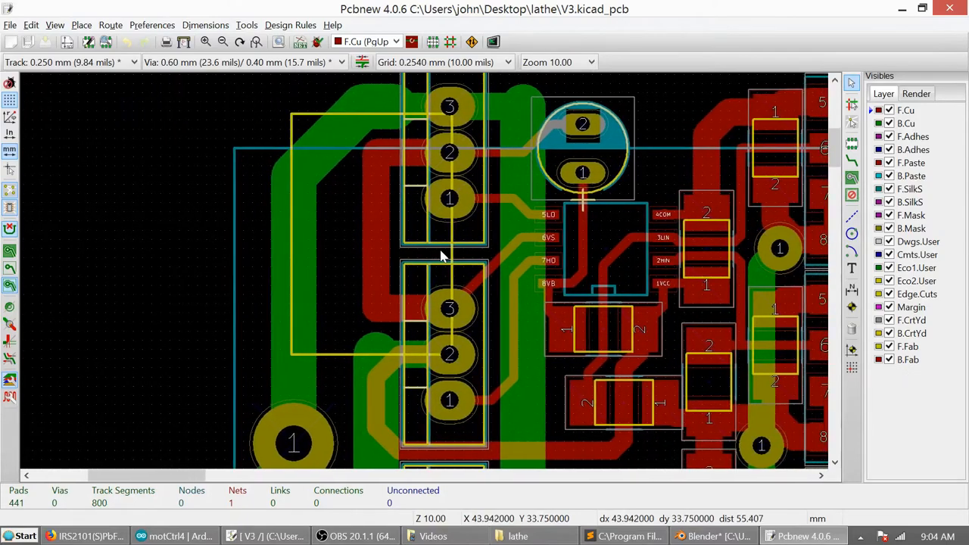
pyautogui.scroll(-3)
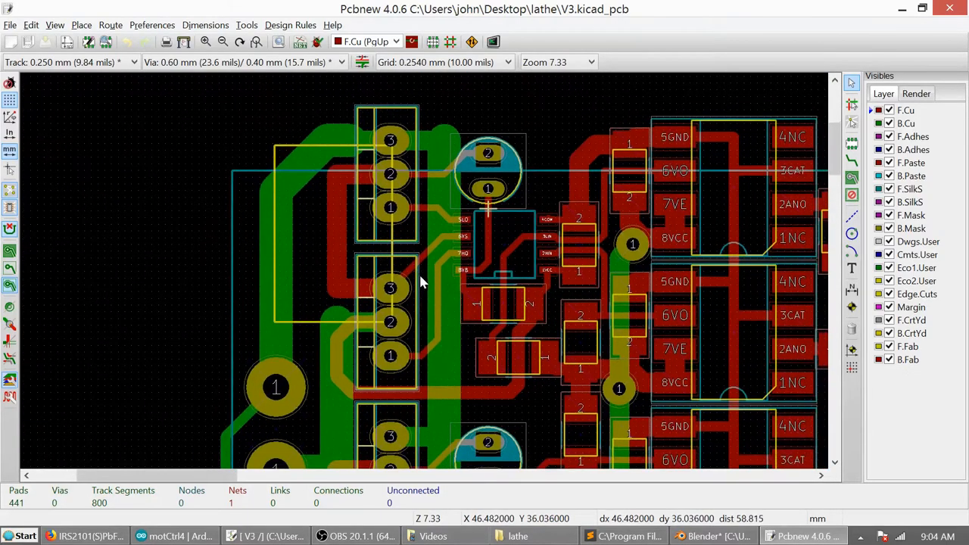
pyautogui.scroll(-3)
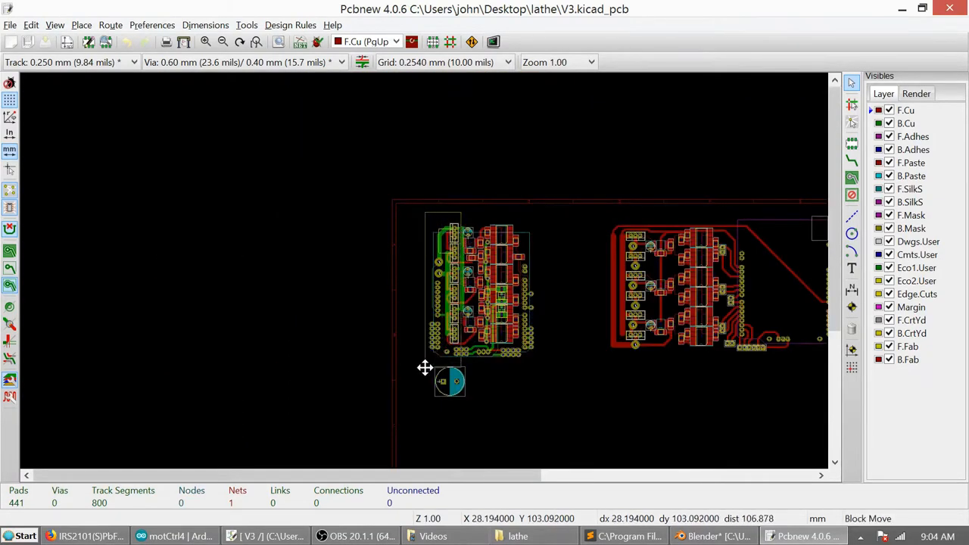
pyautogui.scroll(3)
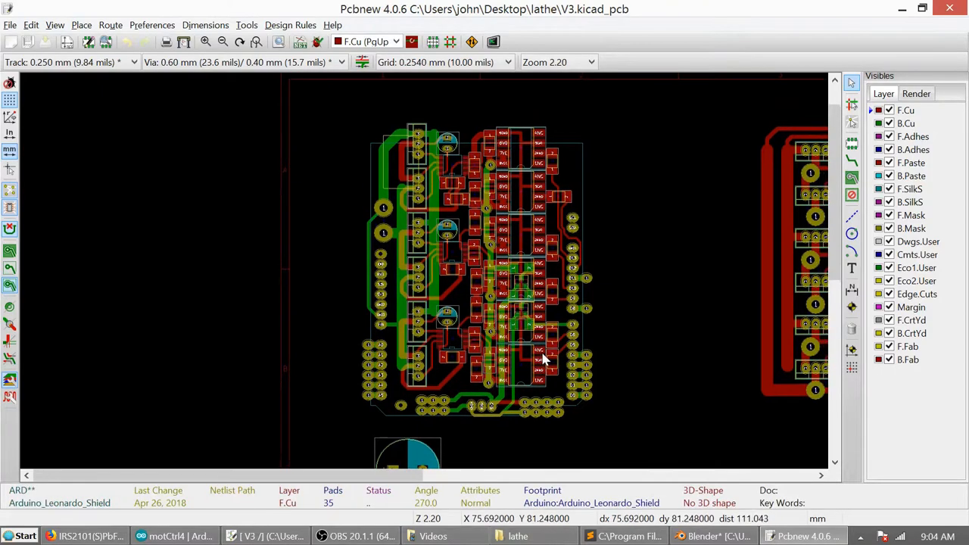
# Step: Inspect the A0–A5 header pins, then place the CP_Radial capacitor in the middle of the board
pyautogui.scroll(3)
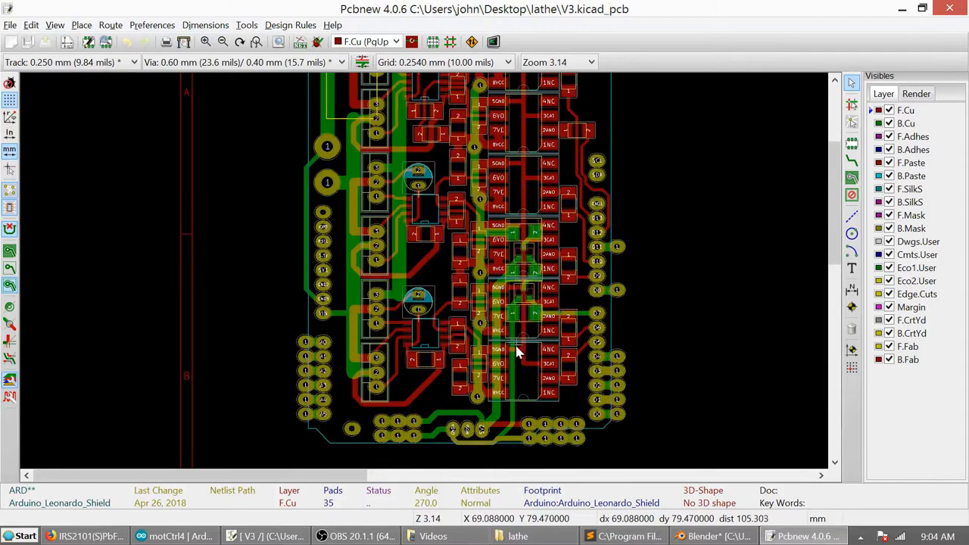
pyautogui.scroll(3)
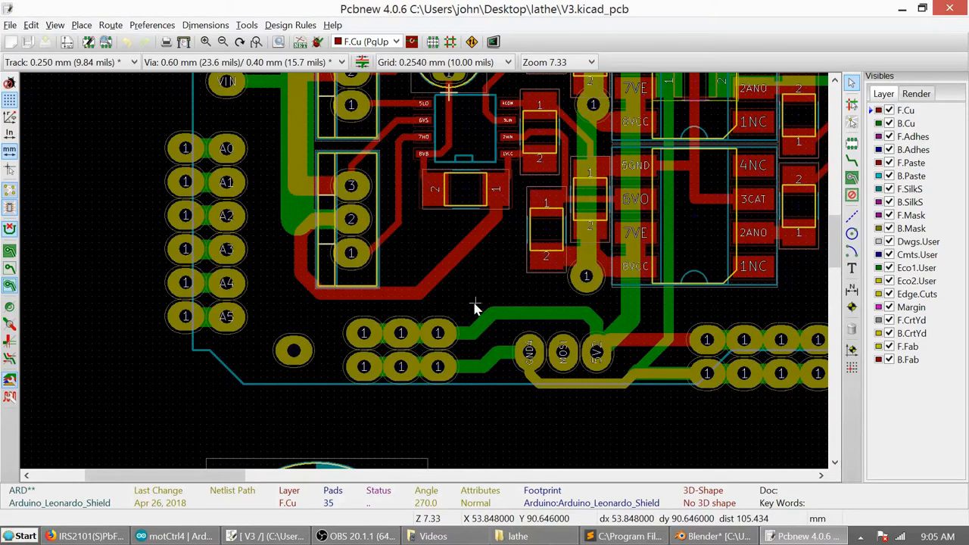
pyautogui.scroll(-3)
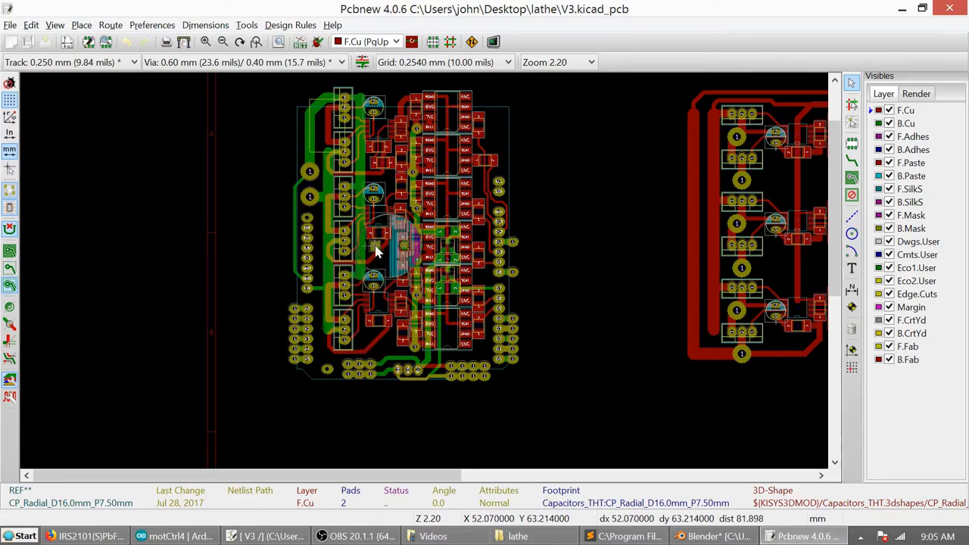
pyautogui.click(181, 536)
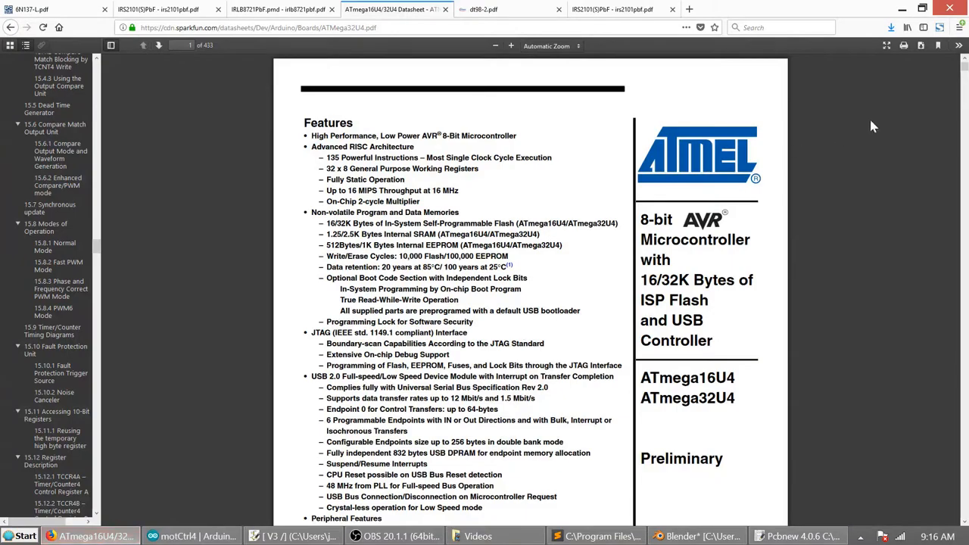
# Step: Read the PWM6 Mode section on page 154, then switch to the motCtrl4 Arduino sketch
pyautogui.scroll(3)
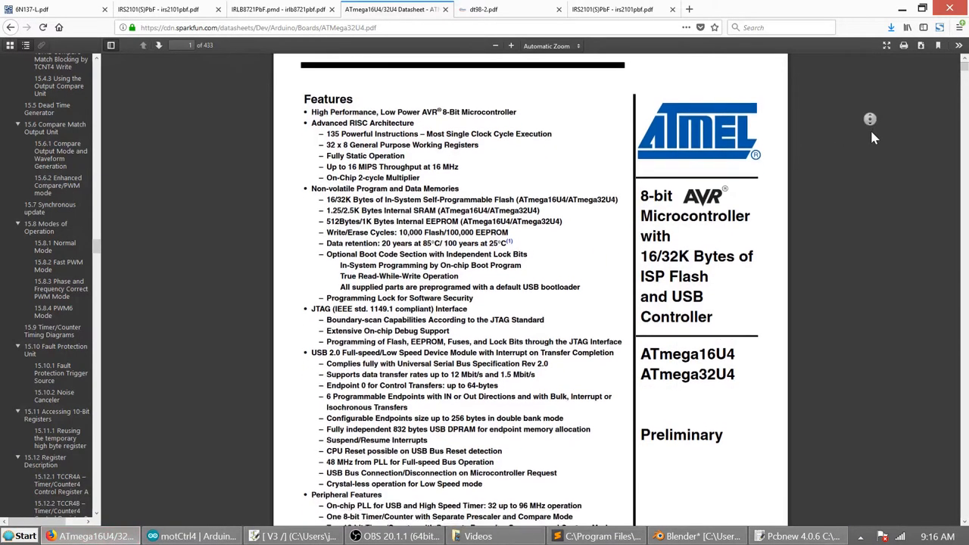
pyautogui.scroll(-3)
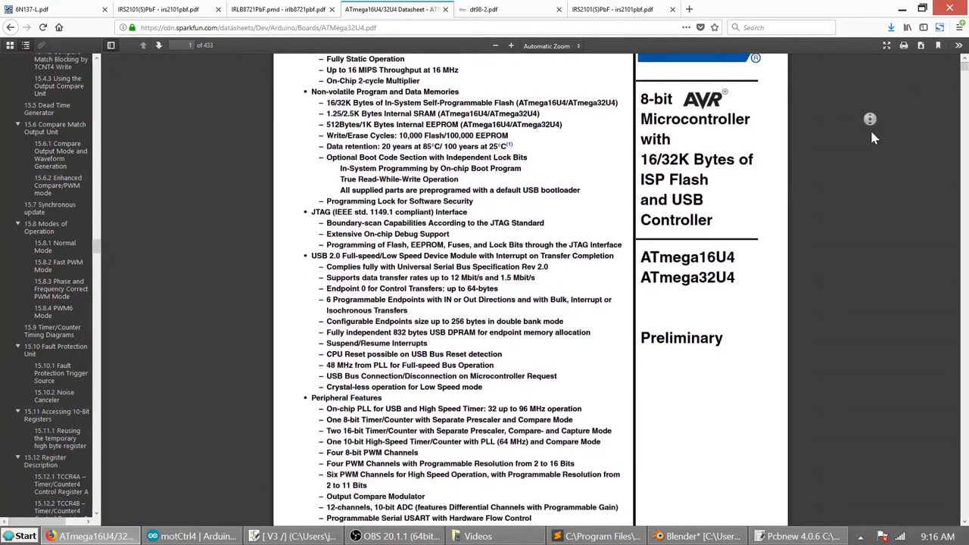
pyautogui.scroll(-3)
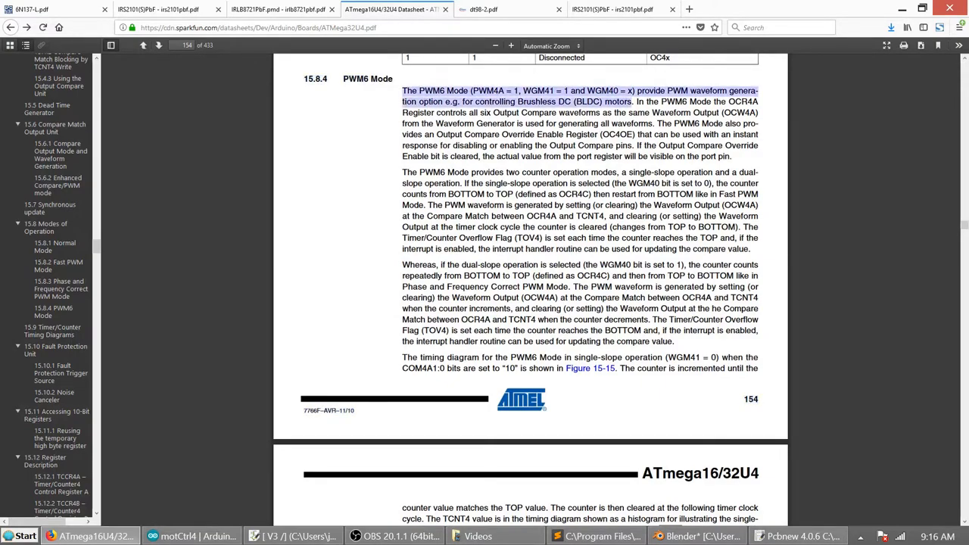
pyautogui.click(193, 536)
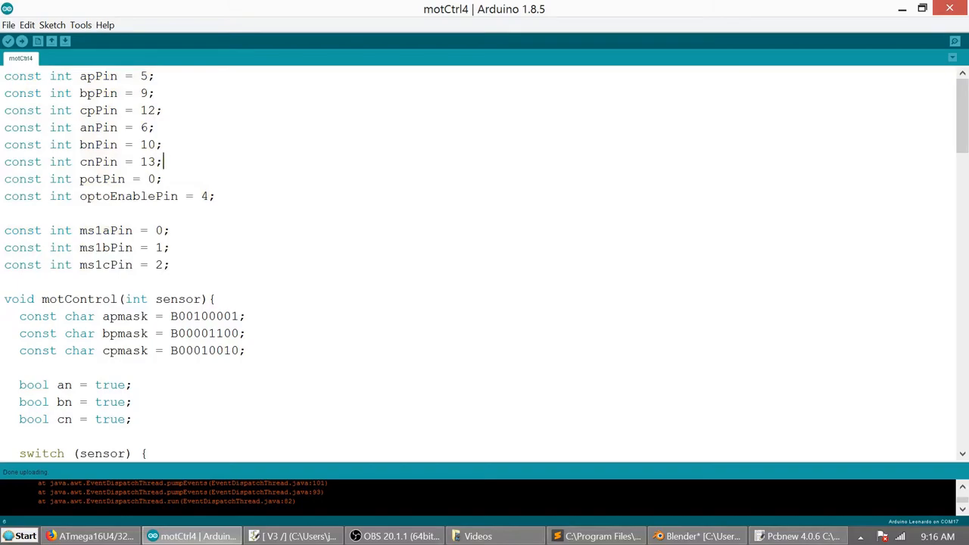
# Step: Highlight the motor phase pin constant lines in the motCtrl4 sketch
pyautogui.moveTo(162, 161); pyautogui.dragTo(4, 76)
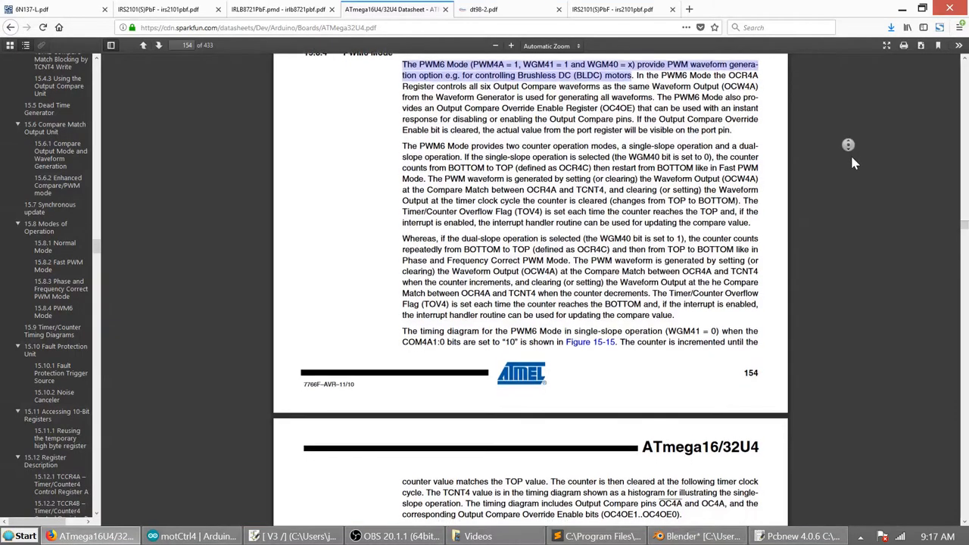
# Step: View Figure 15-15 PWM6 timing and Table 15-5 output compare pins, then return to motCtrl4
pyautogui.scroll(-3)
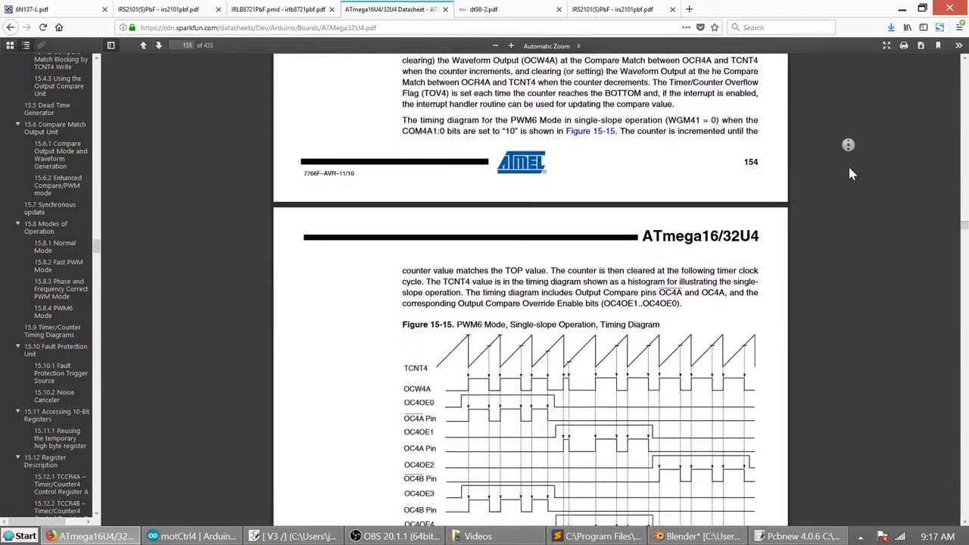
pyautogui.scroll(-3)
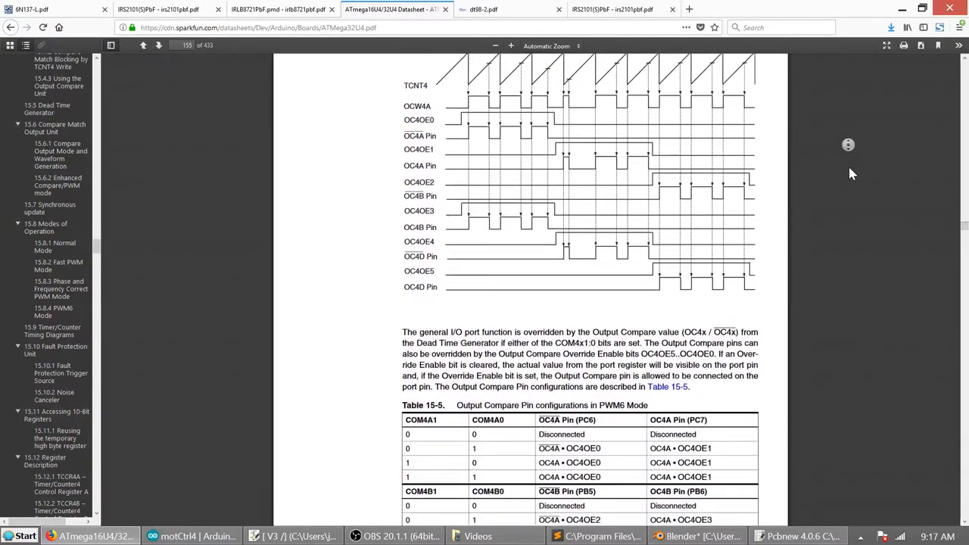
pyautogui.click(191, 536)
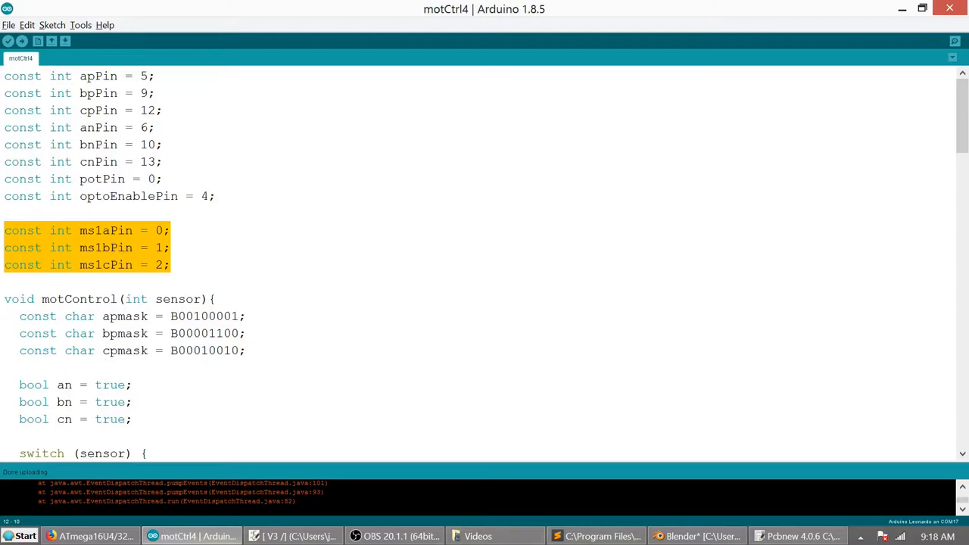
pyautogui.scroll(-3)
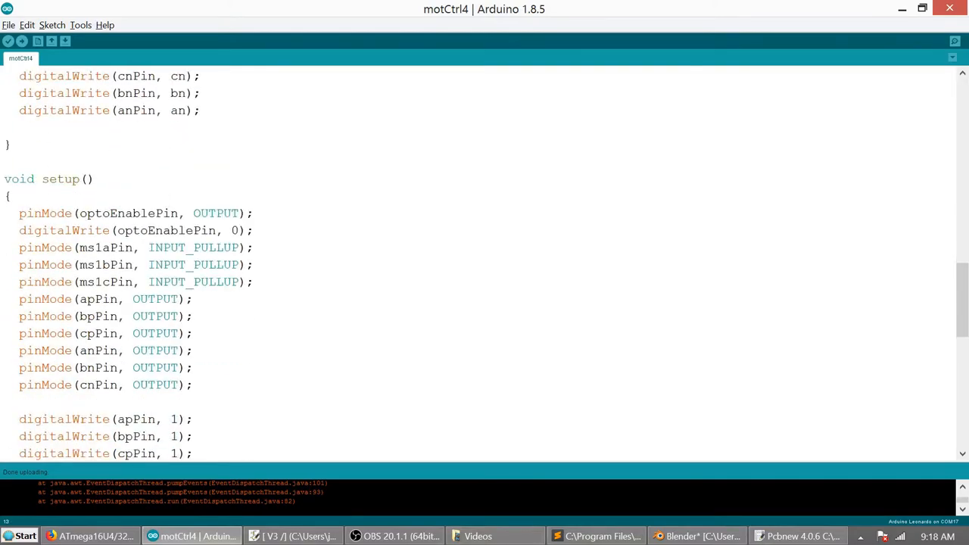
pyautogui.click(89, 179)
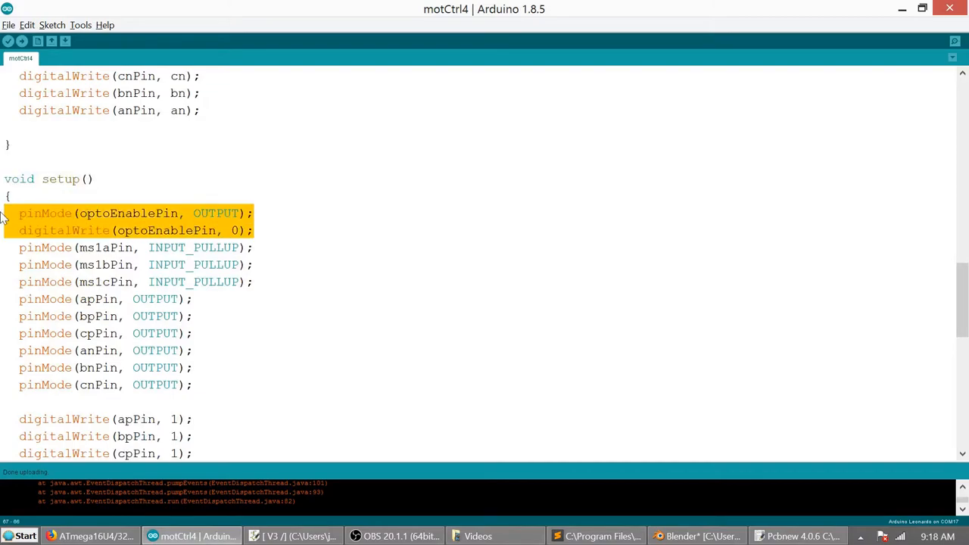
pyautogui.click(253, 264)
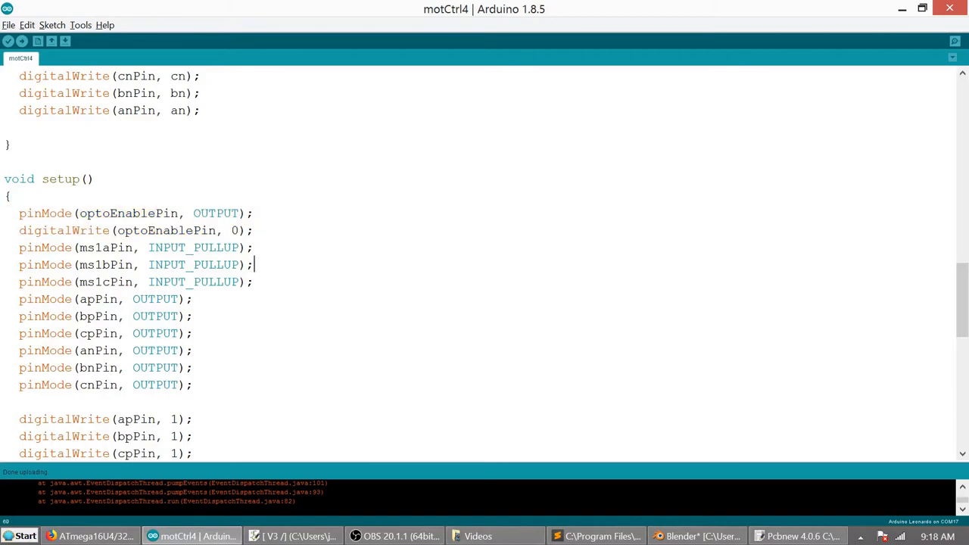
pyautogui.moveTo(18, 248); pyautogui.dragTo(253, 282)
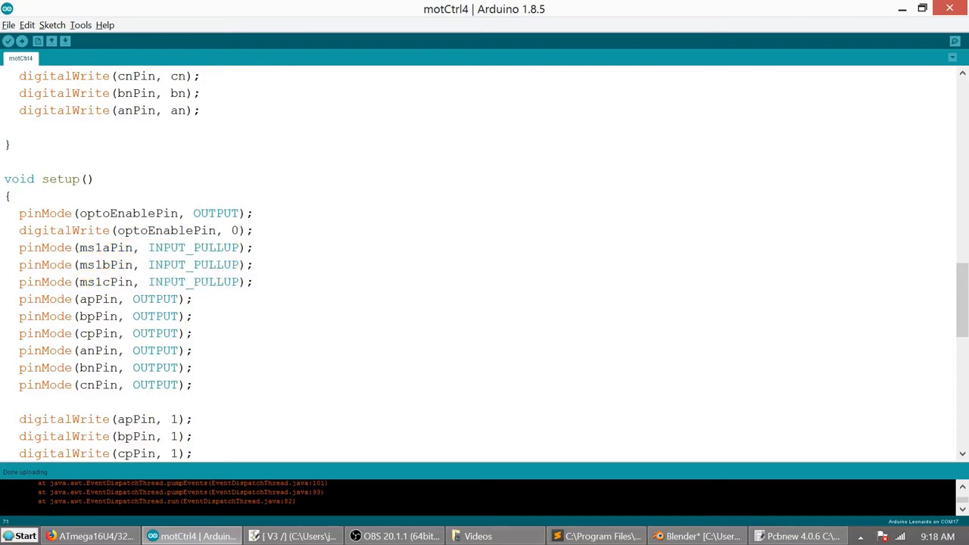
pyautogui.scroll(-3)
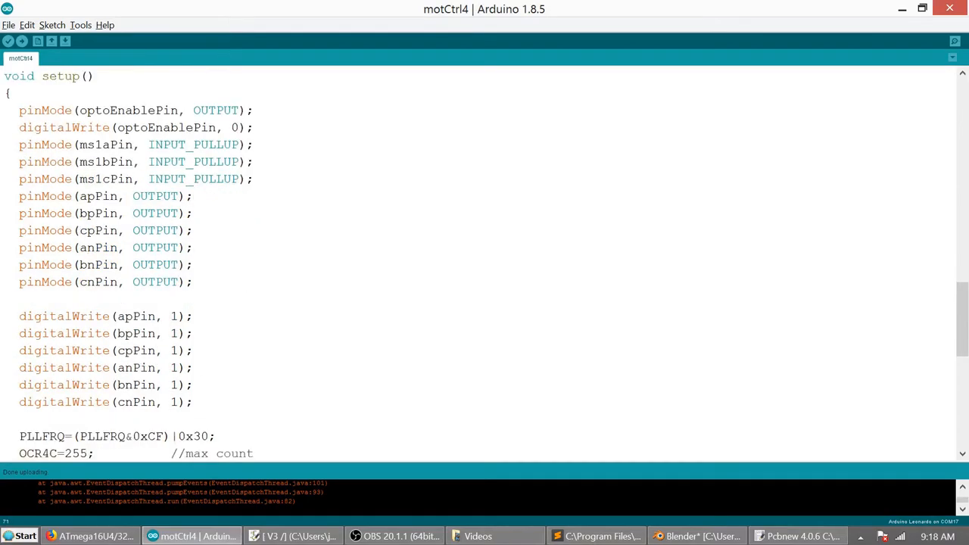
pyautogui.moveTo(19, 196); pyautogui.dragTo(193, 402)
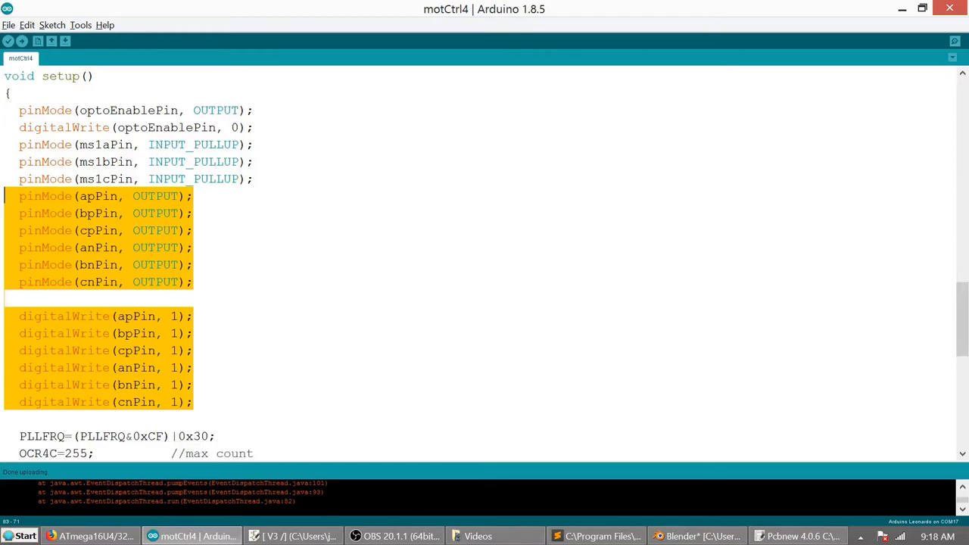
pyautogui.scroll(-3)
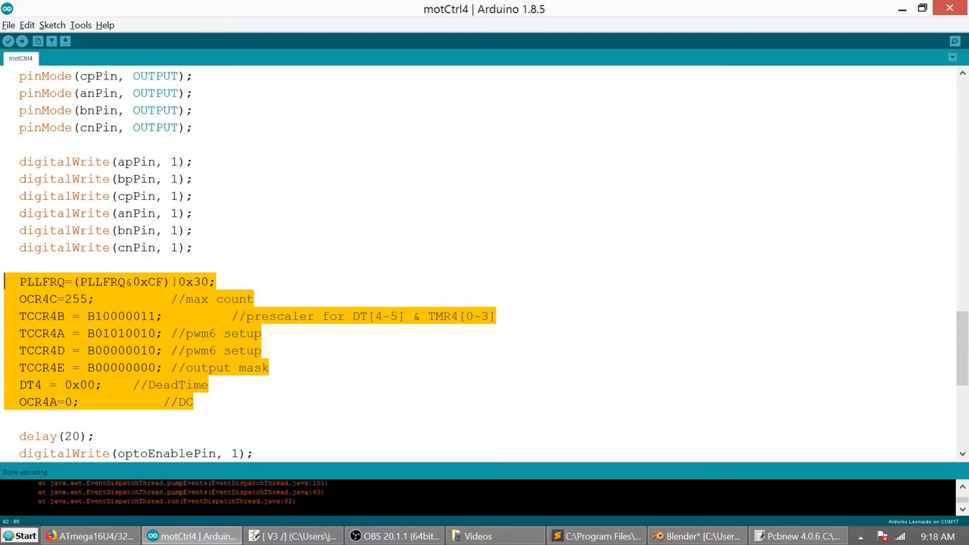
pyautogui.click(3, 268)
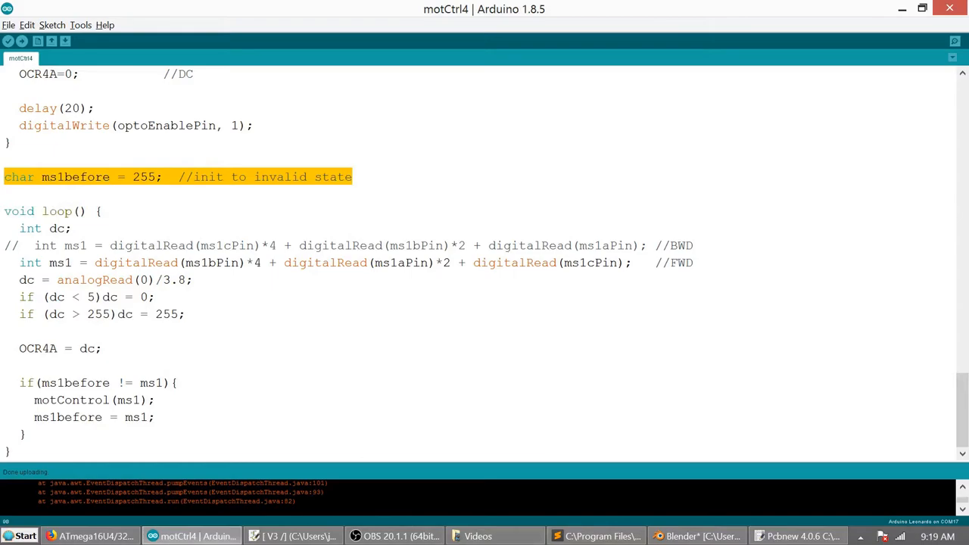
pyautogui.click(102, 210)
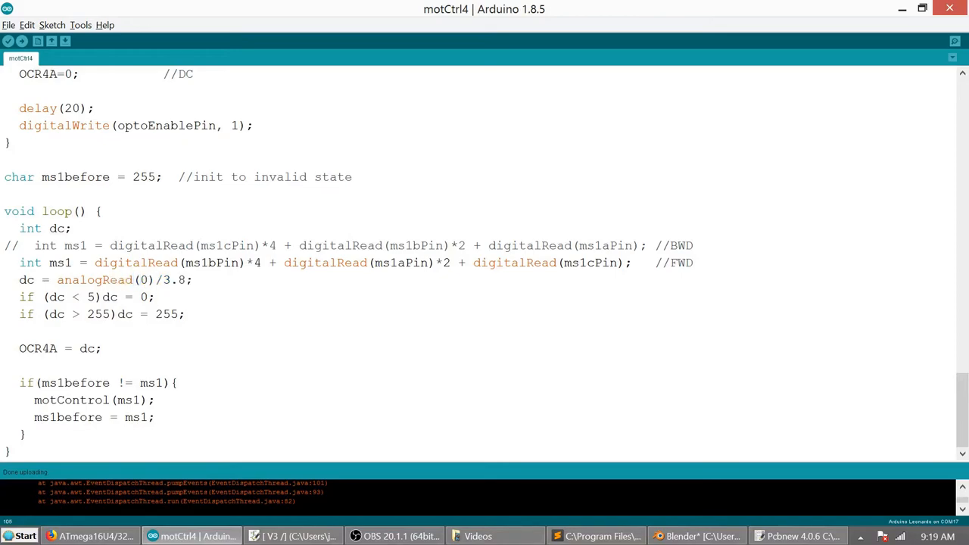
pyautogui.click(153, 297)
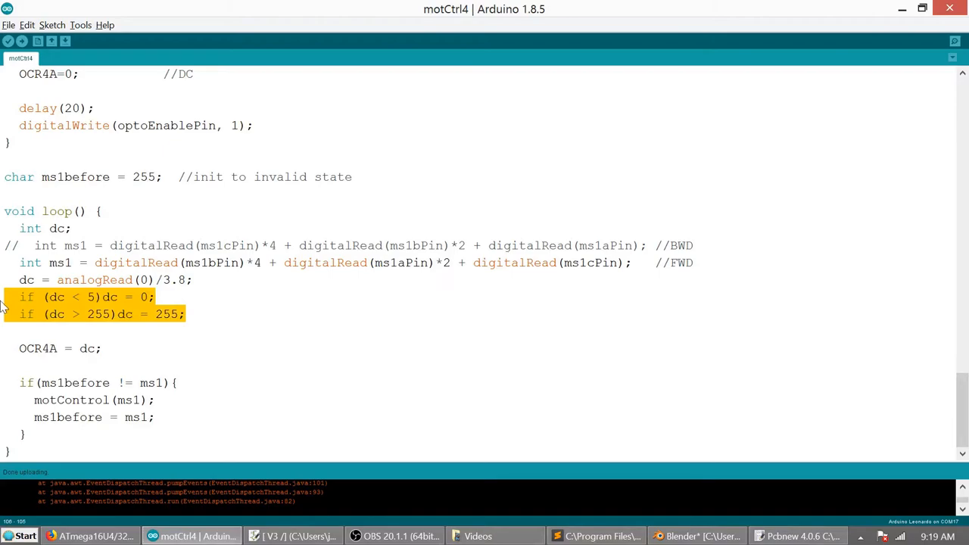
pyautogui.moveTo(6, 342)
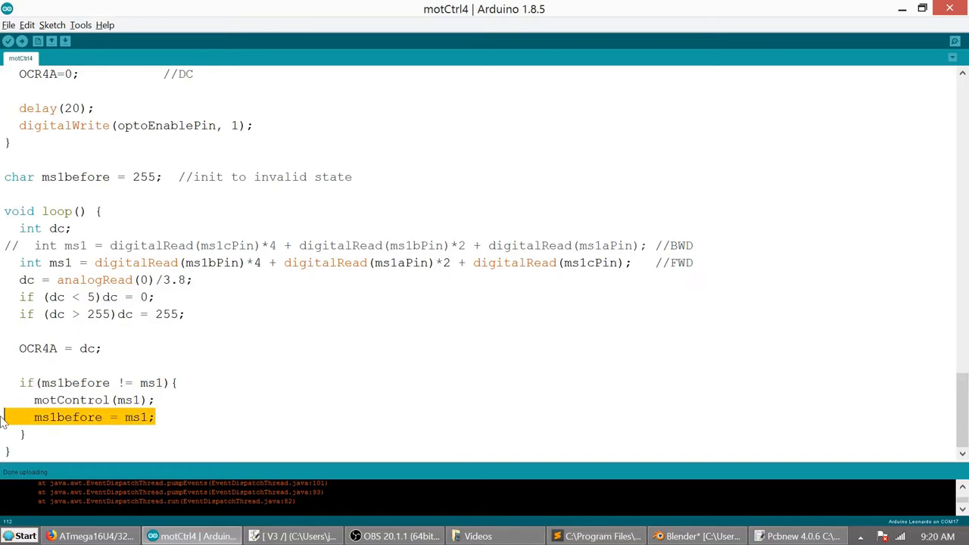
pyautogui.scroll(3)
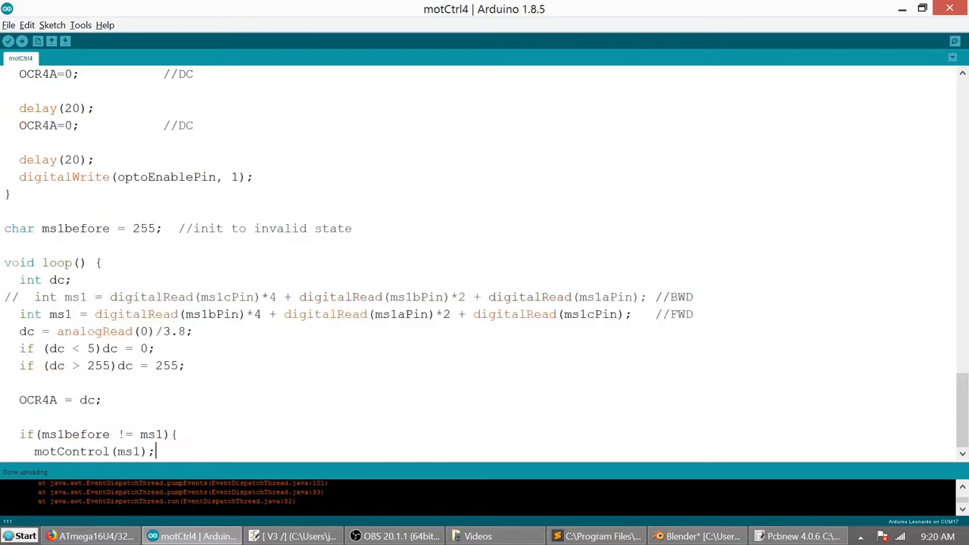
pyautogui.scroll(3)
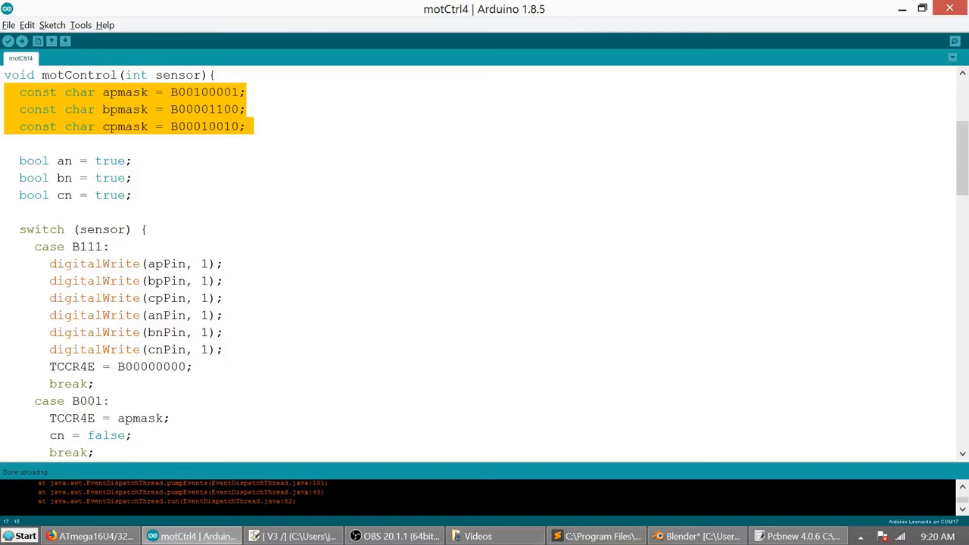
pyautogui.click(133, 195)
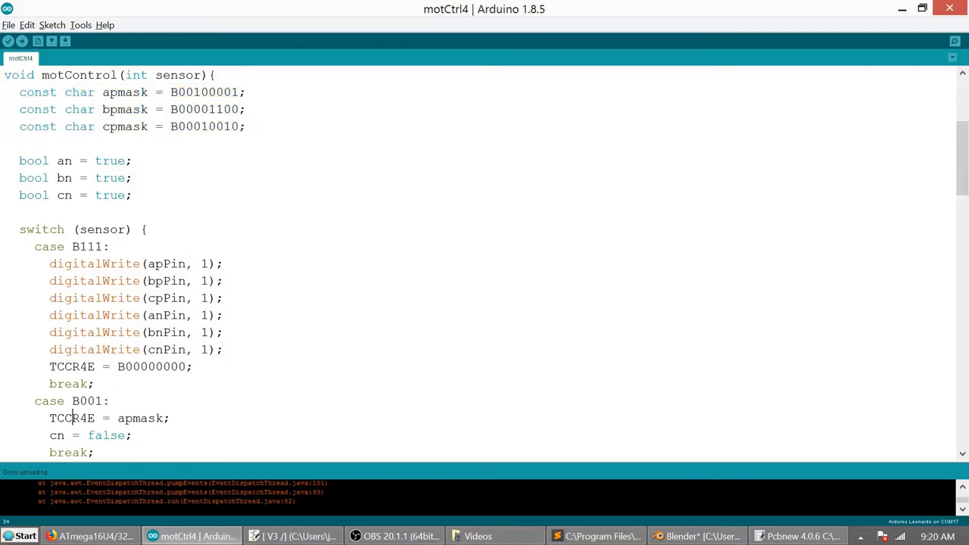
pyautogui.doubleClick(141, 418)
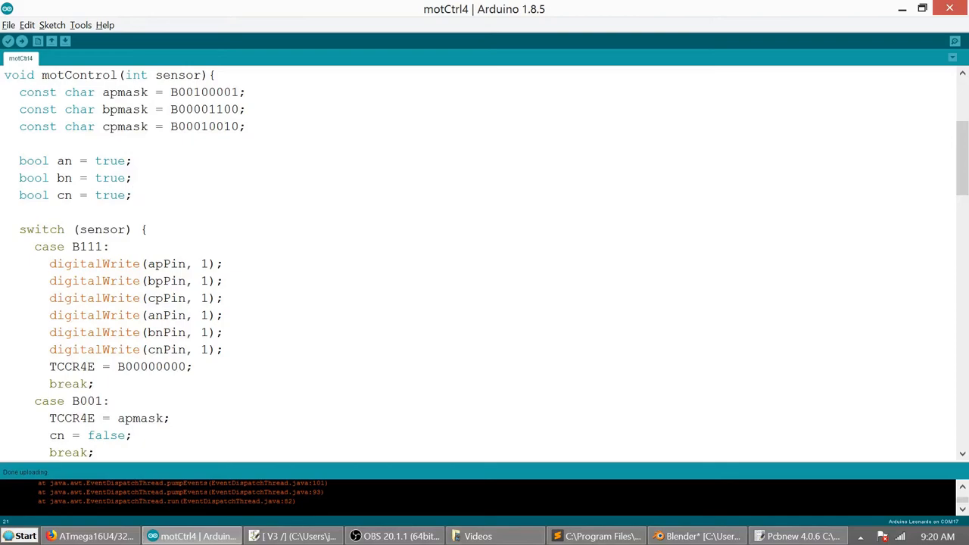
pyautogui.scroll(-3)
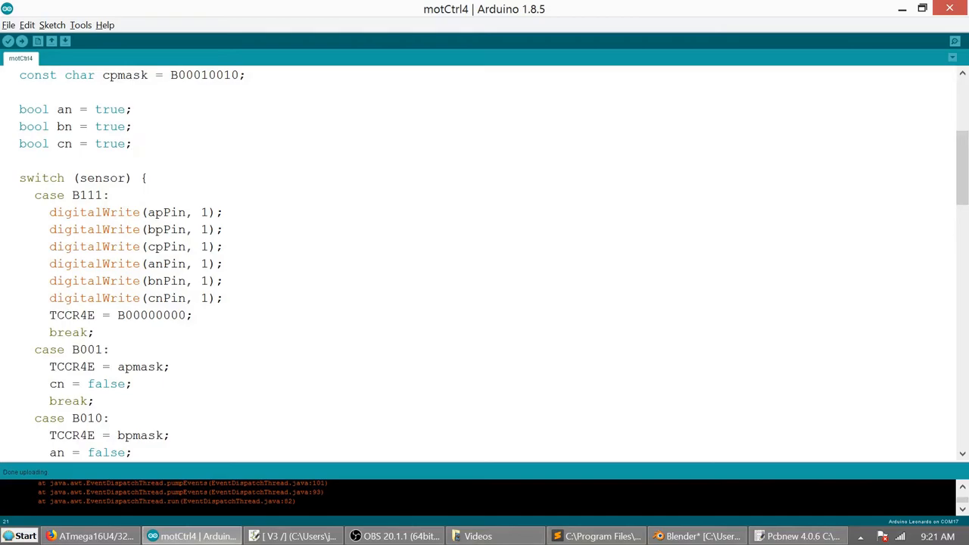
pyautogui.scroll(3)
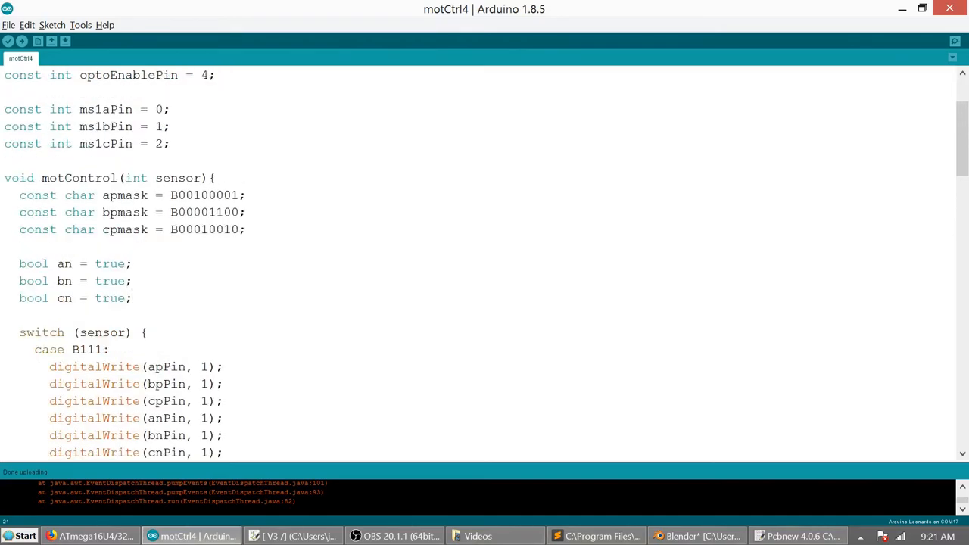
pyautogui.doubleClick(163, 177)
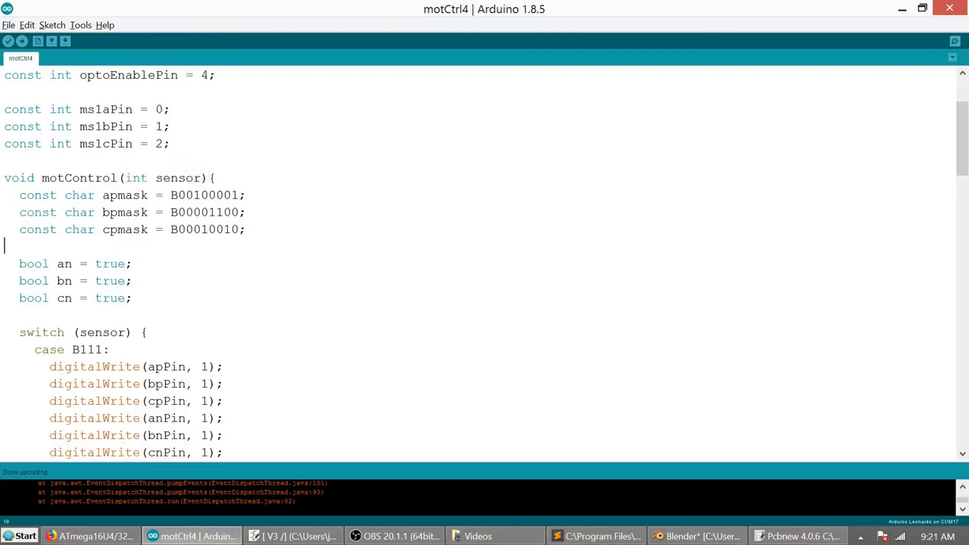
pyautogui.scroll(-3)
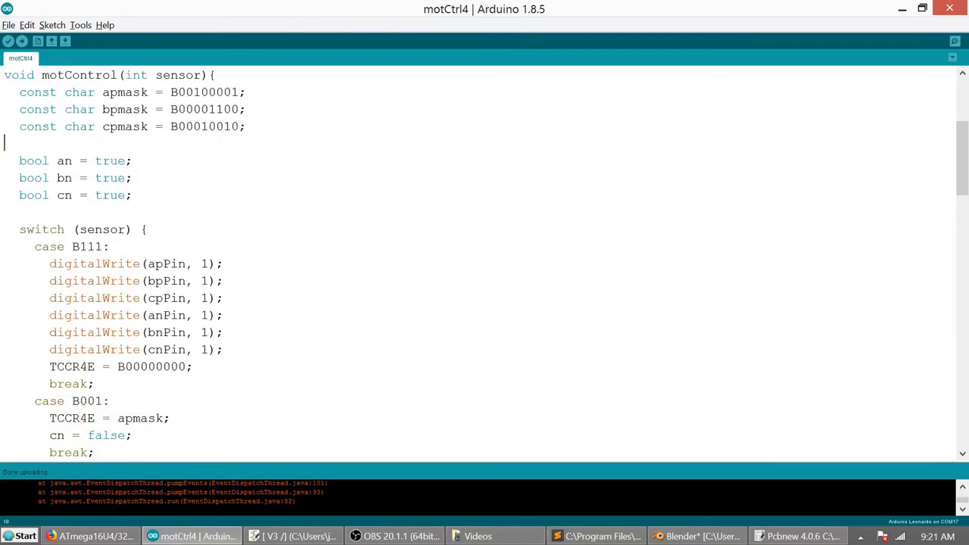
pyautogui.doubleClick(101, 230)
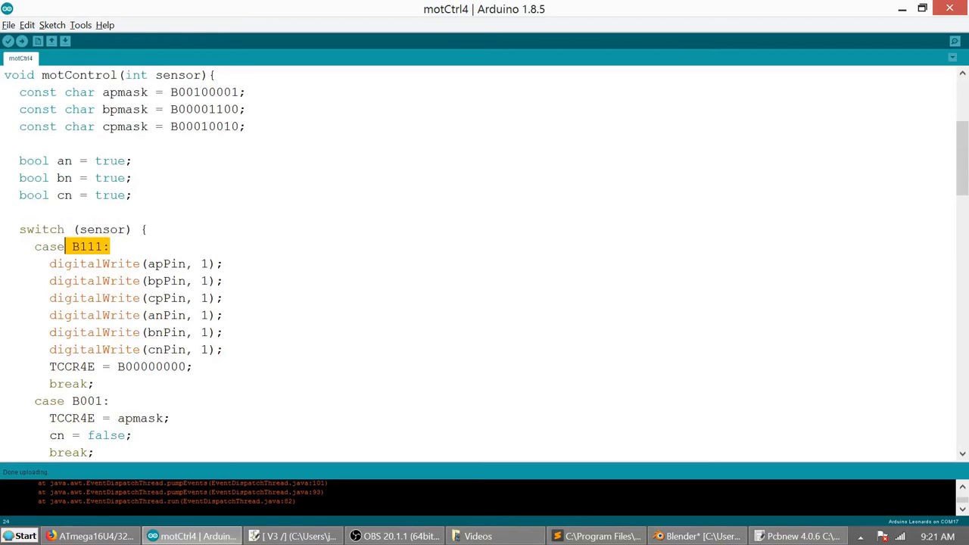
pyautogui.scroll(-3)
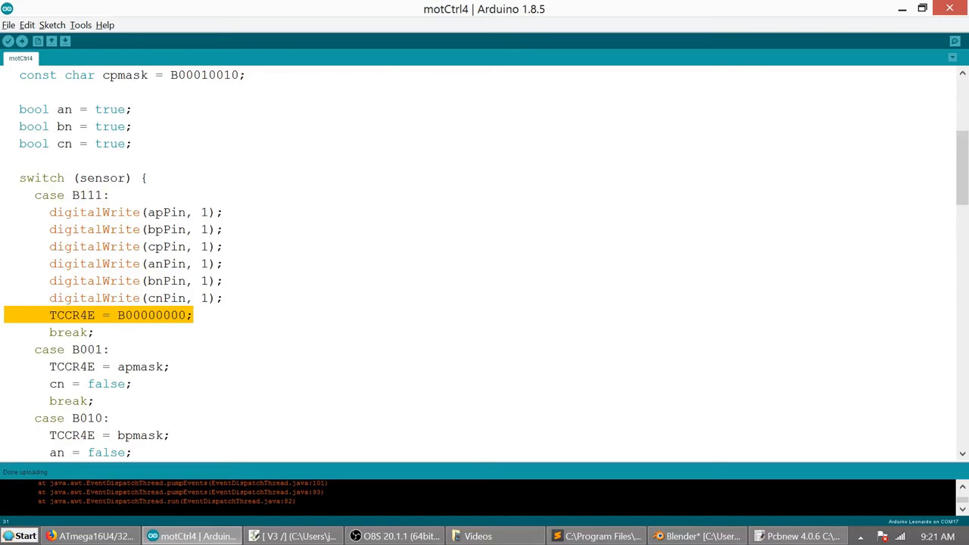
pyautogui.click(222, 298)
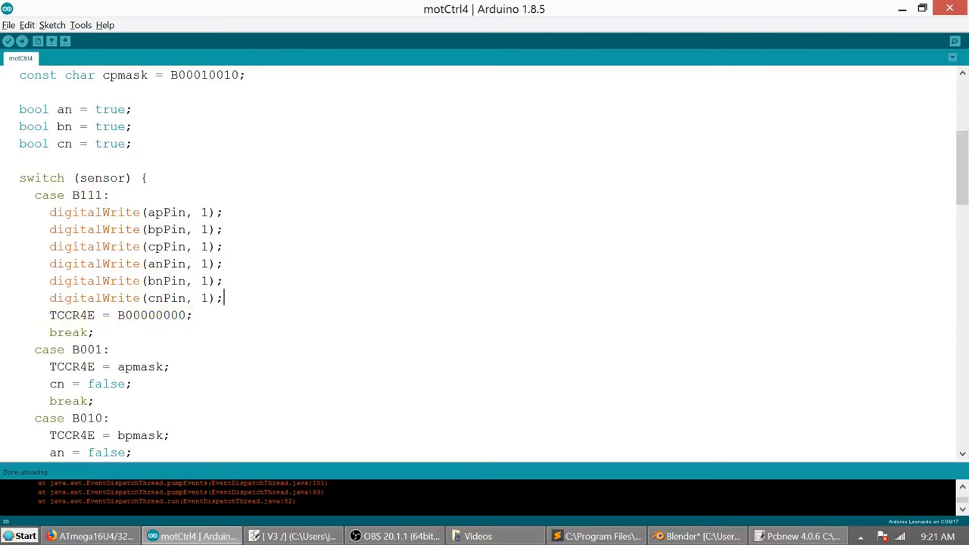
pyautogui.scroll(-3)
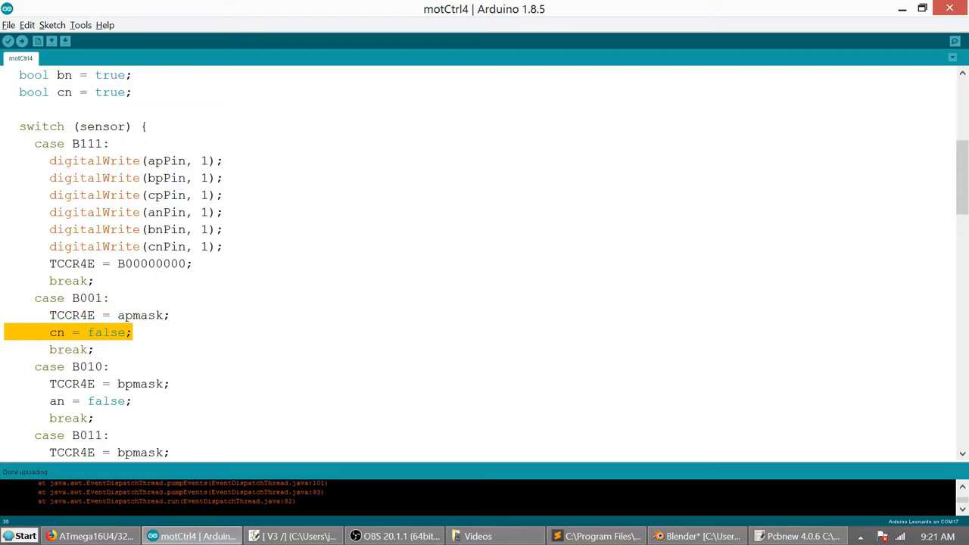
pyautogui.scroll(-3)
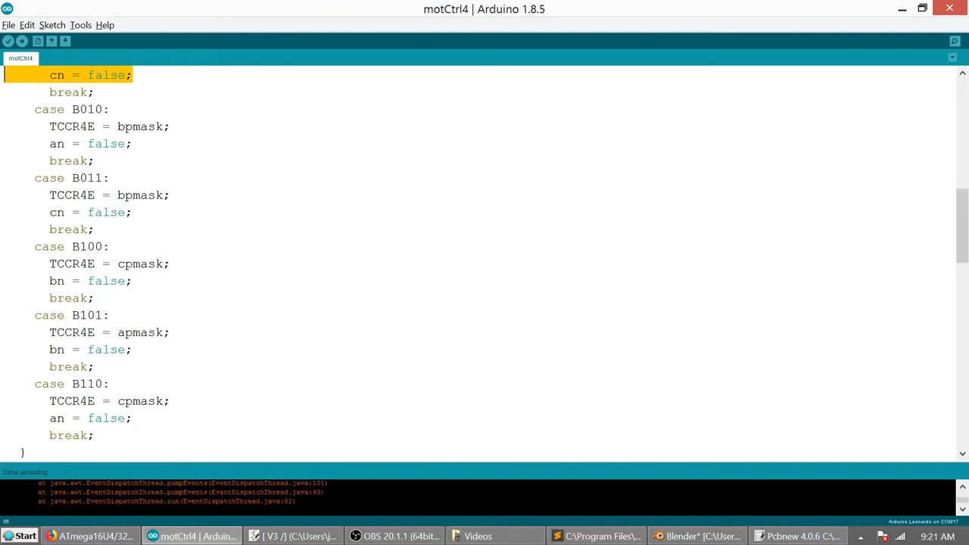
pyautogui.scroll(-3)
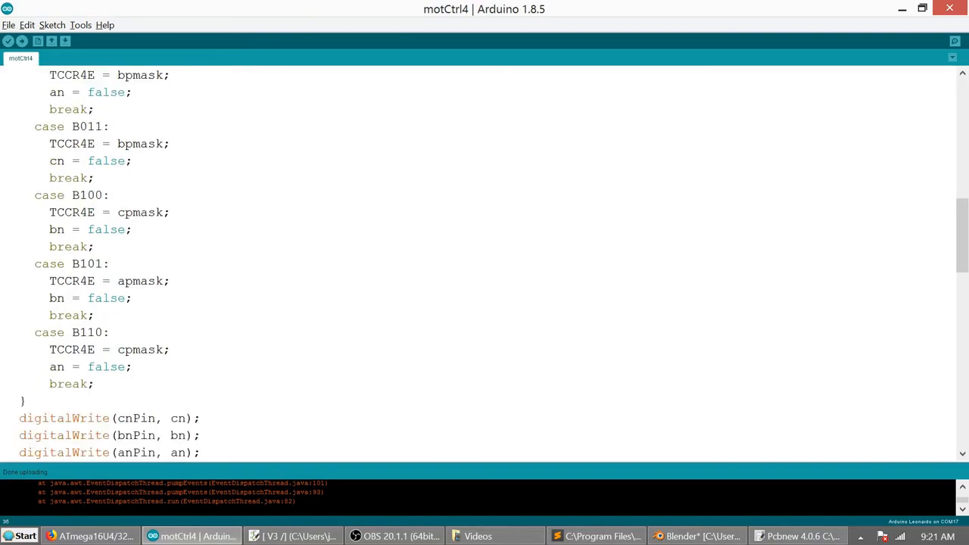
pyautogui.scroll(-3)
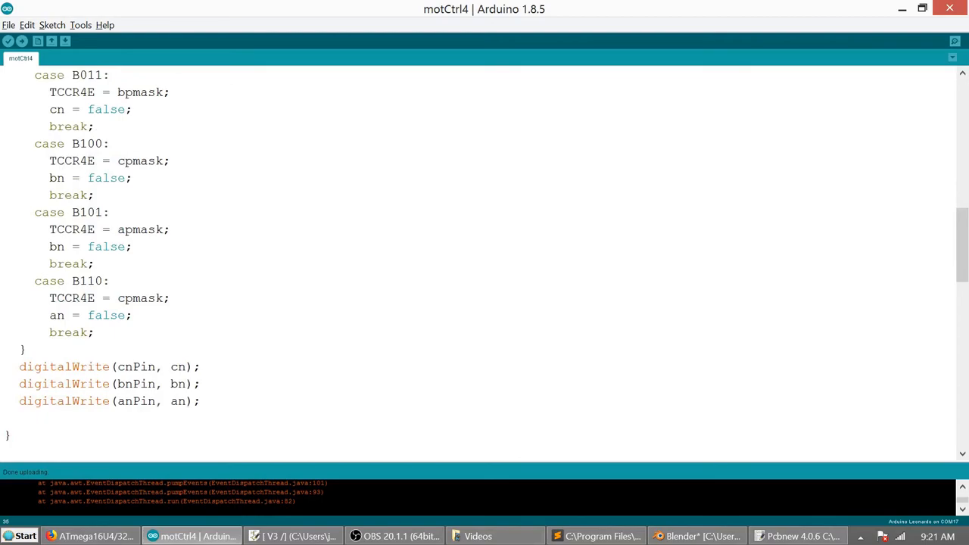
pyautogui.moveTo(19, 366); pyautogui.dragTo(200, 402)
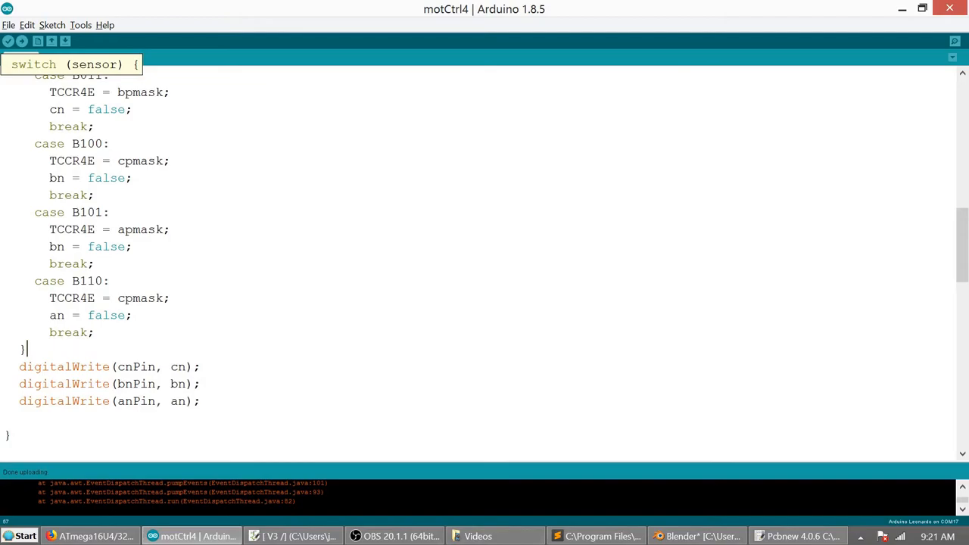
pyautogui.scroll(-3)
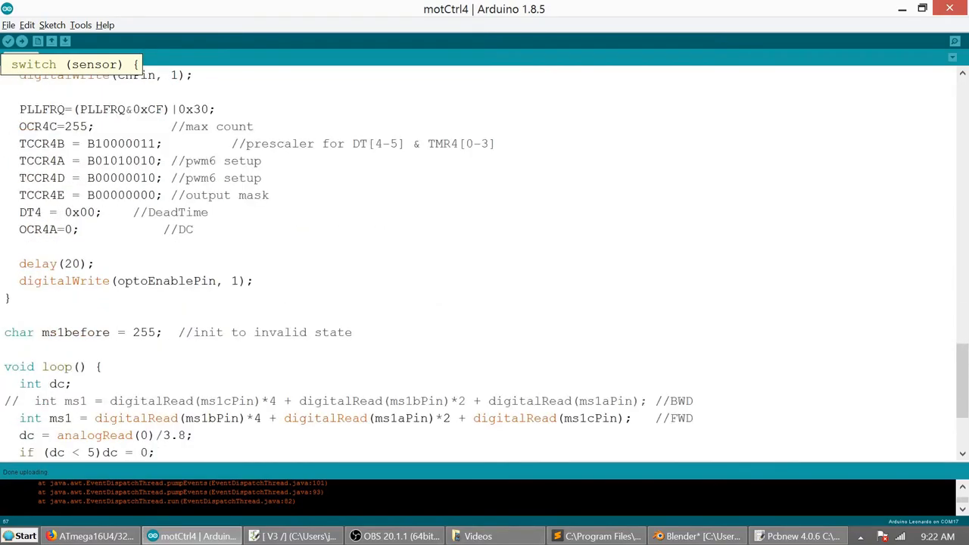
pyautogui.scroll(3)
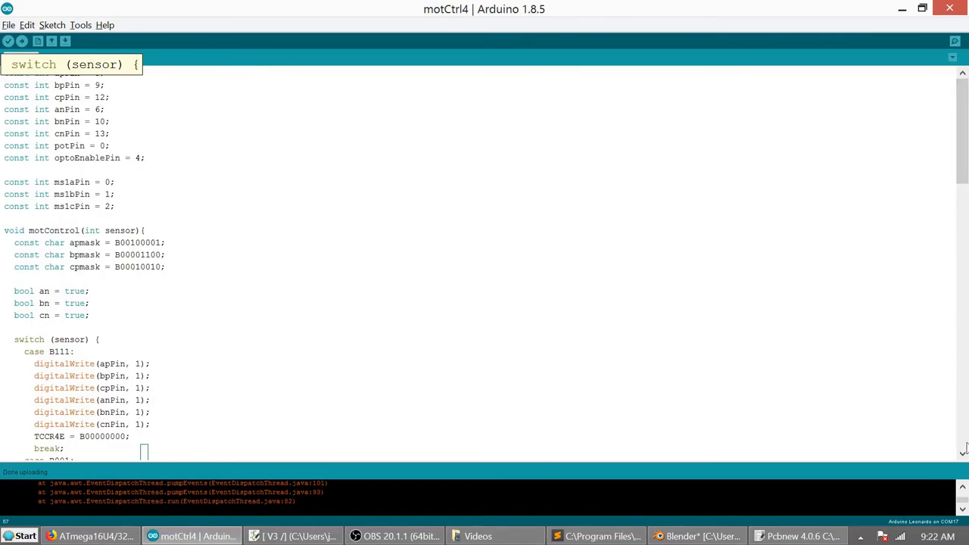
pyautogui.scroll(-3)
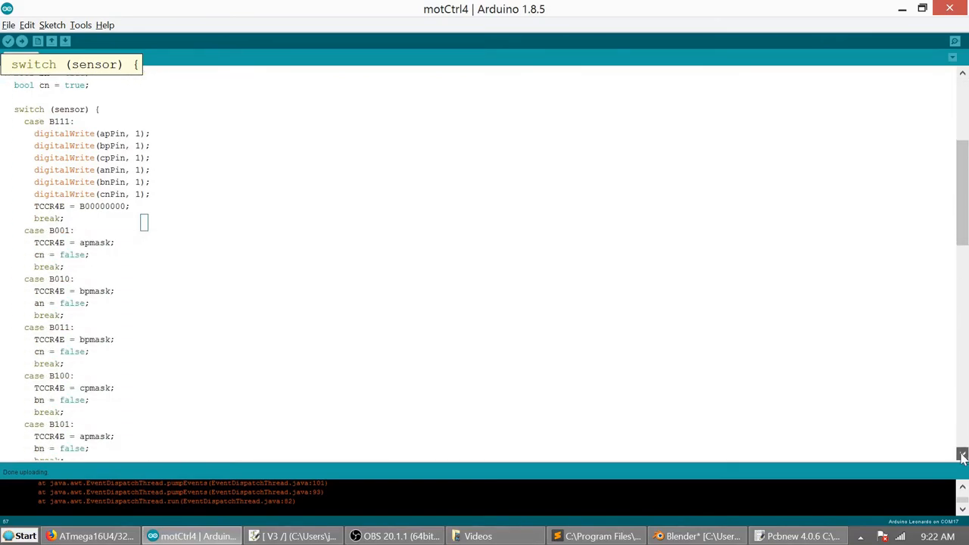
pyautogui.scroll(-3)
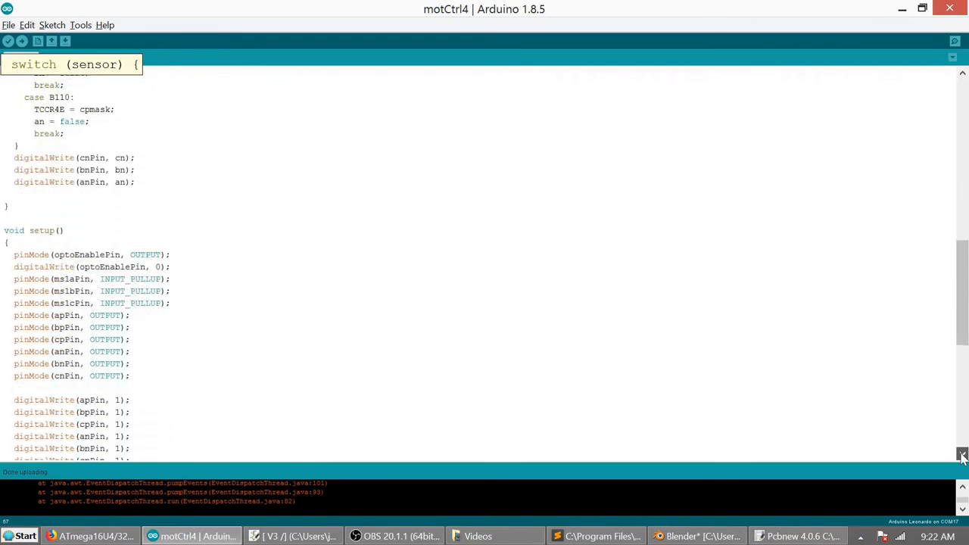
pyautogui.scroll(-3)
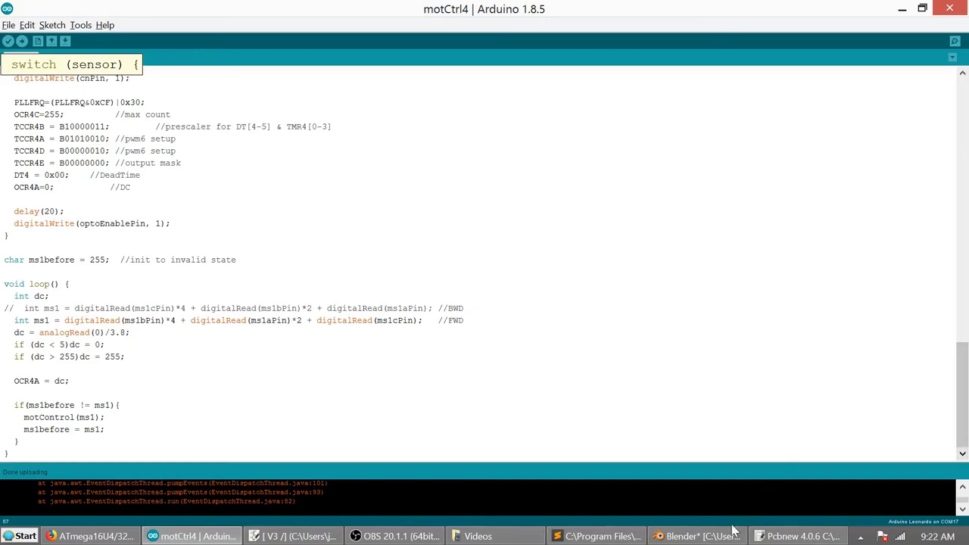
pyautogui.moveTo(697, 536)
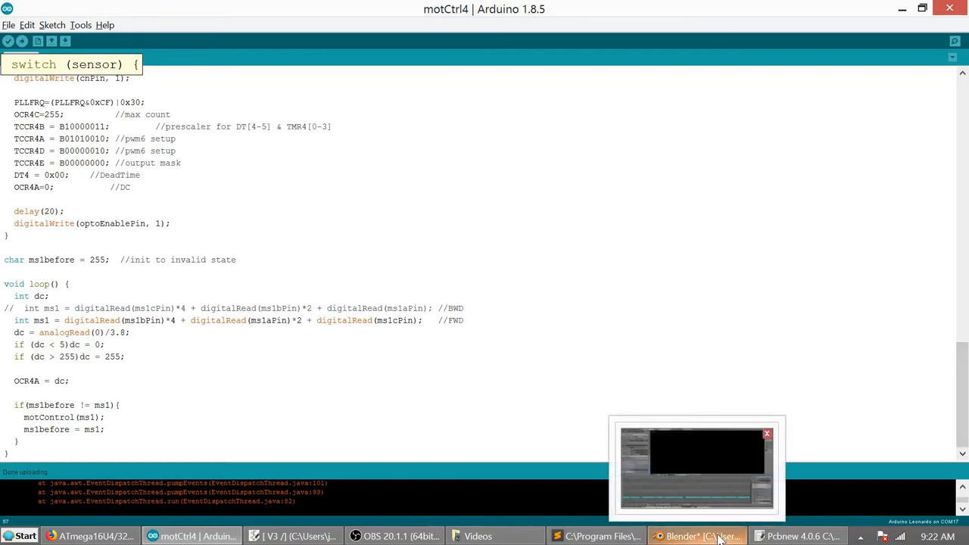